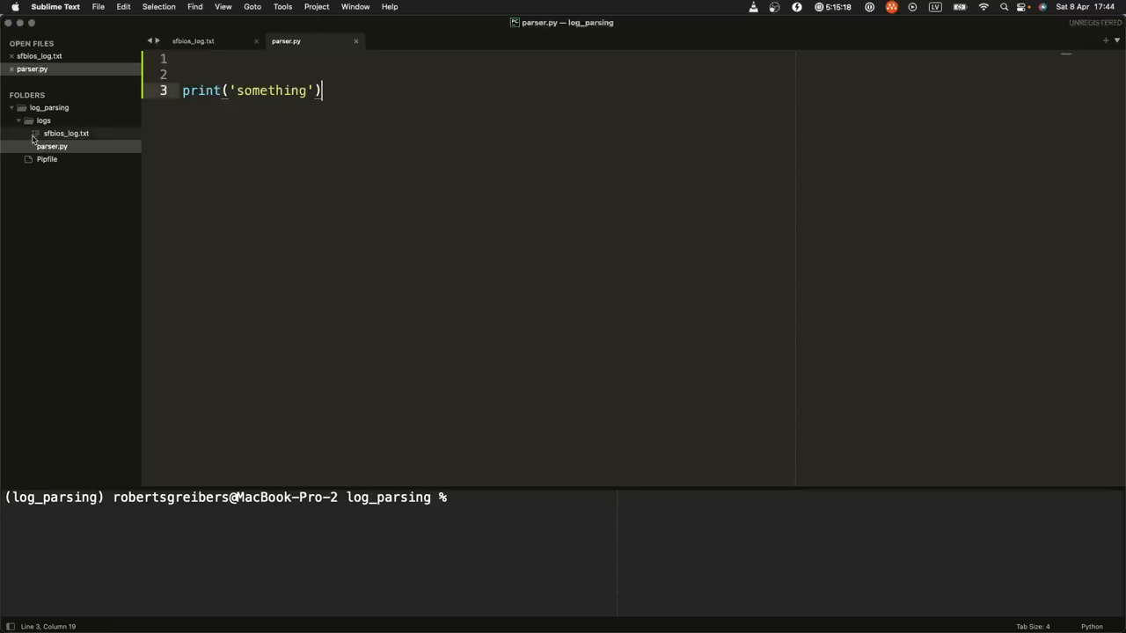
Step: Open sfbios_log.txt and scroll to the blank line after an HTTP response's headers
left_click(191, 41)
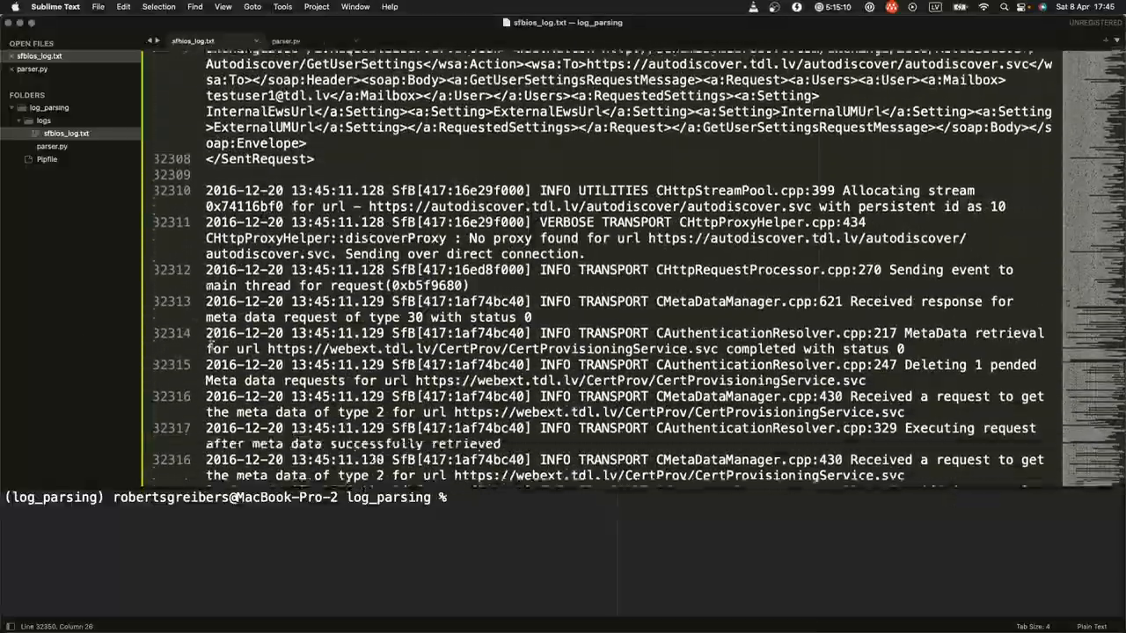
scroll("down", 3)
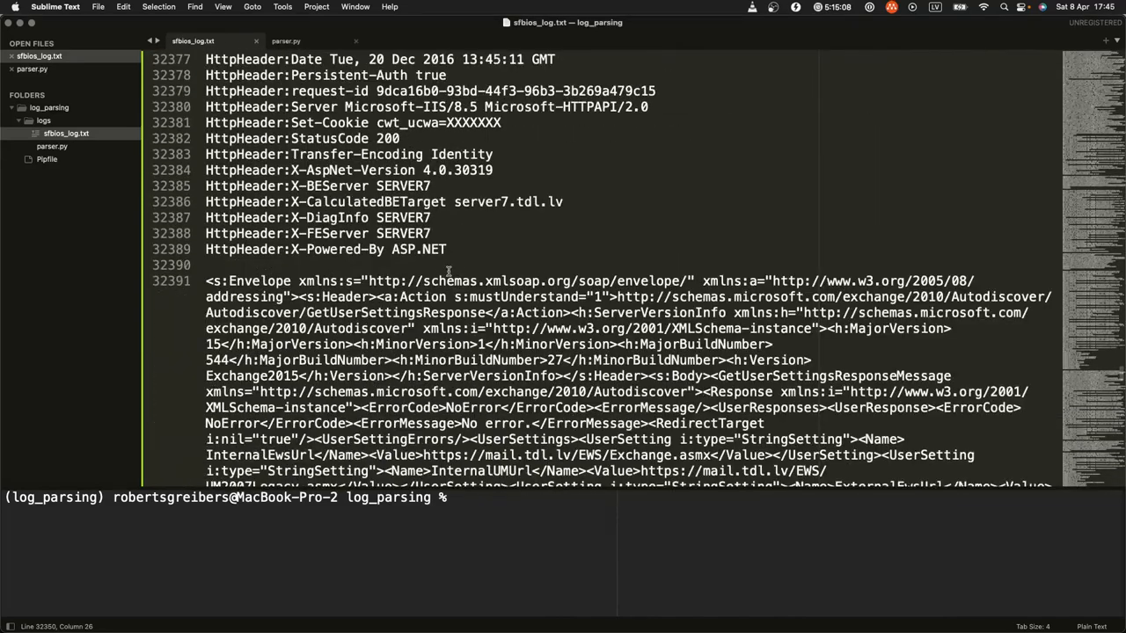
left_click(211, 265)
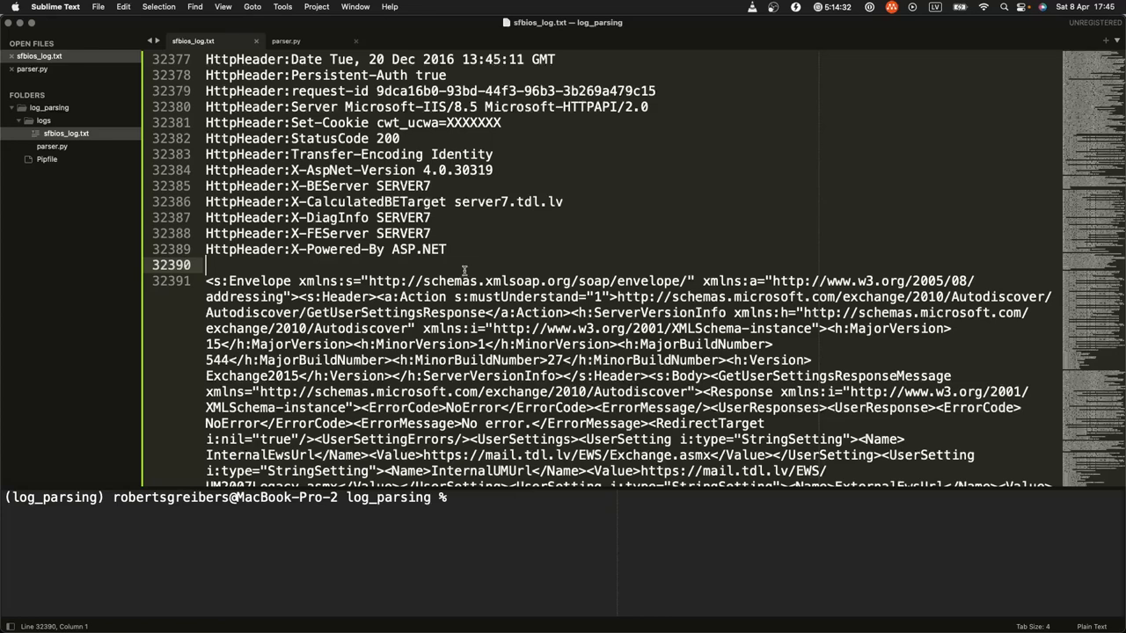
Step: Bring the parser.py script with its print('something') line back to the front
left_click(285, 40)
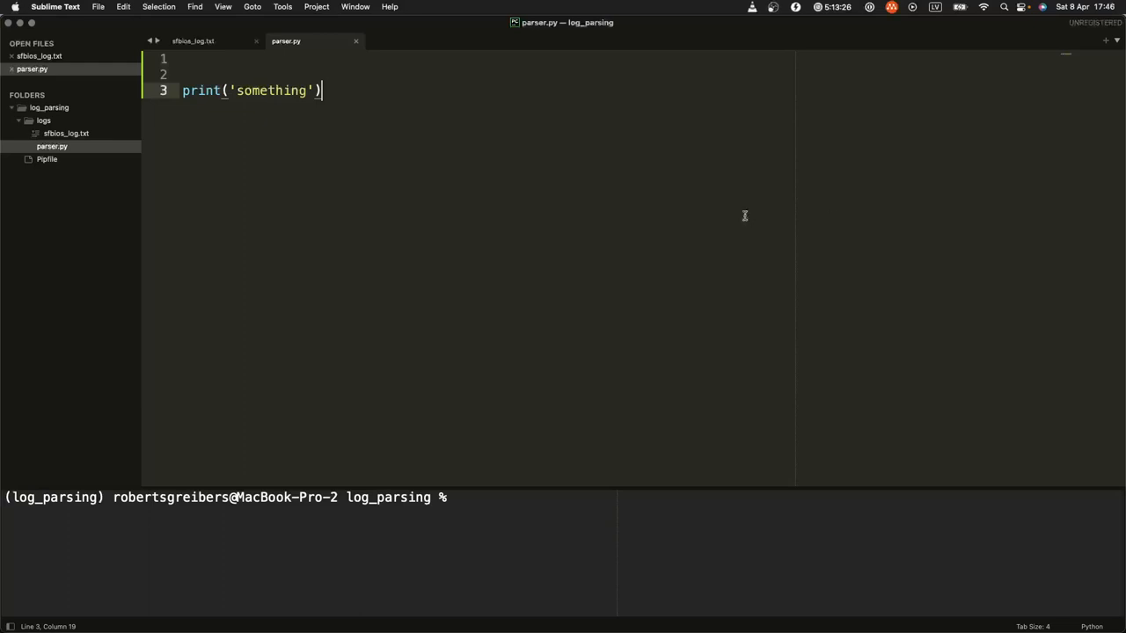
mouse_move(339, 204)
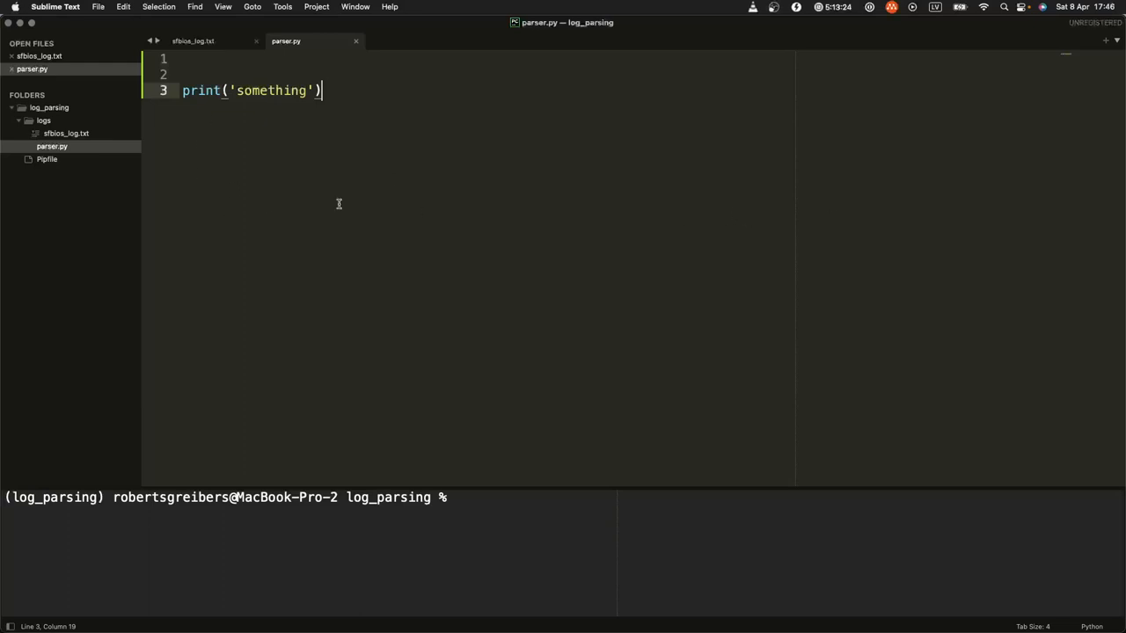
Step: Run python parser.py in the terminal to confirm it prints 'something'
left_click(192, 41)
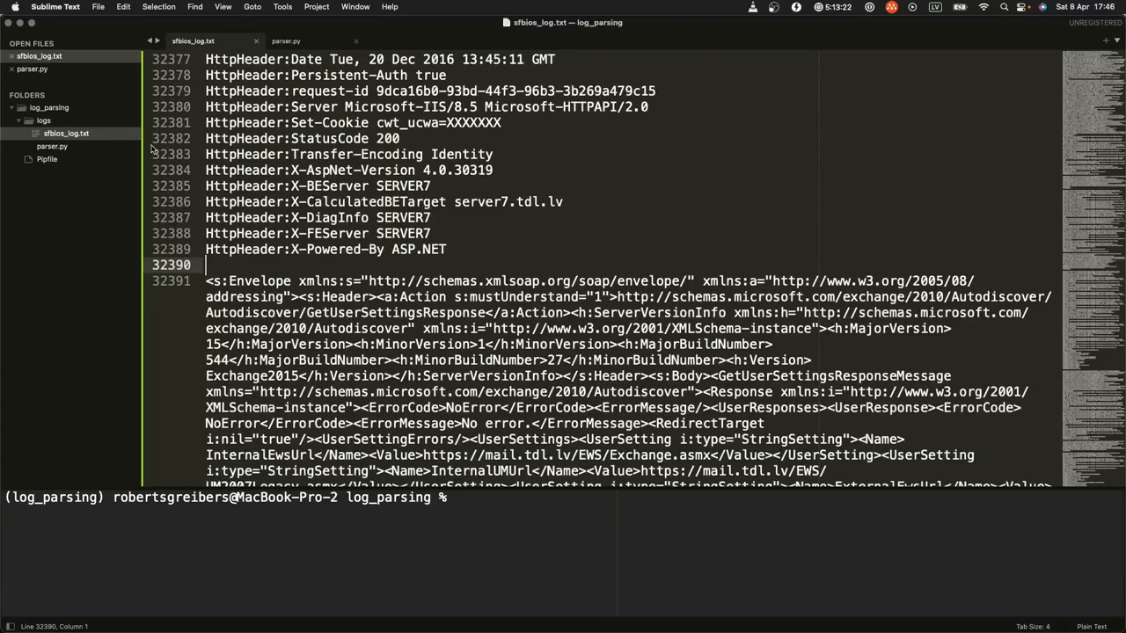
left_click(285, 41)
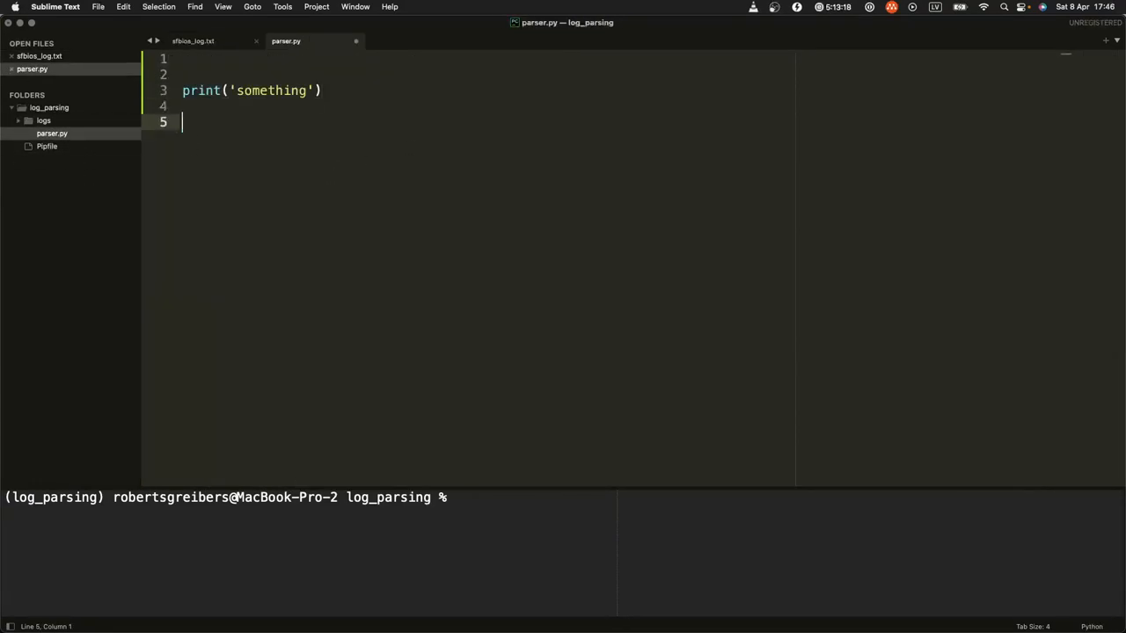
mouse_move(431, 598)
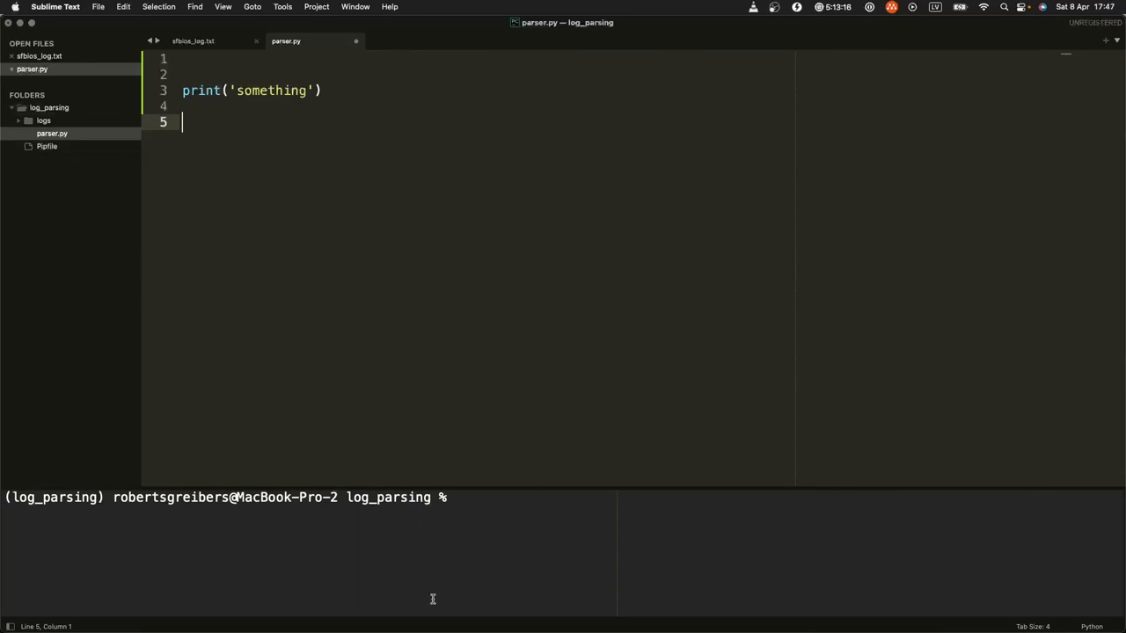
type("python")
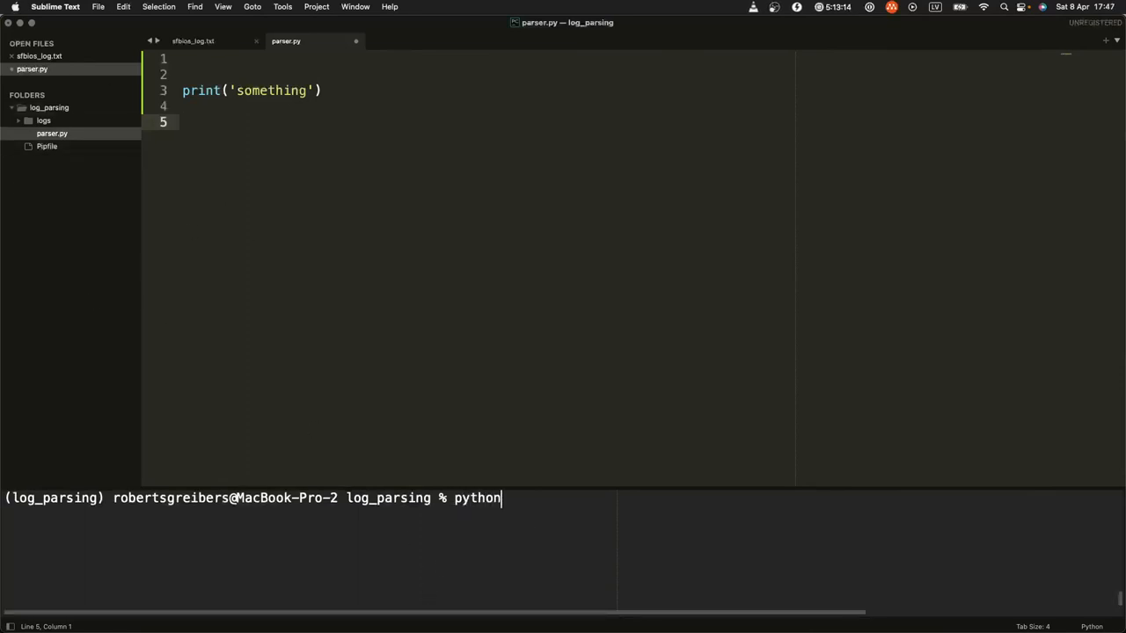
type("pra")
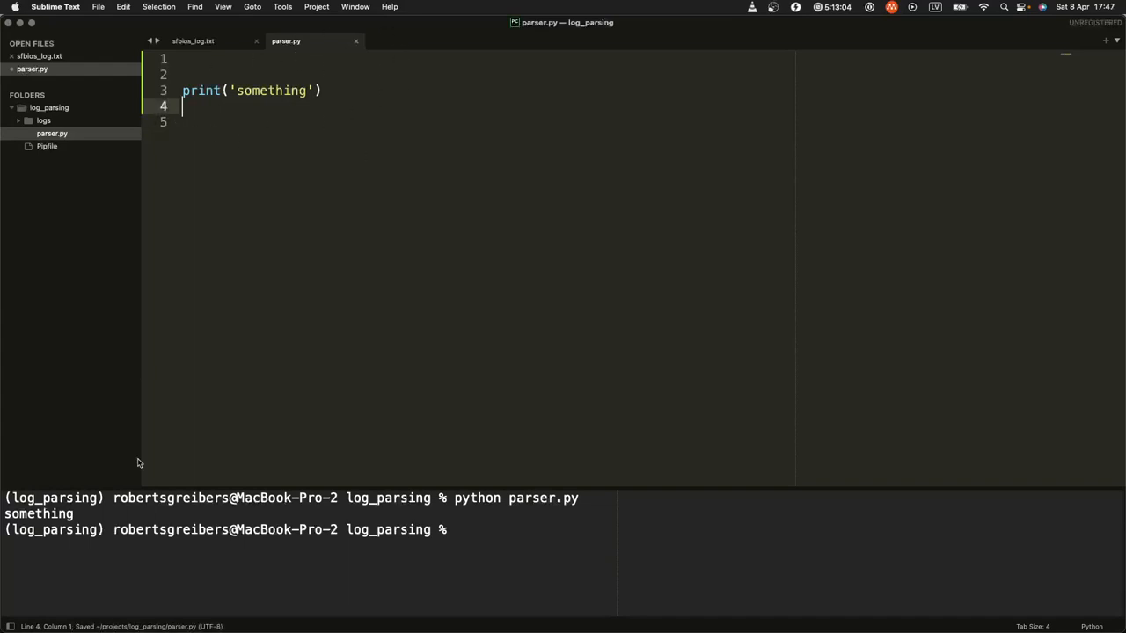
mouse_move(1016, 243)
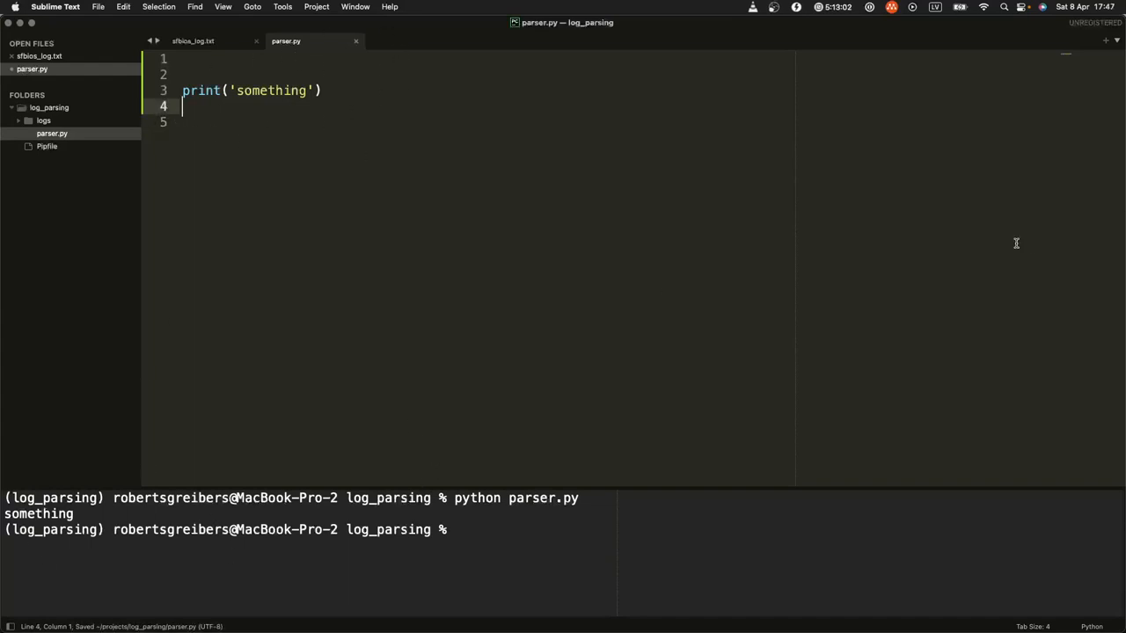
left_click(43, 120)
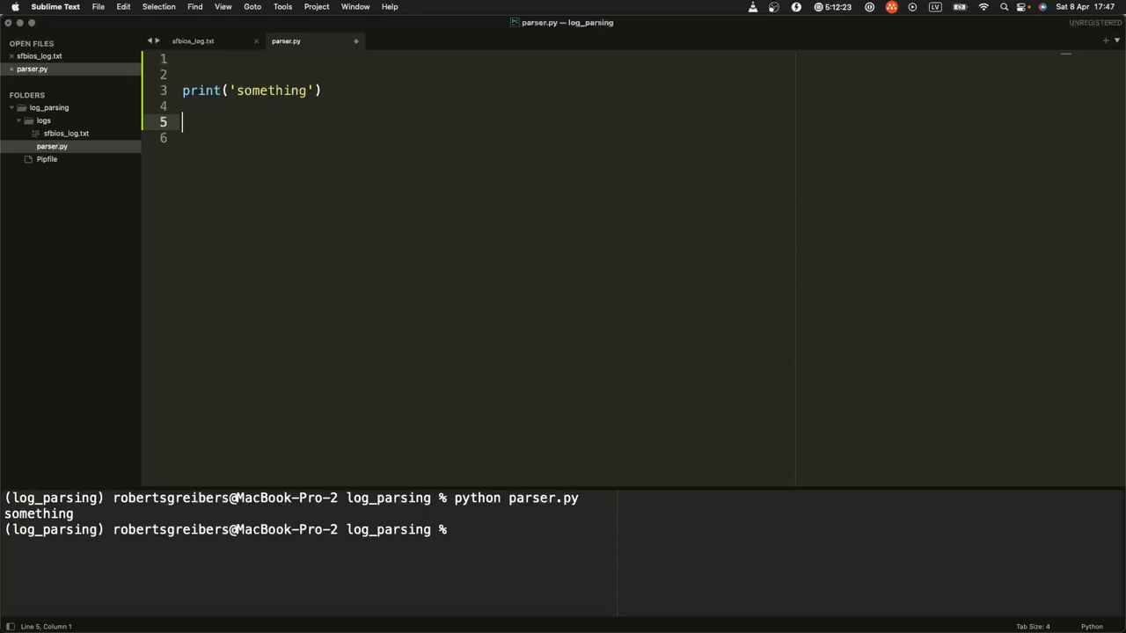
Step: Write a with block opening './logs/sfbios_log.txt' in read mode as f
type("with")
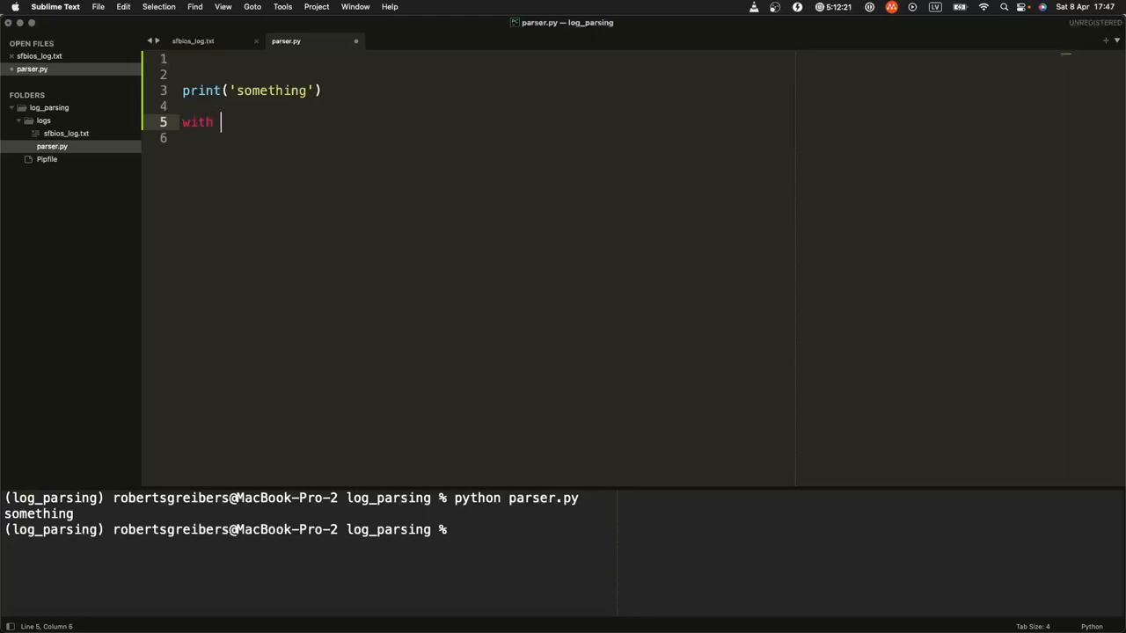
type("open(")
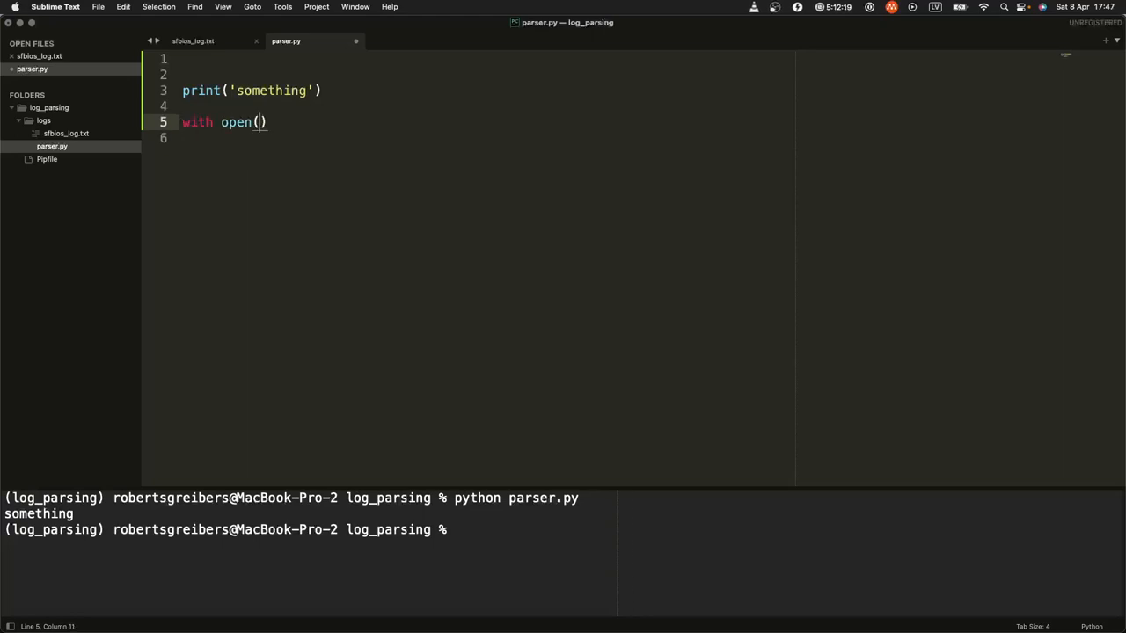
type("''")
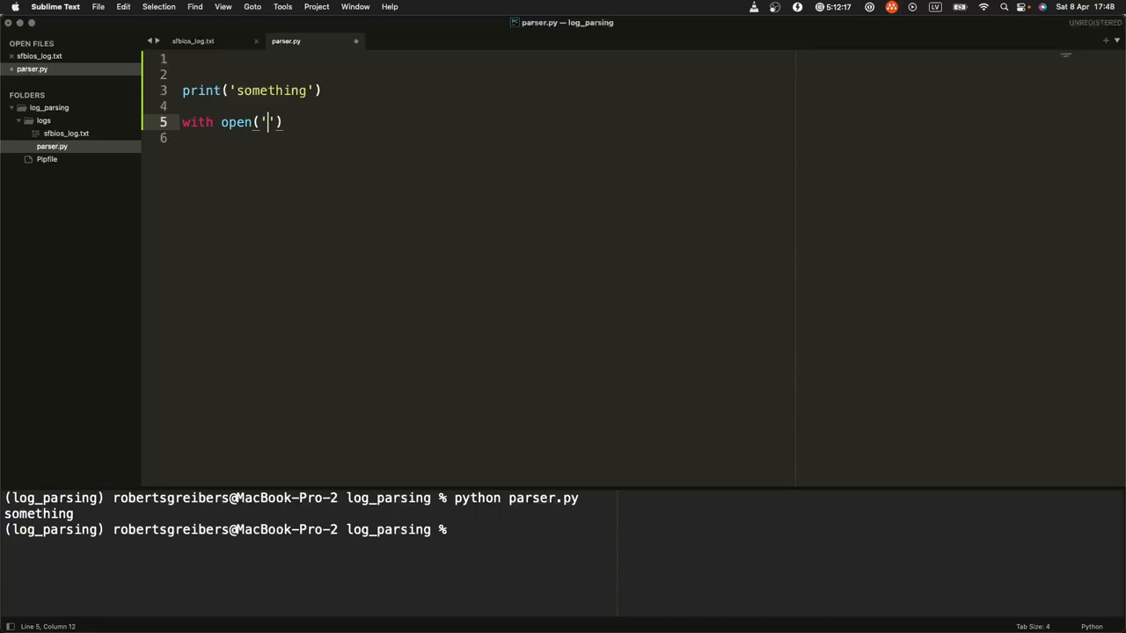
left_click(43, 120)
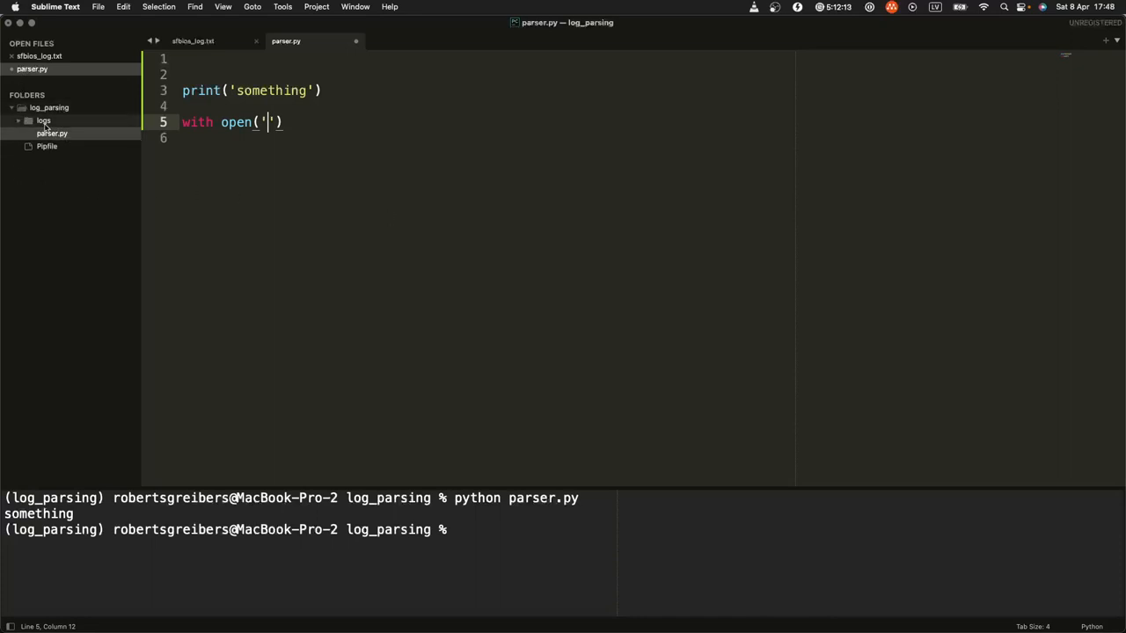
left_click(43, 121)
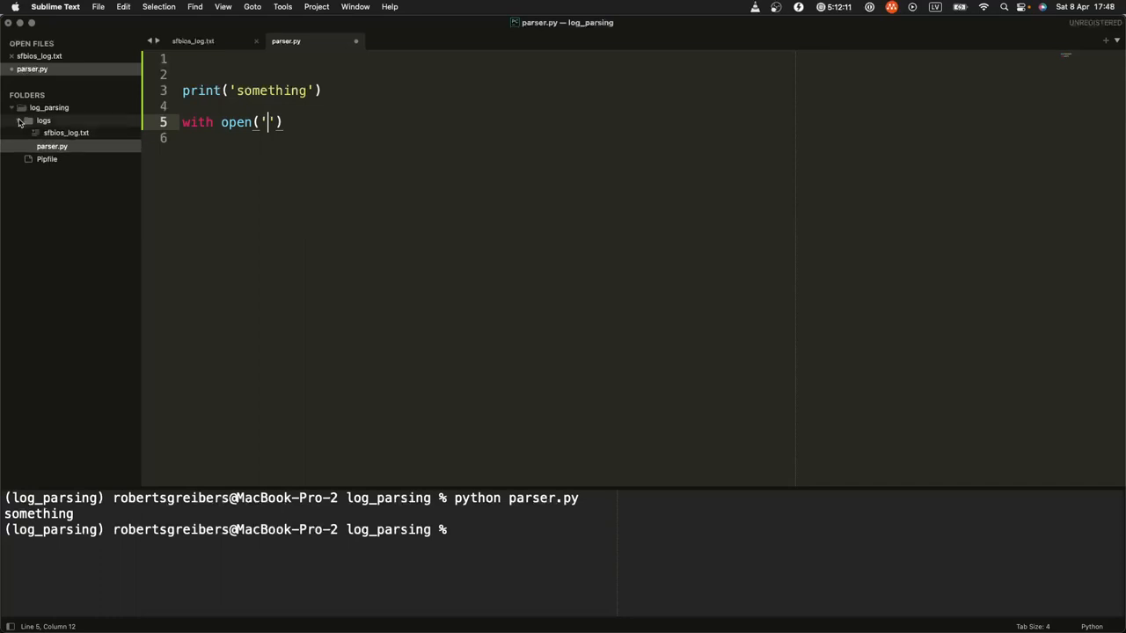
type(".")
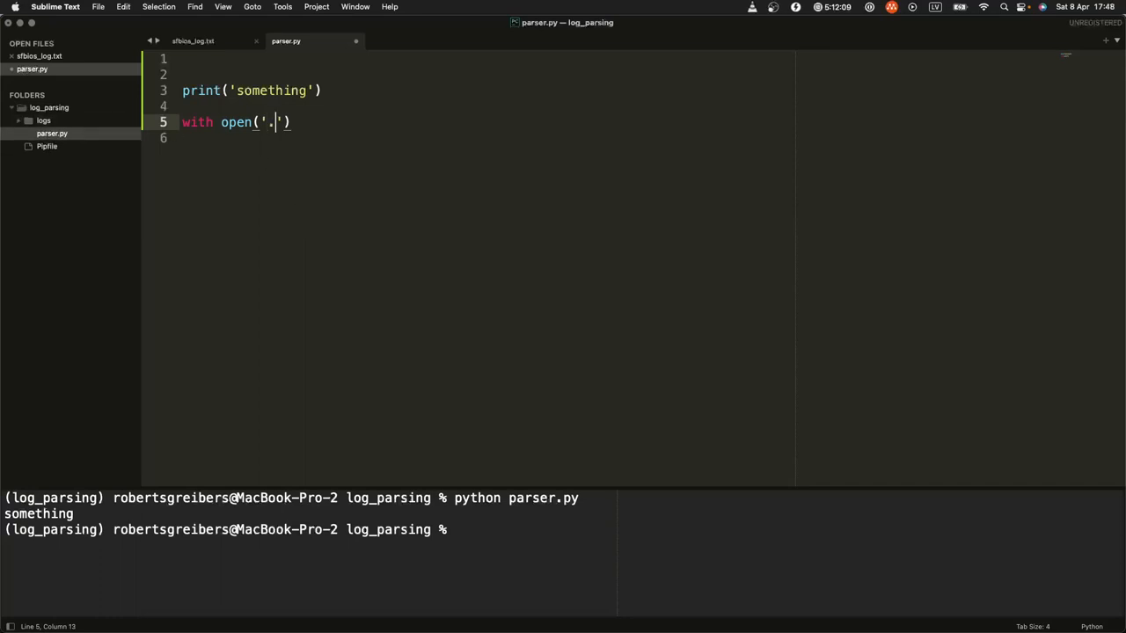
type("/")
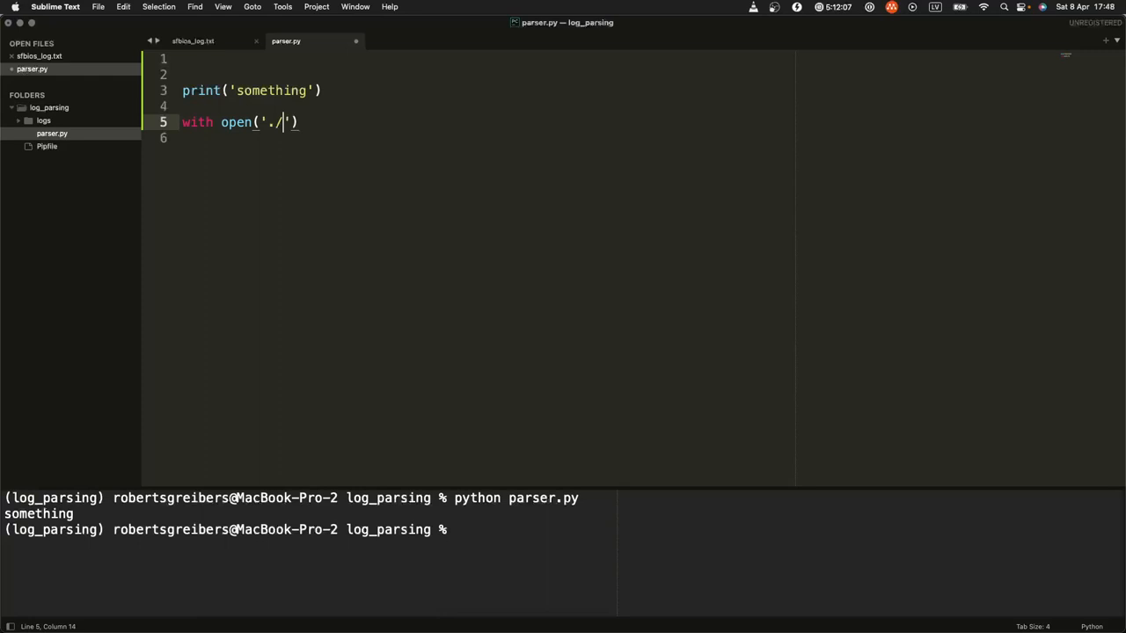
type("logs/")
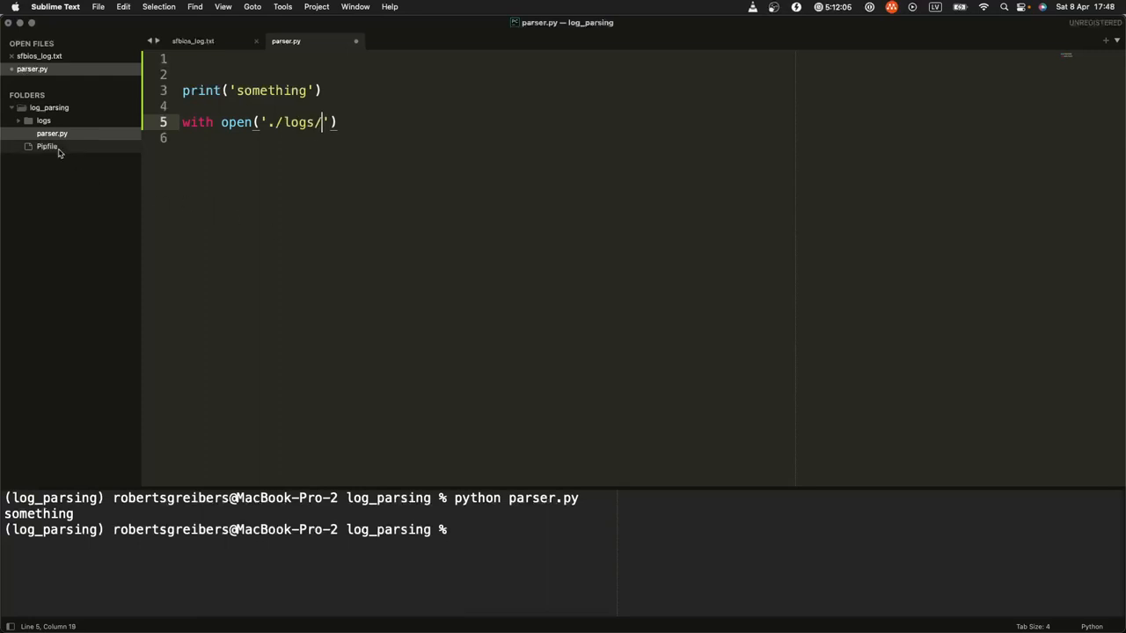
type("s")
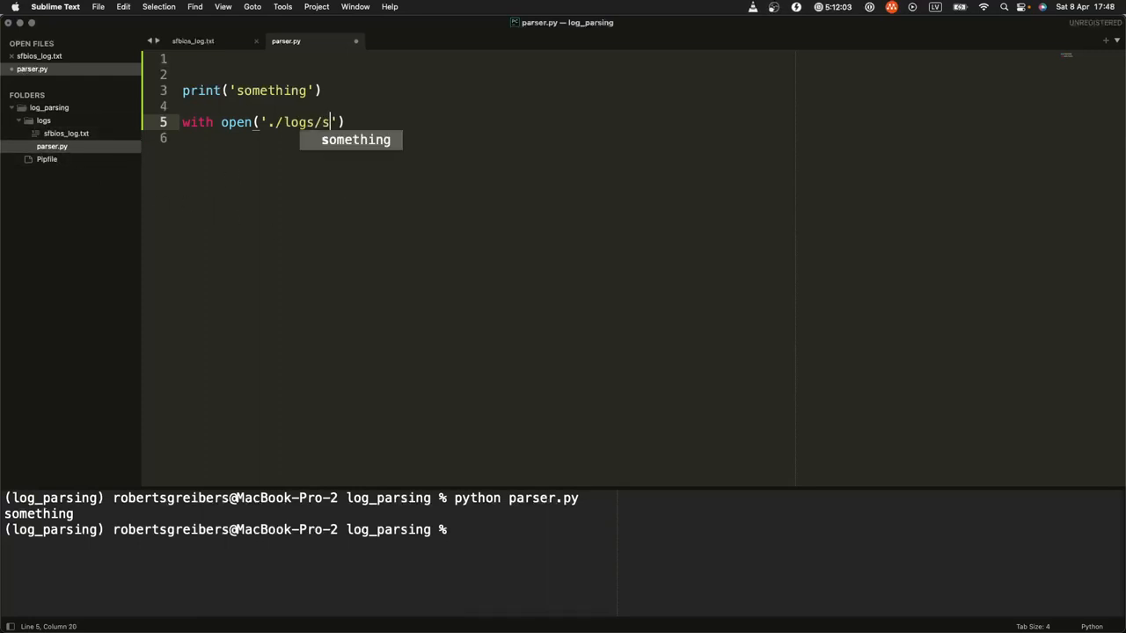
type("fbios_log.txt")
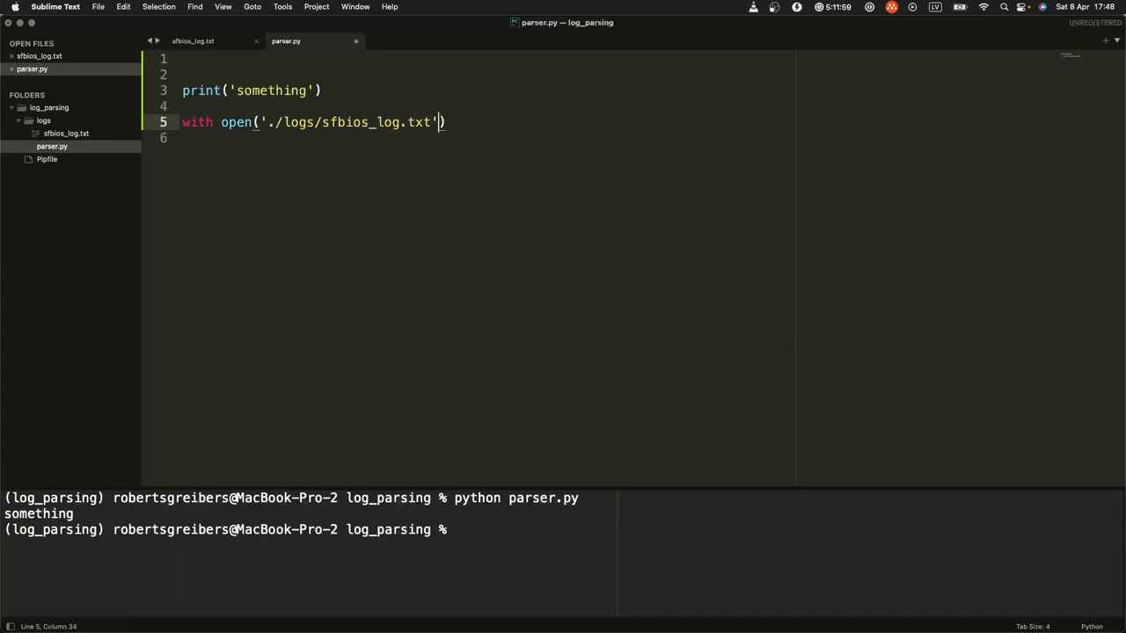
type("as")
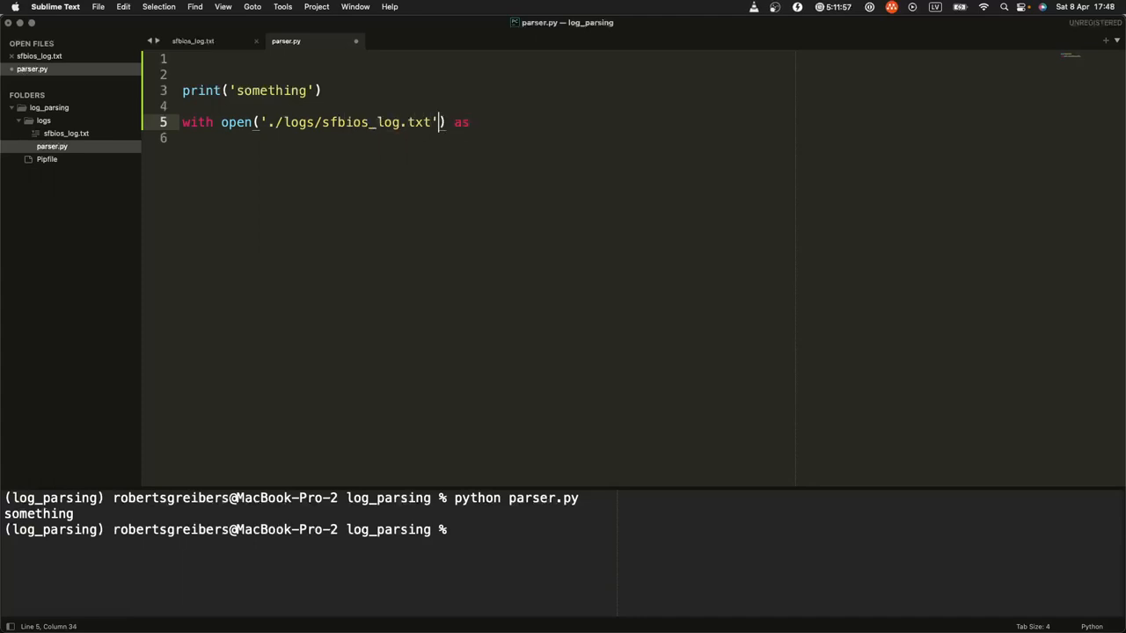
type(", '")
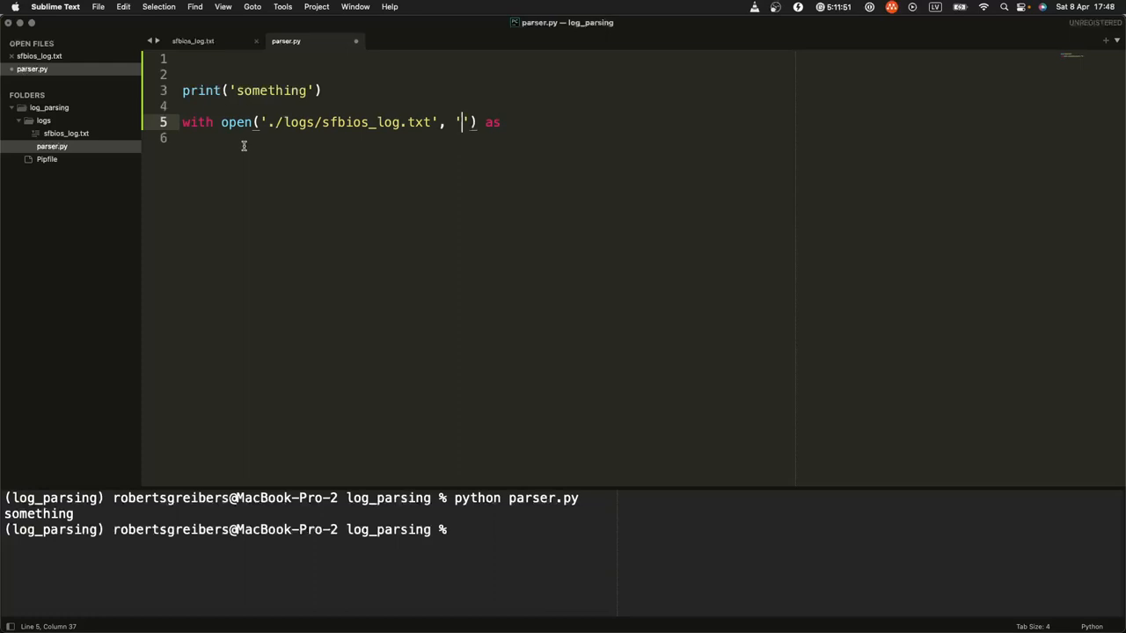
type("r")
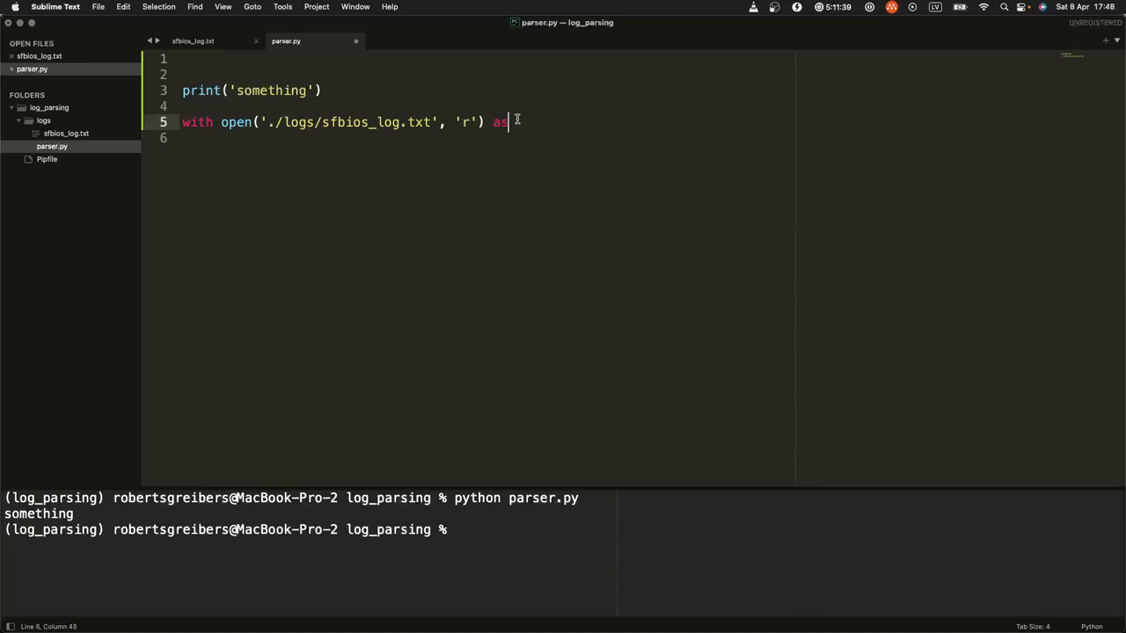
type("f:")
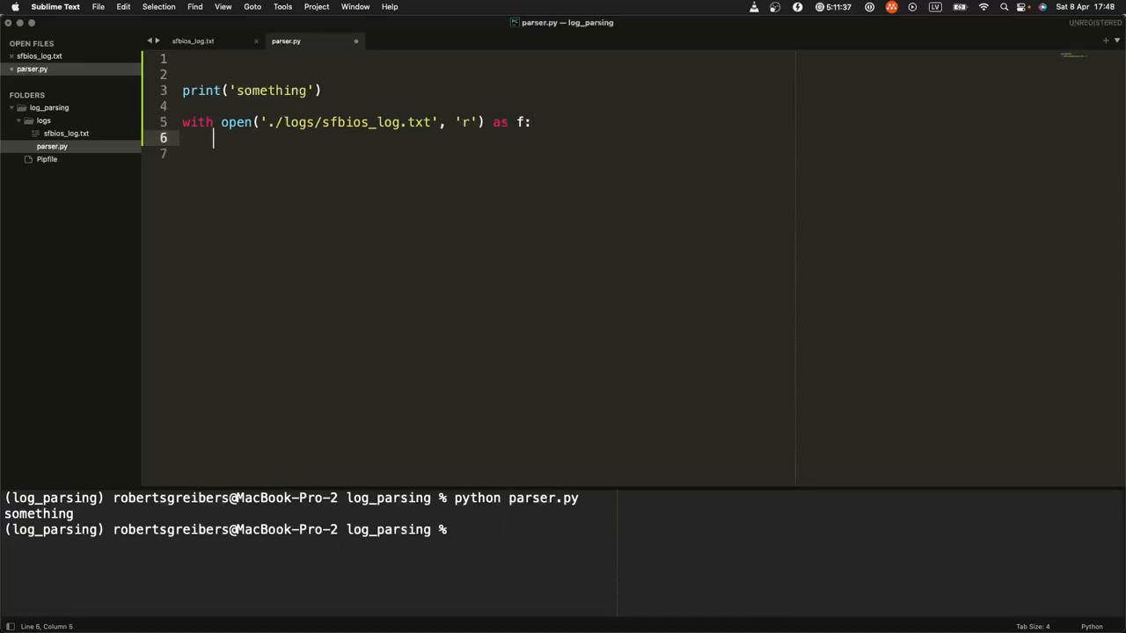
Step: Store the file's lines in log_file_lines using f.readlines()
type("f.")
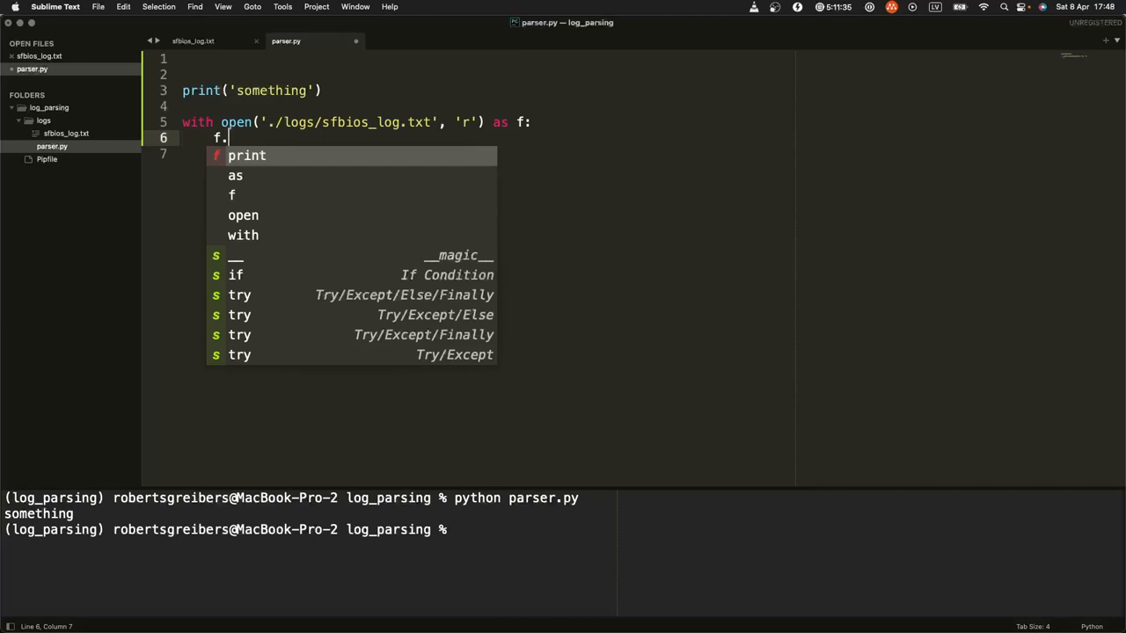
type("readlin")
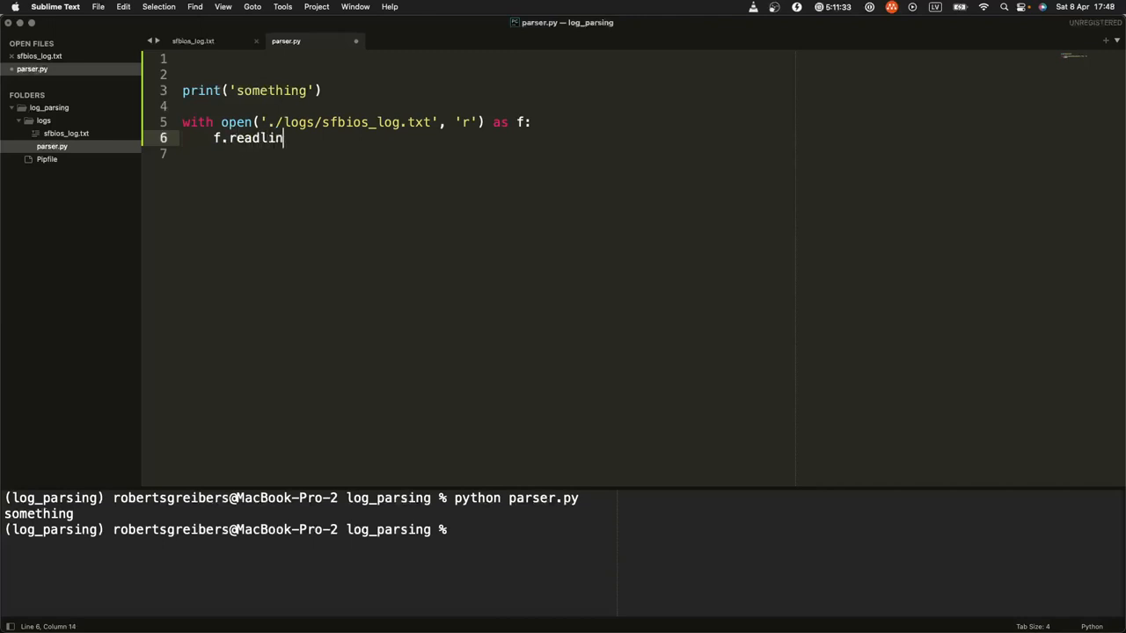
type("es()")
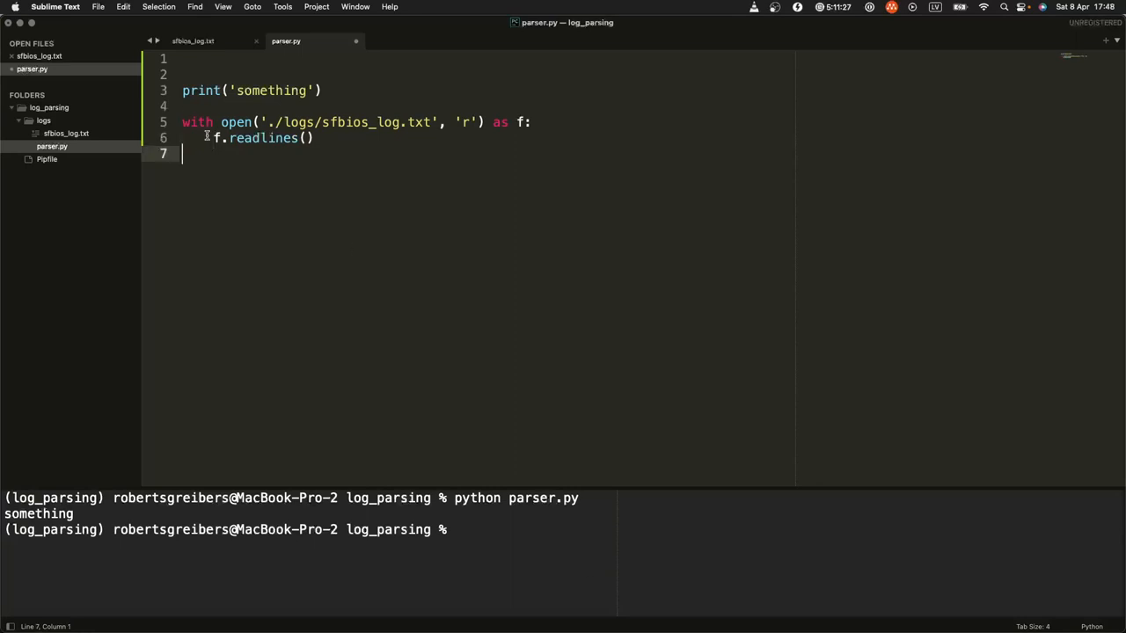
type("lof")
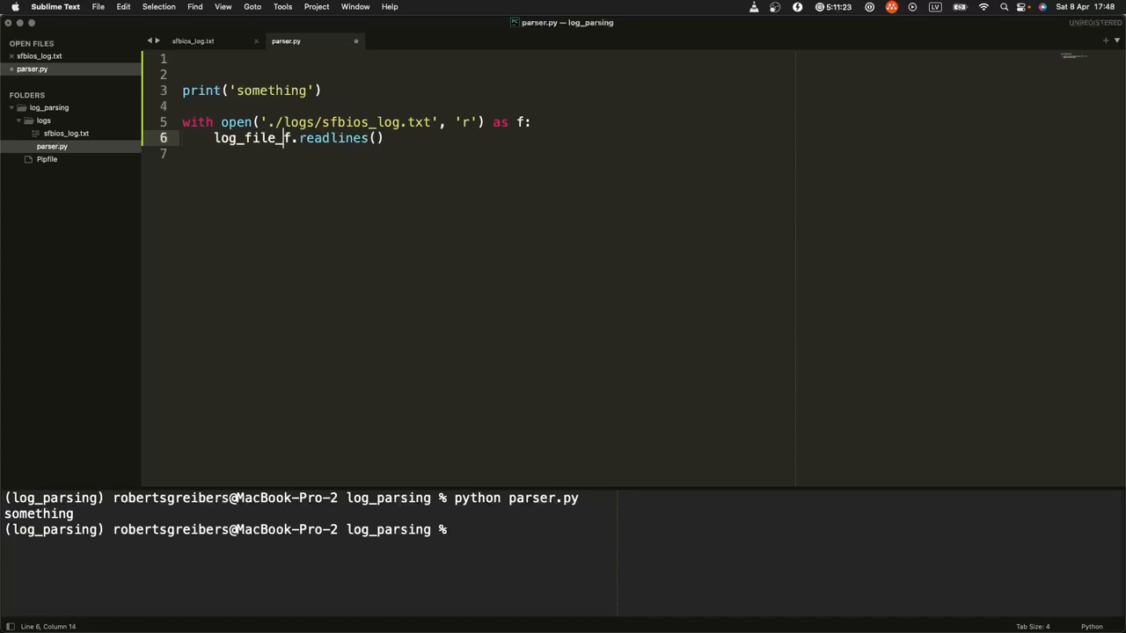
type("lines")
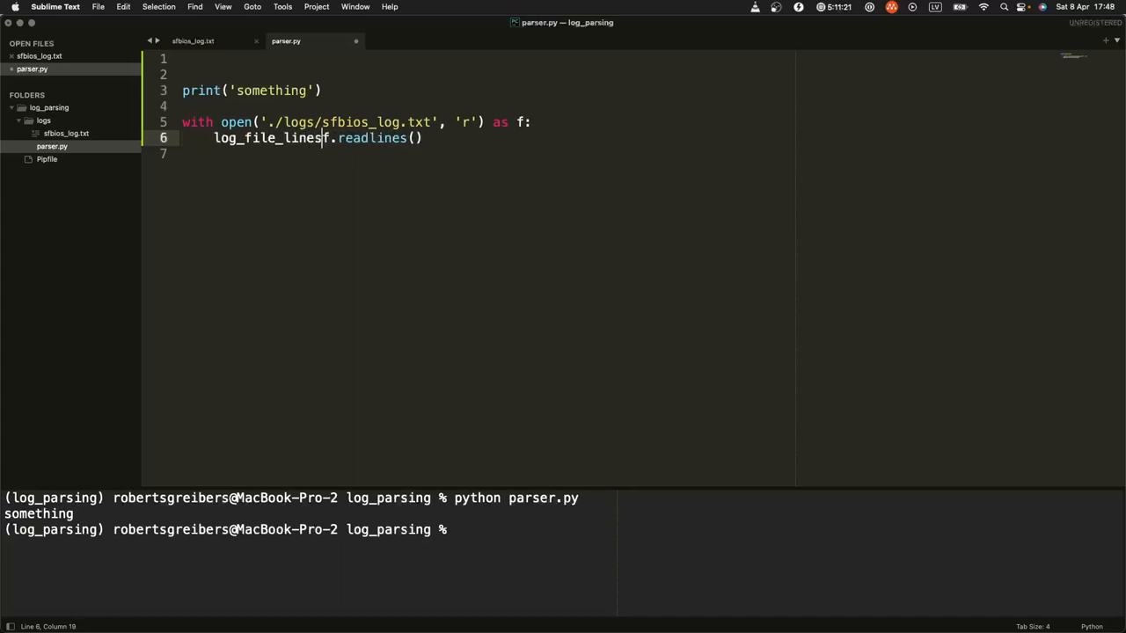
type("=")
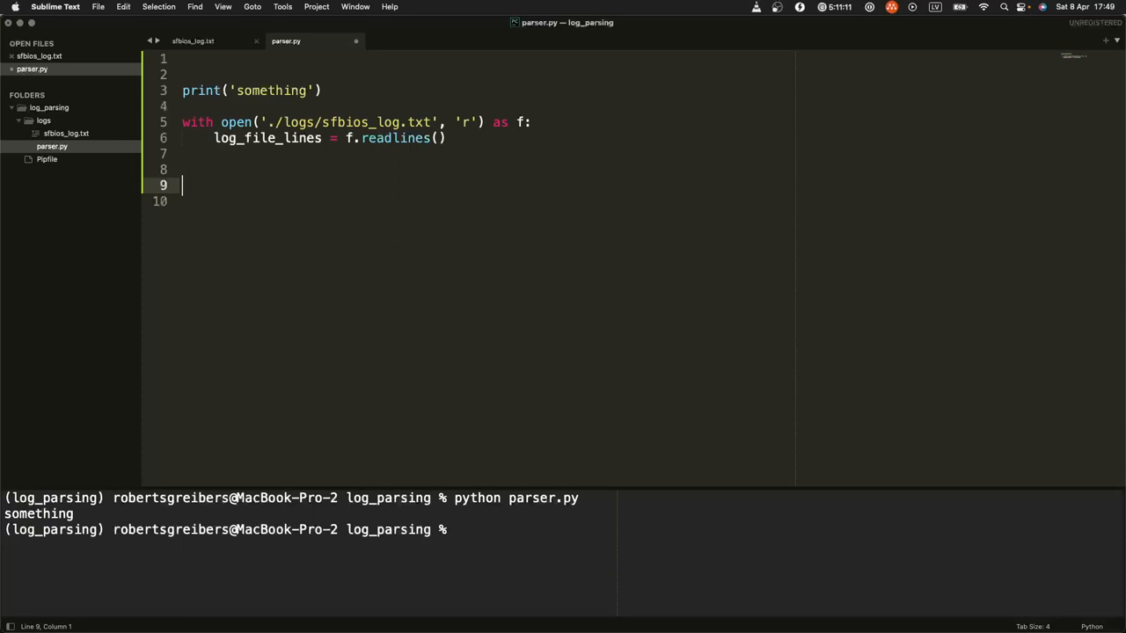
mouse_move(429, 182)
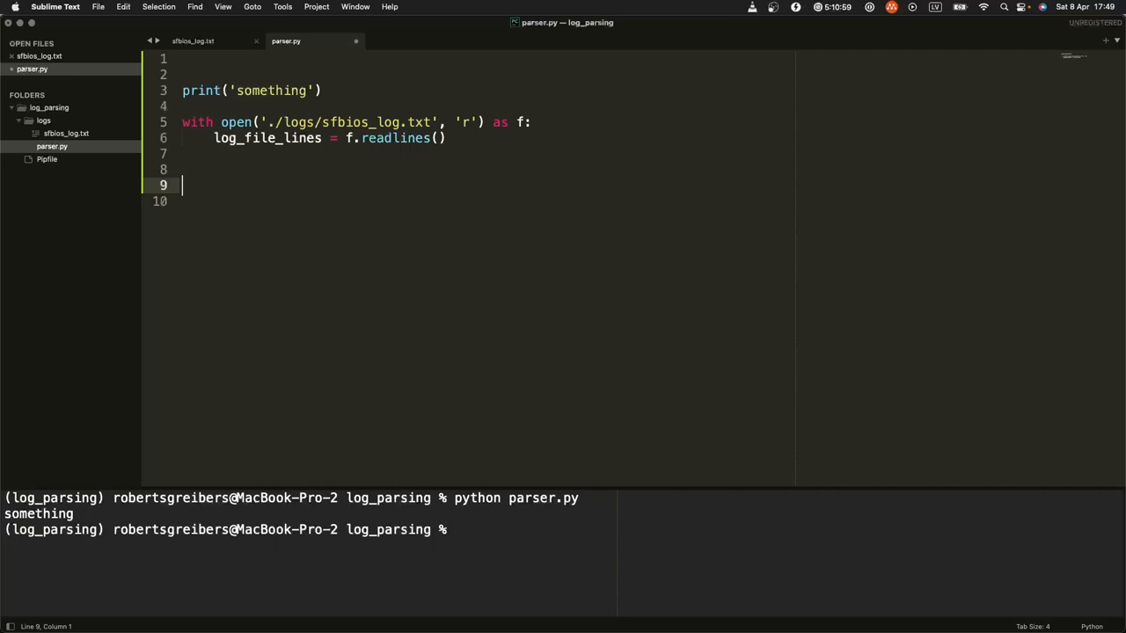
Step: Add 'for line in log_file_lines:' with an indented print(line)
type("for line in log_file_lines:")
type("print(")
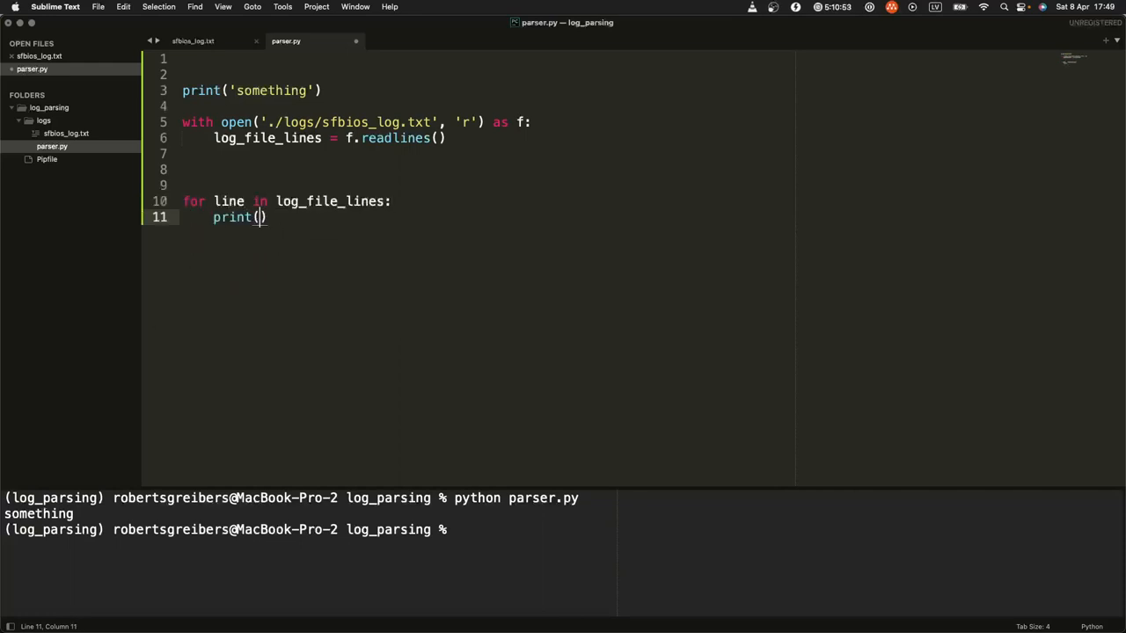
type("line")
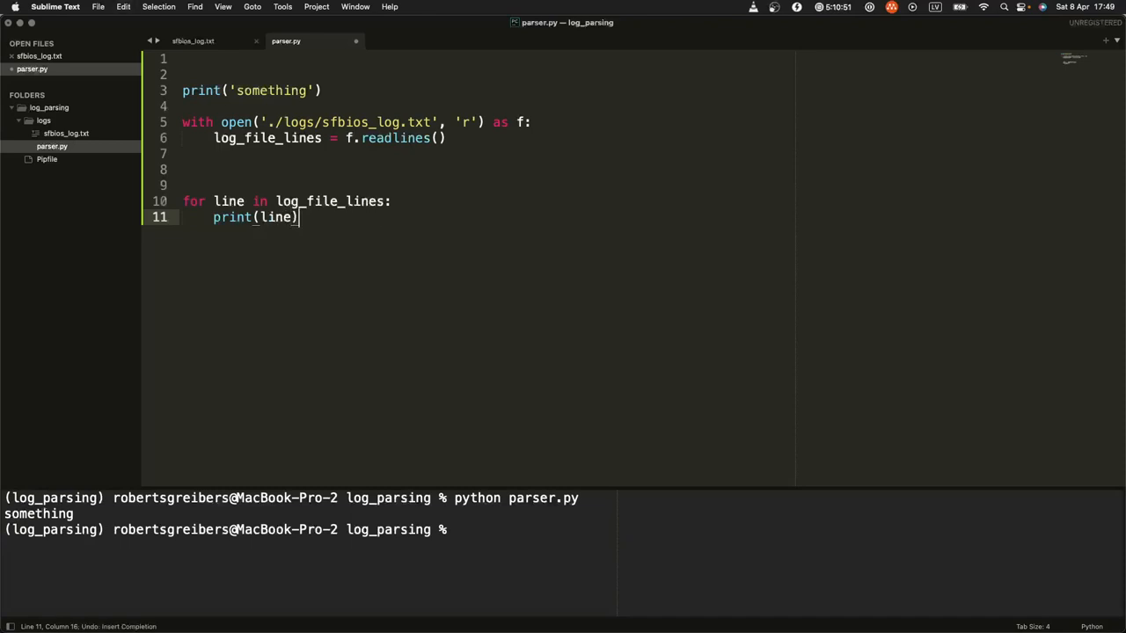
Step: Add breakpoint() after print(line), save, and run parser.py into the Pdb debugger
type("breakpo")
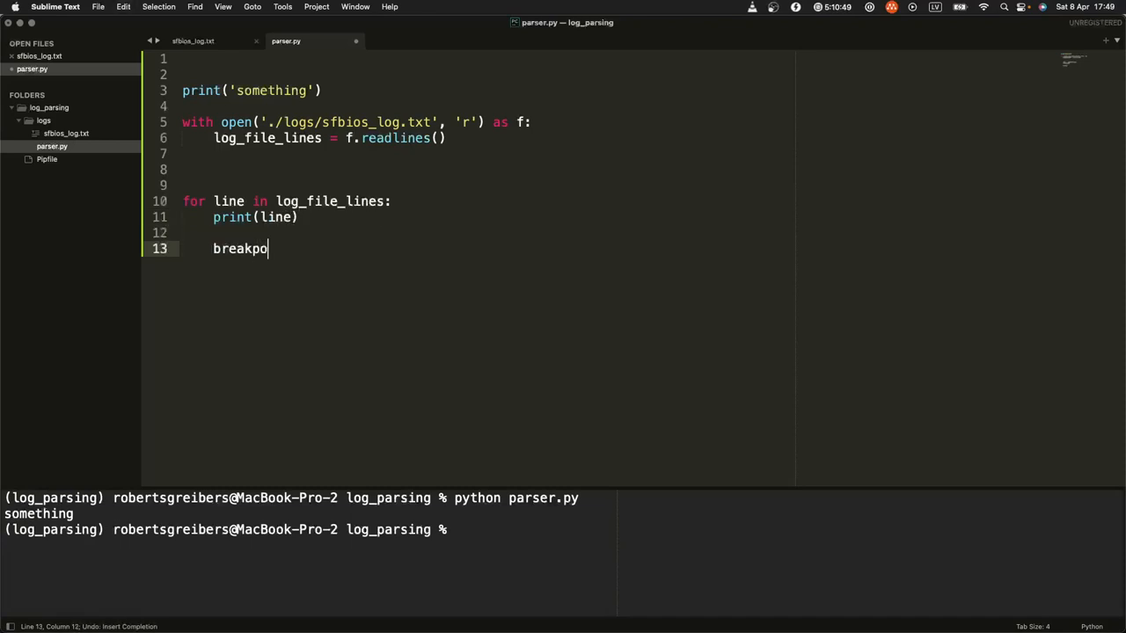
type("int()")
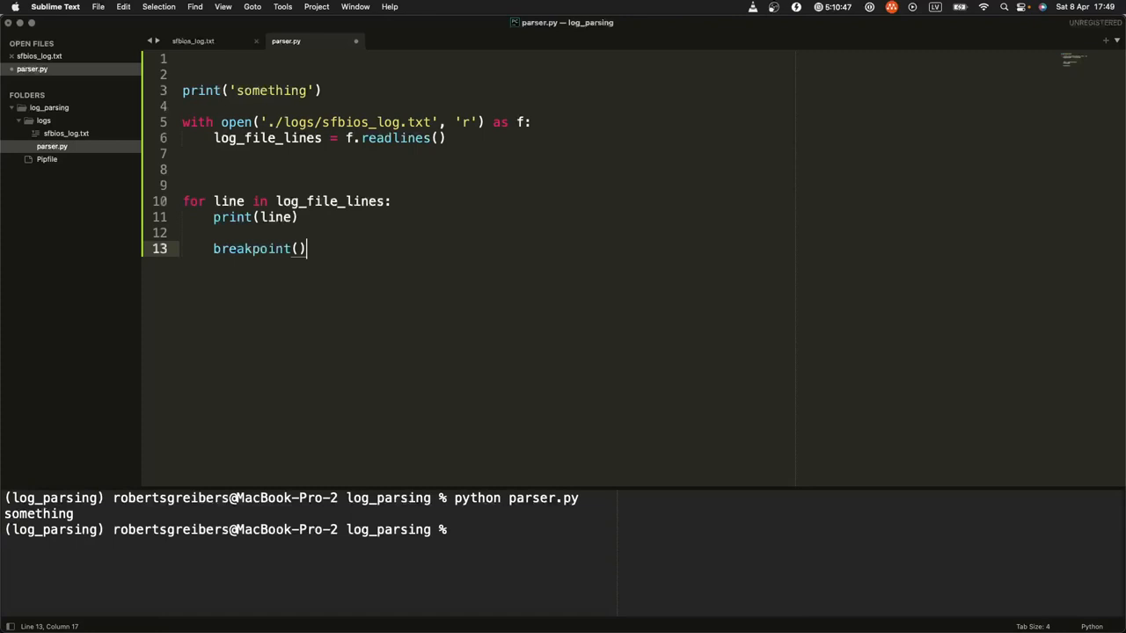
key("cmd+s")
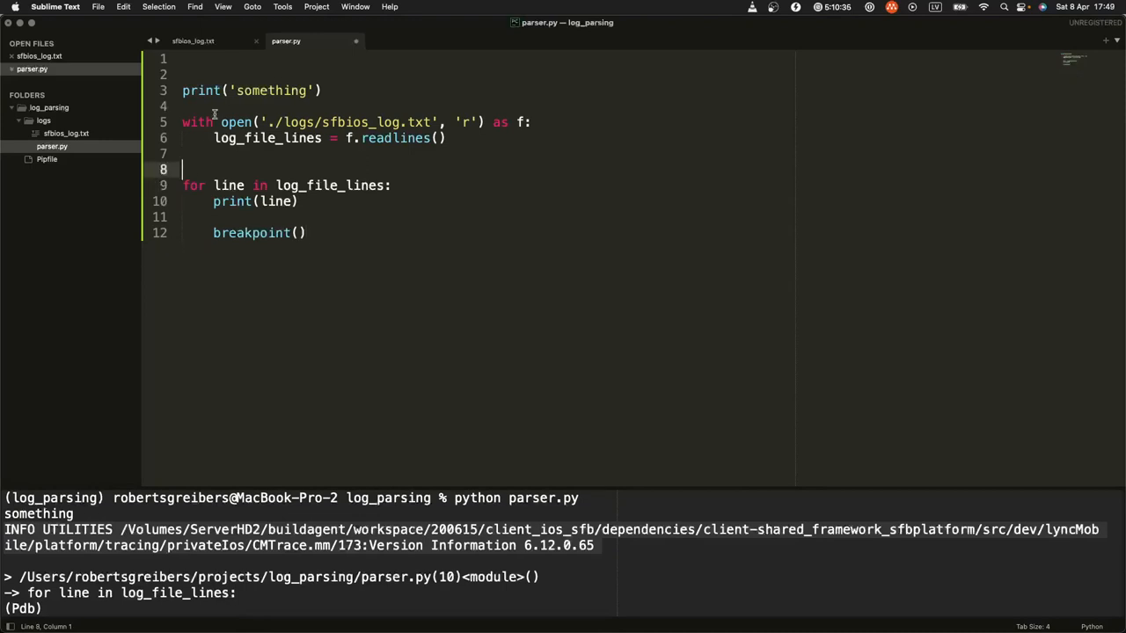
mouse_move(403, 298)
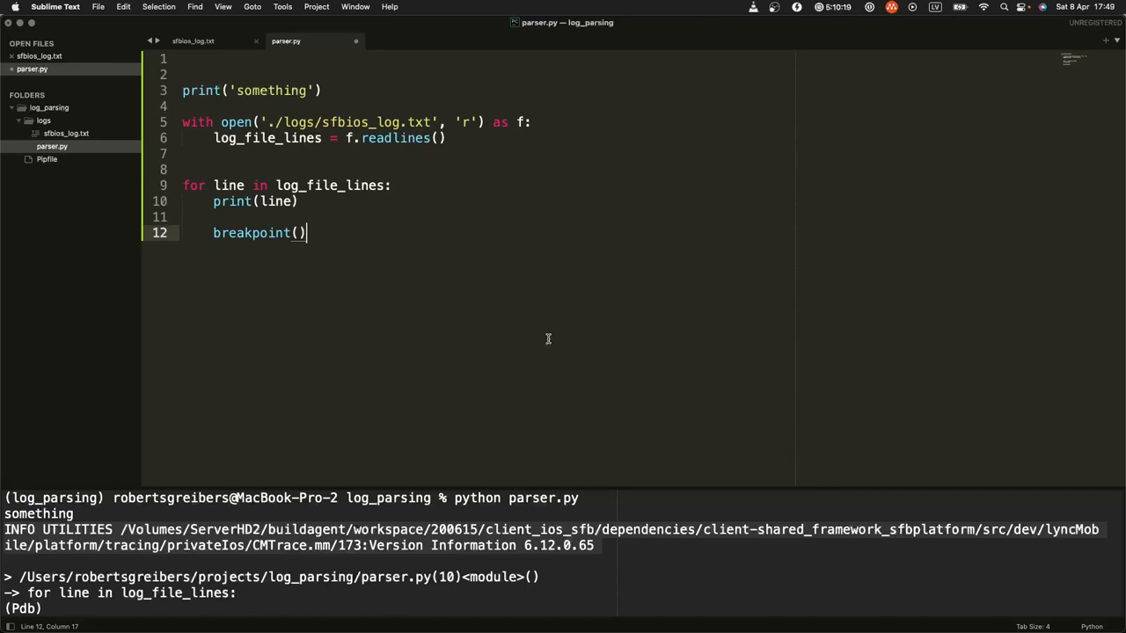
mouse_move(235, 158)
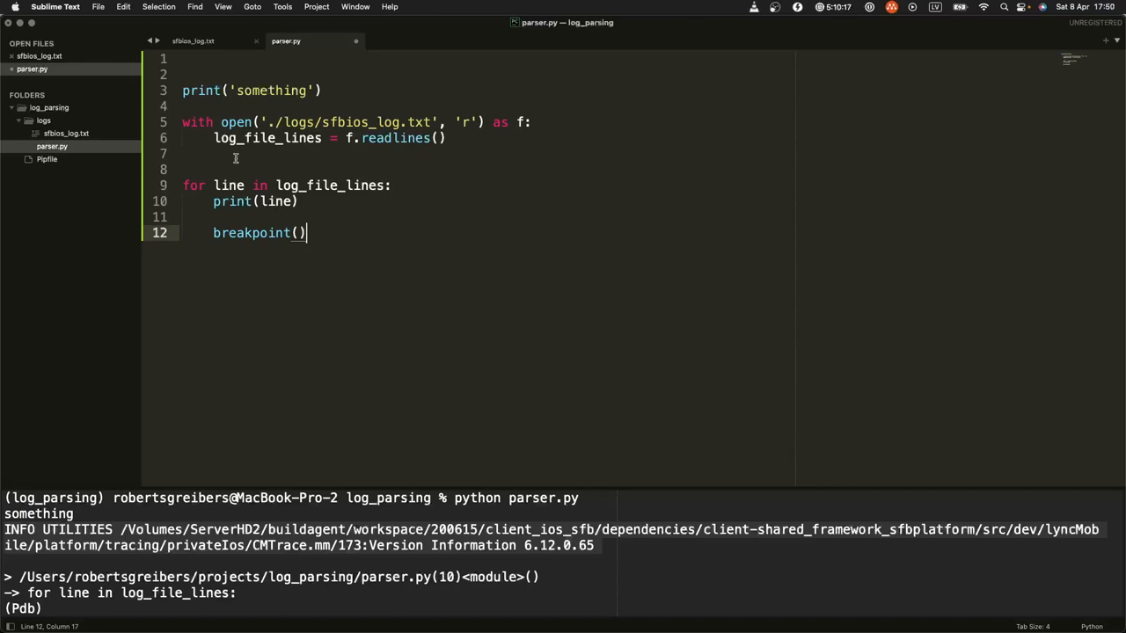
left_click(191, 40)
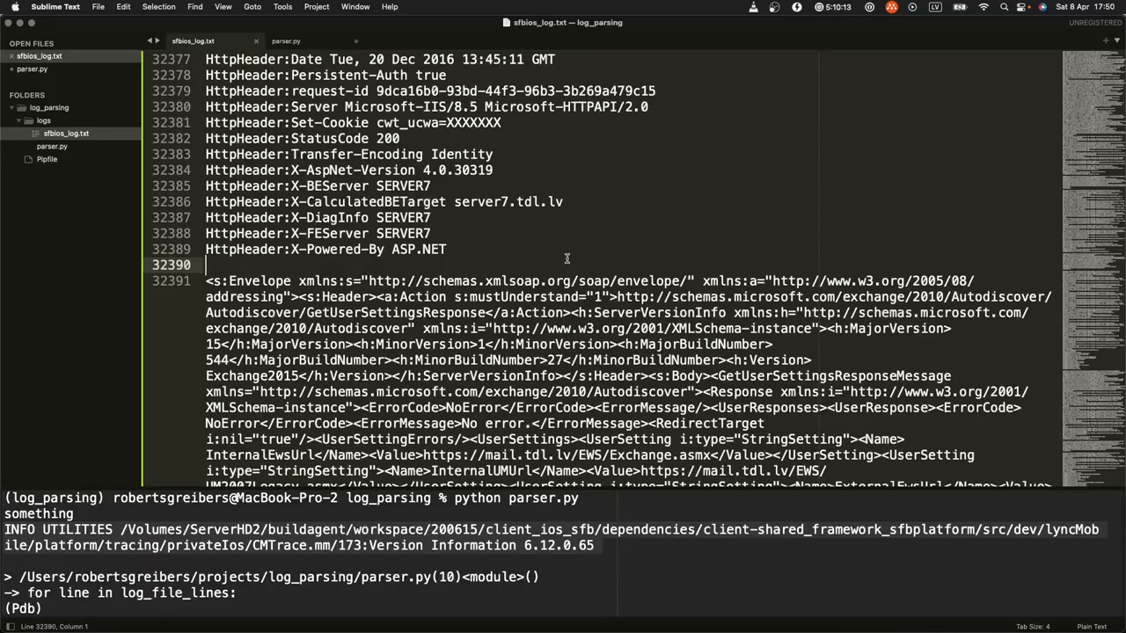
Step: Find 'property' entries in the log and bring a copied XML block into parser.py
type("Enabled")
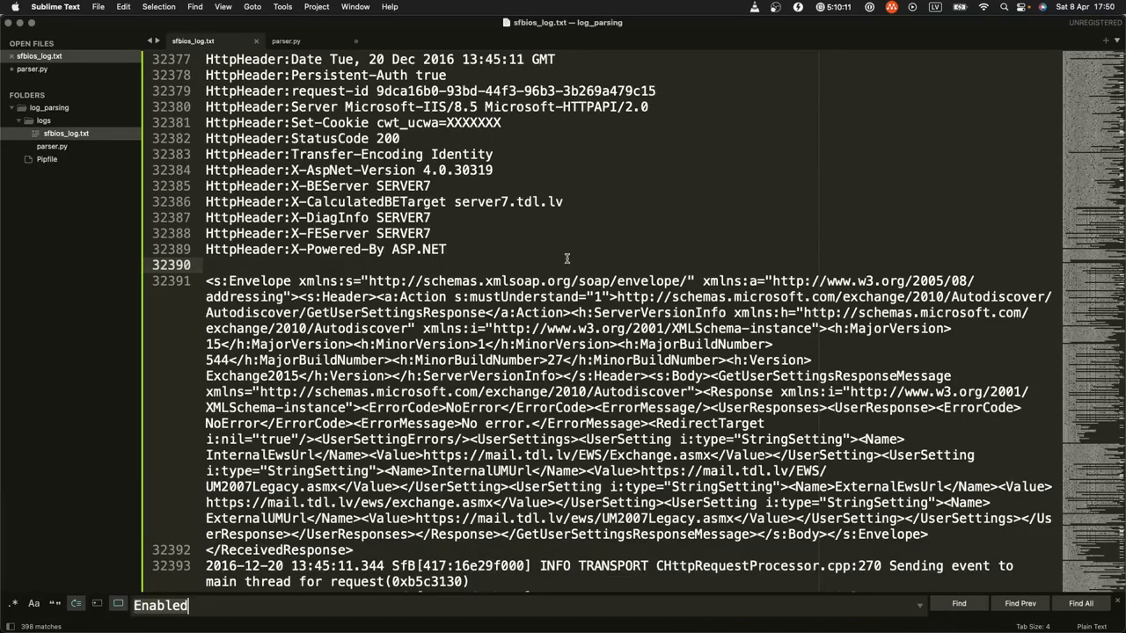
scroll("down", 3)
type("preo")
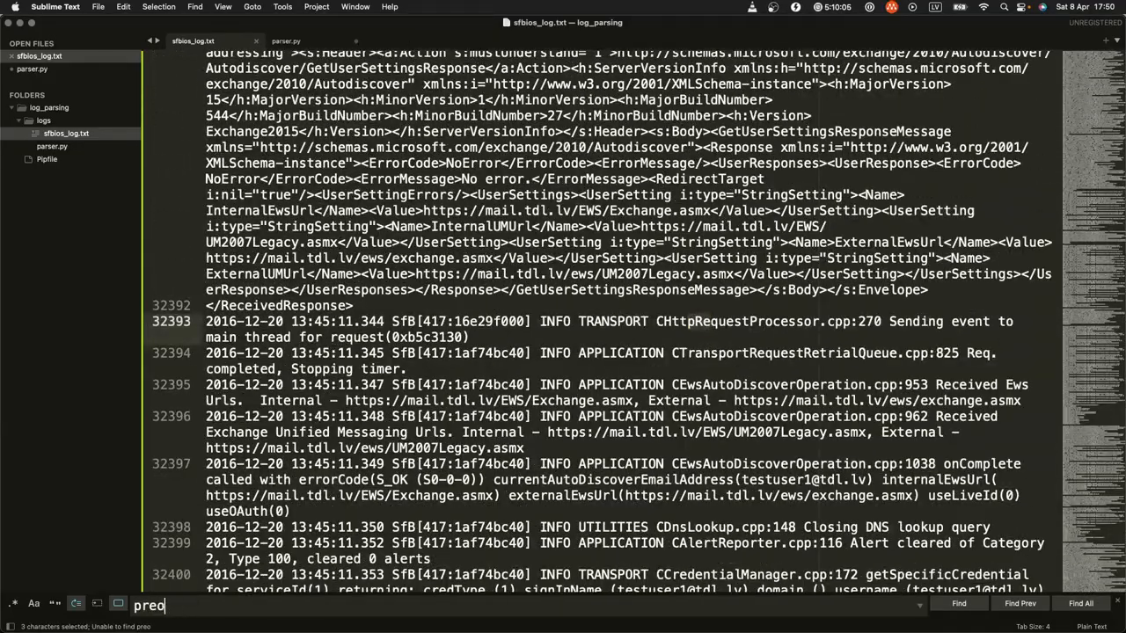
type("property")
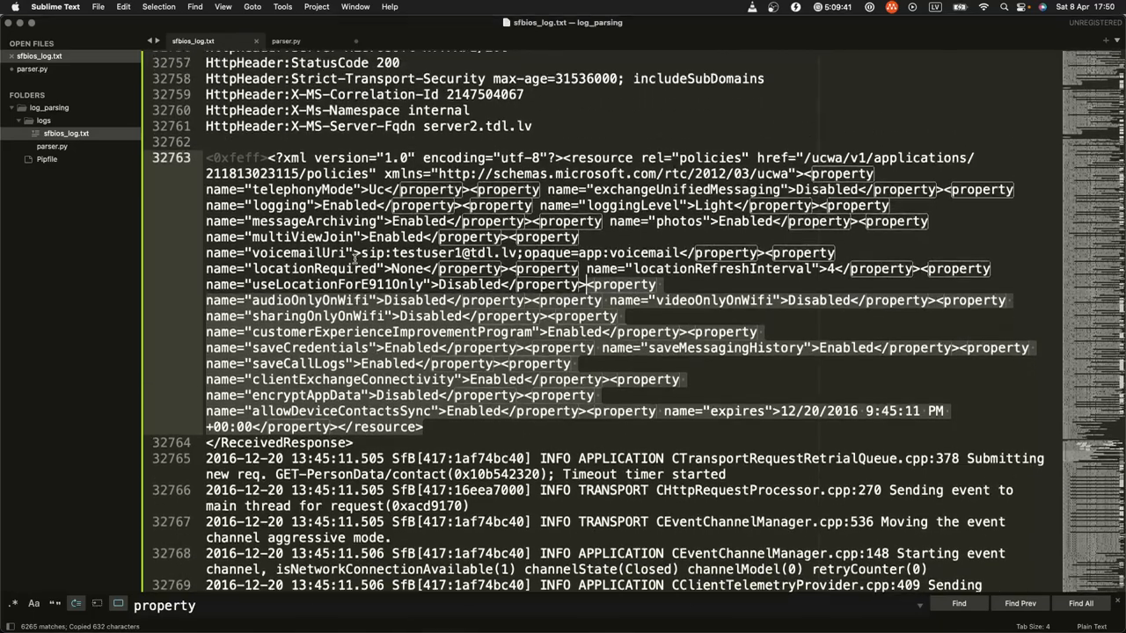
left_click(286, 41)
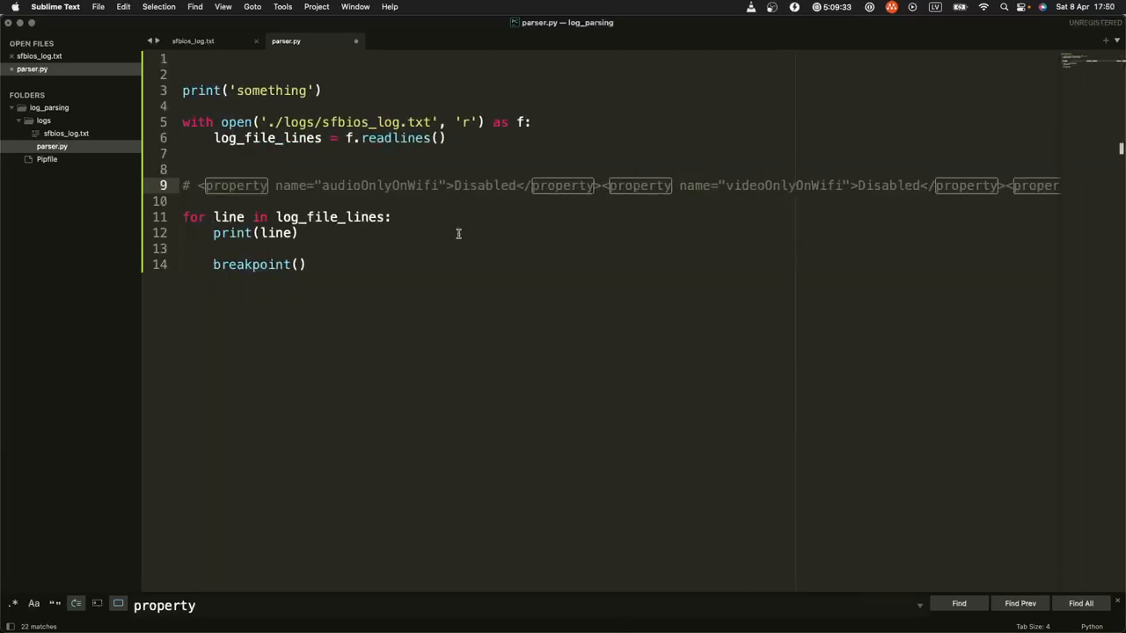
Step: Swap the paste for a '# <code><property name="saveMessagingHistory">Enabled</property></code>' comment, then cut it
key("cmd+z")
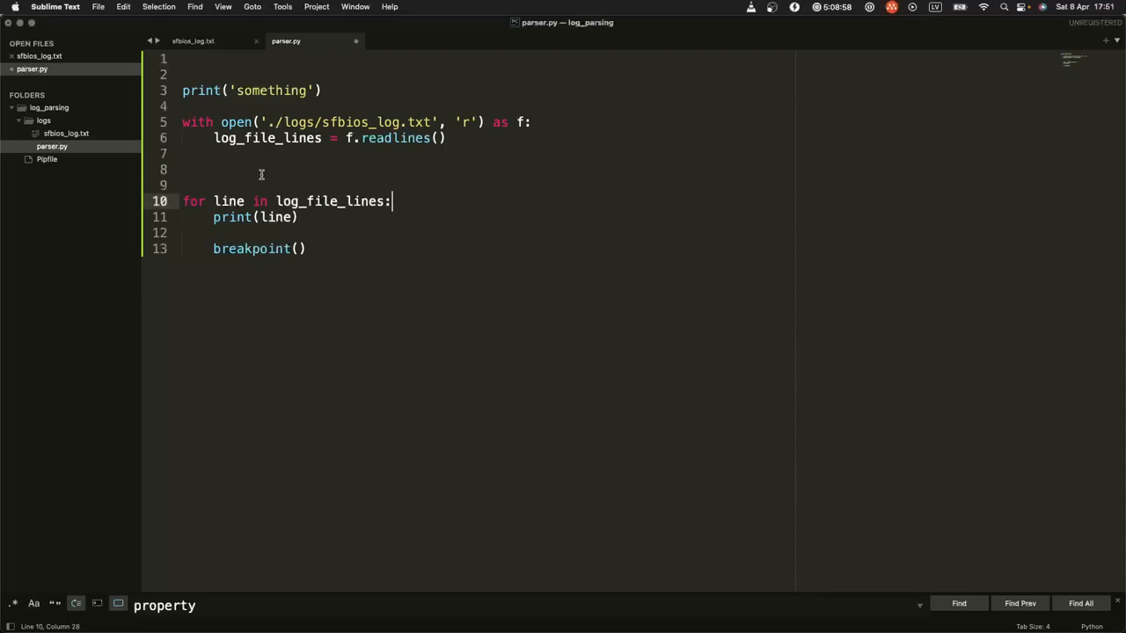
left_click(182, 169)
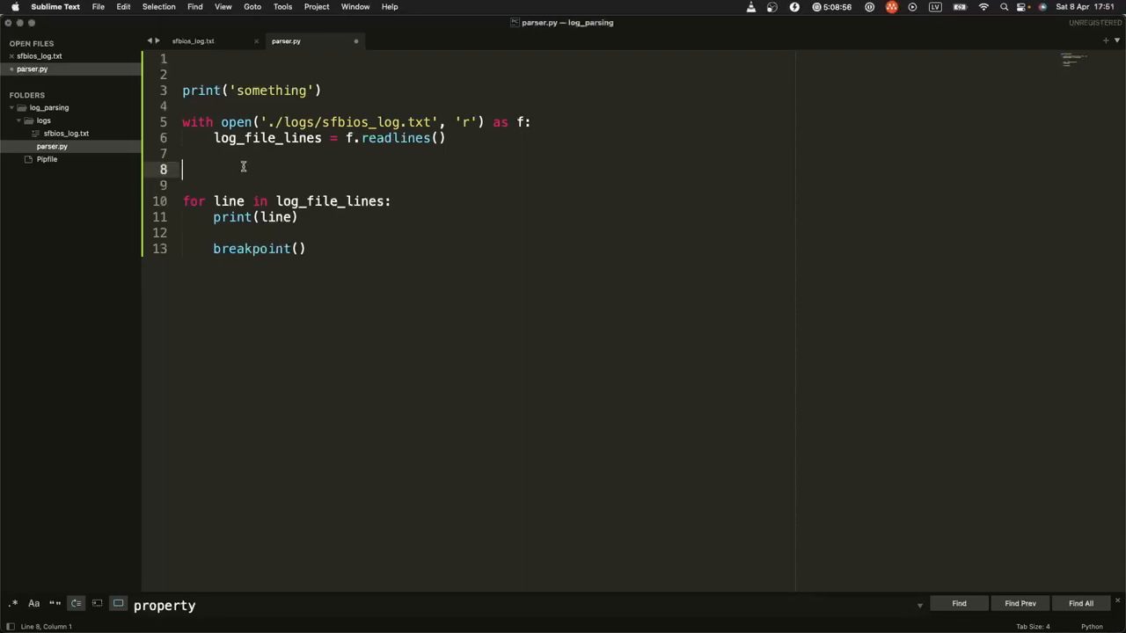
type("#")
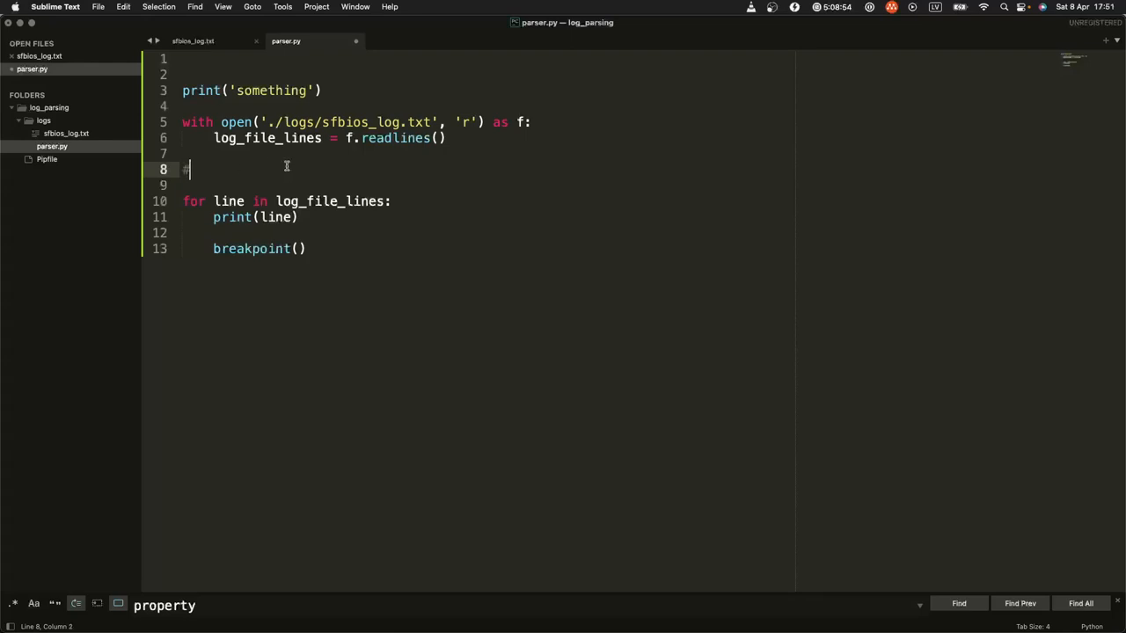
type("<code><property name=\"saveMessagingHistory\">Enabled</property></code>")
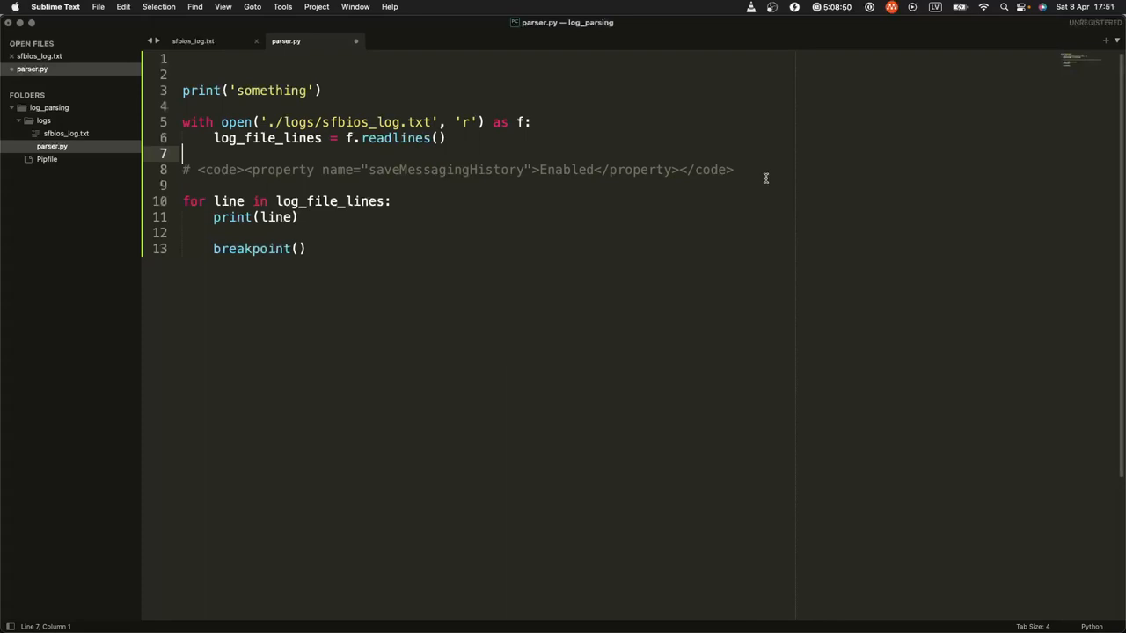
key("cmd+x")
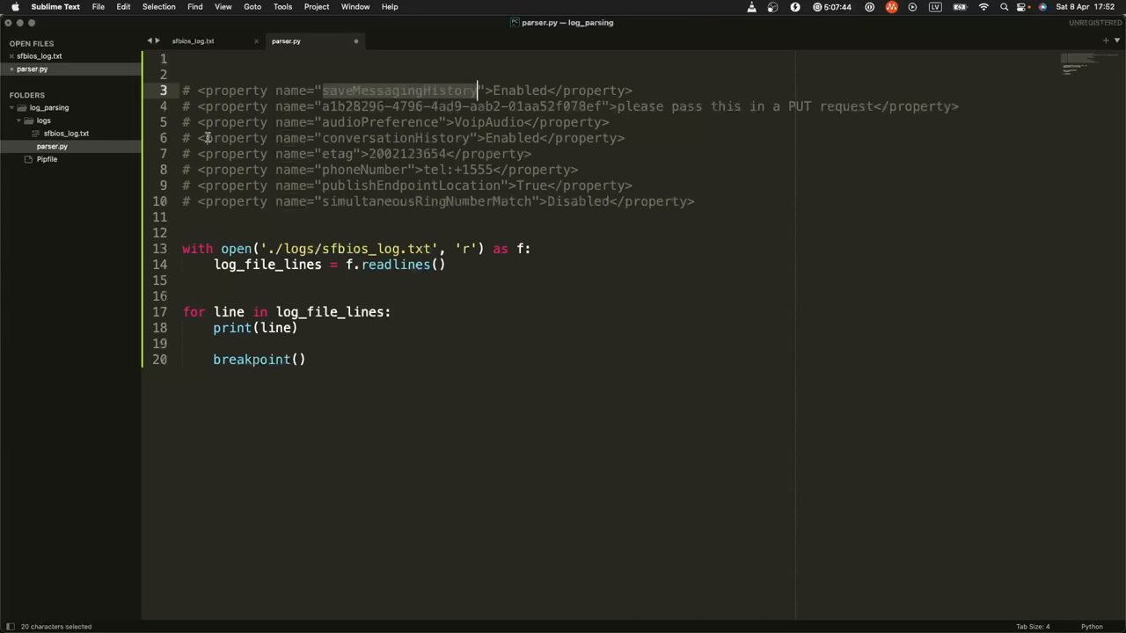
mouse_move(374, 106)
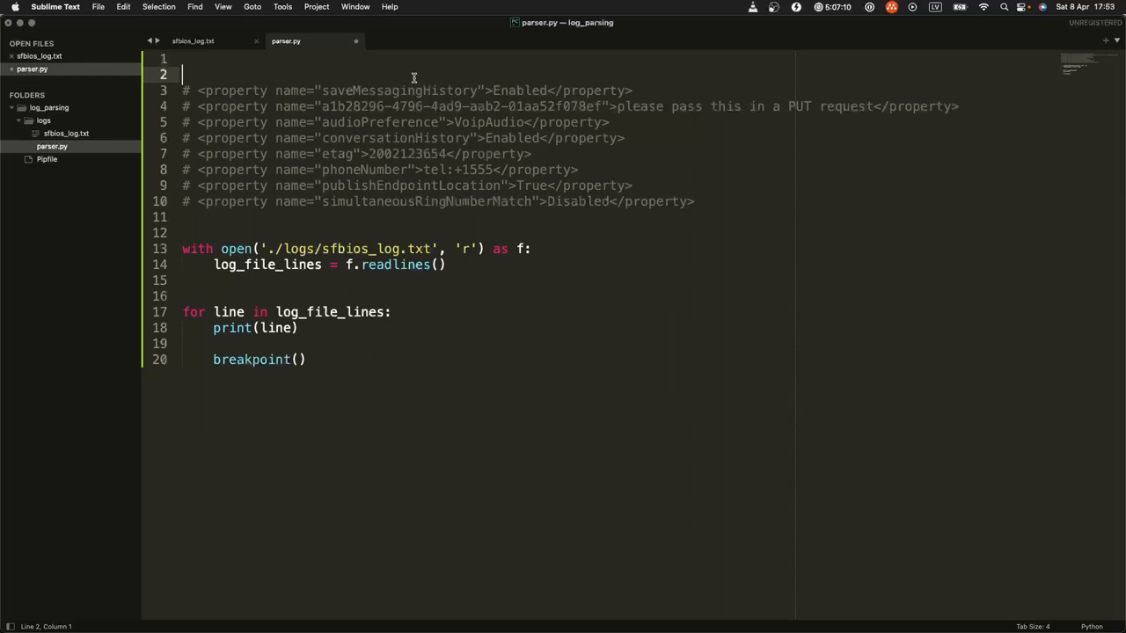
Step: Scroll parser.py down past the commented property samples to the loop
scroll("down", 3)
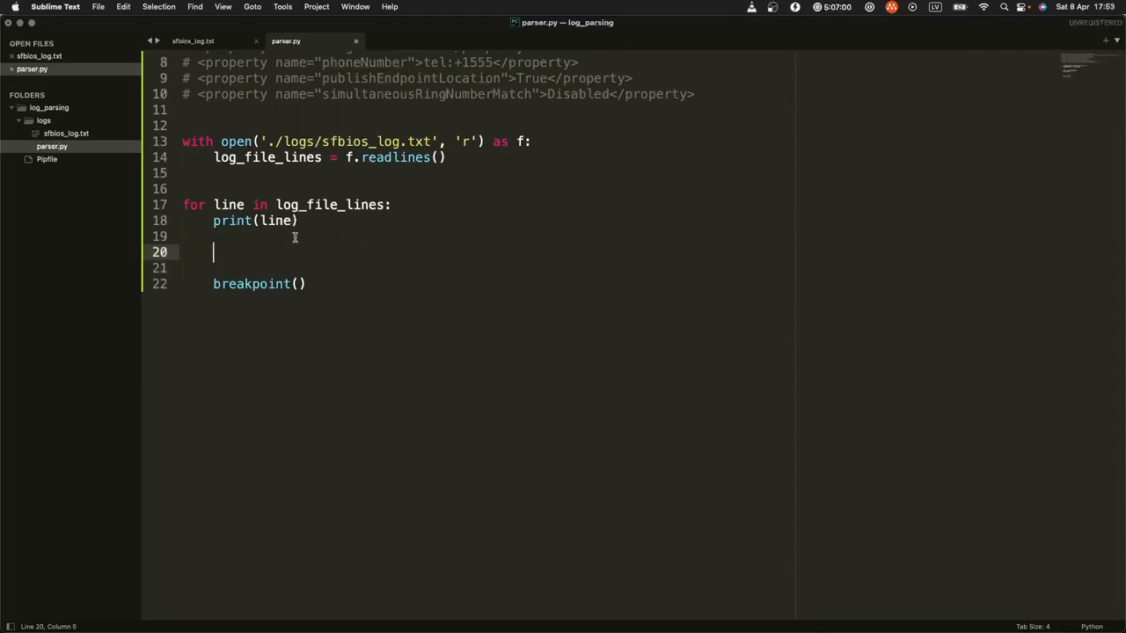
Step: Add a '# do something with the line' comment and 'import re' at the top
type("# do someth")
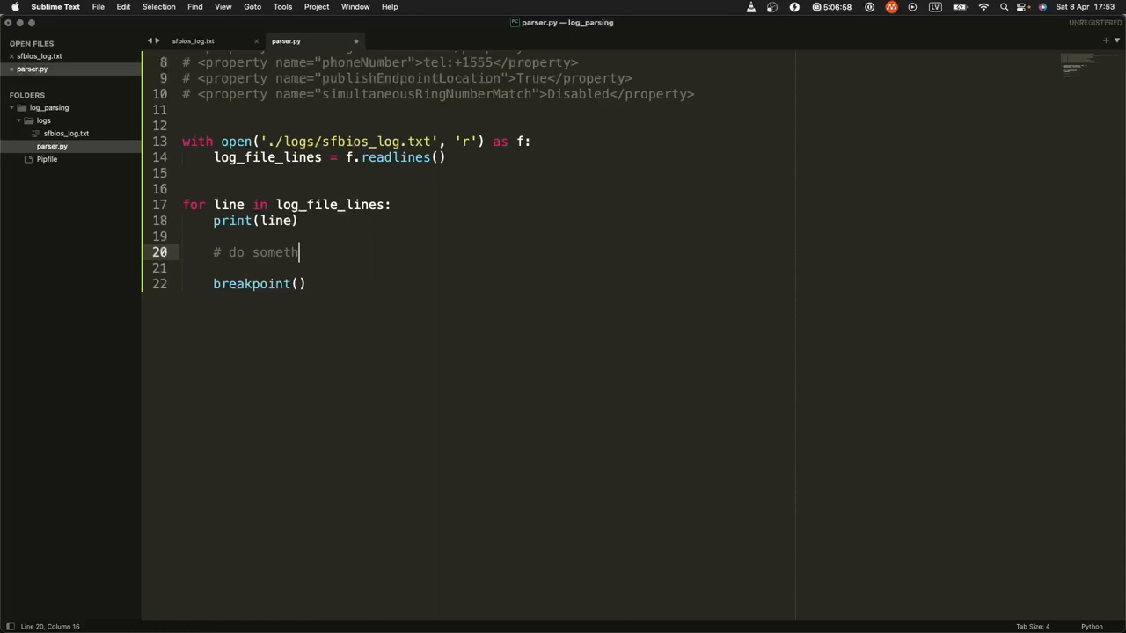
type("ing with the line")
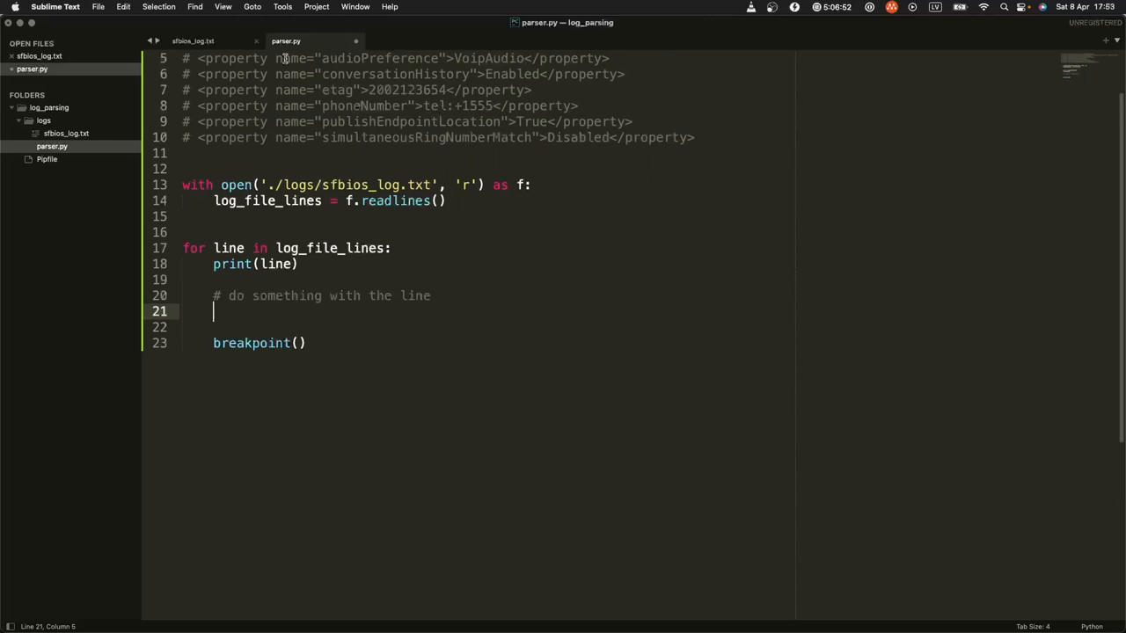
scroll("down", 3)
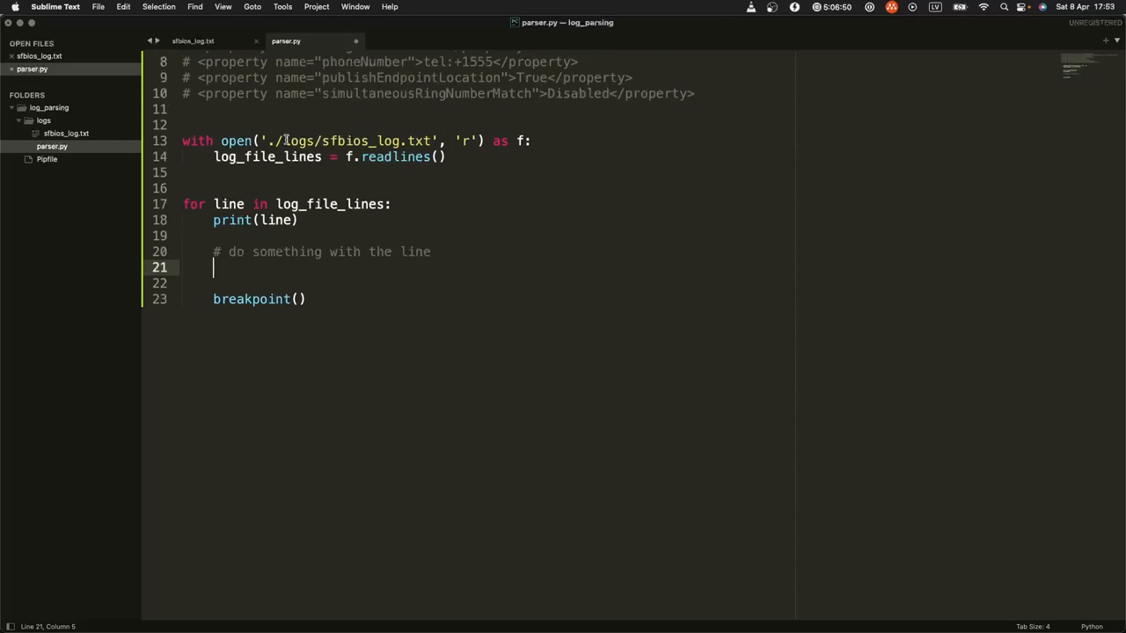
mouse_move(458, 226)
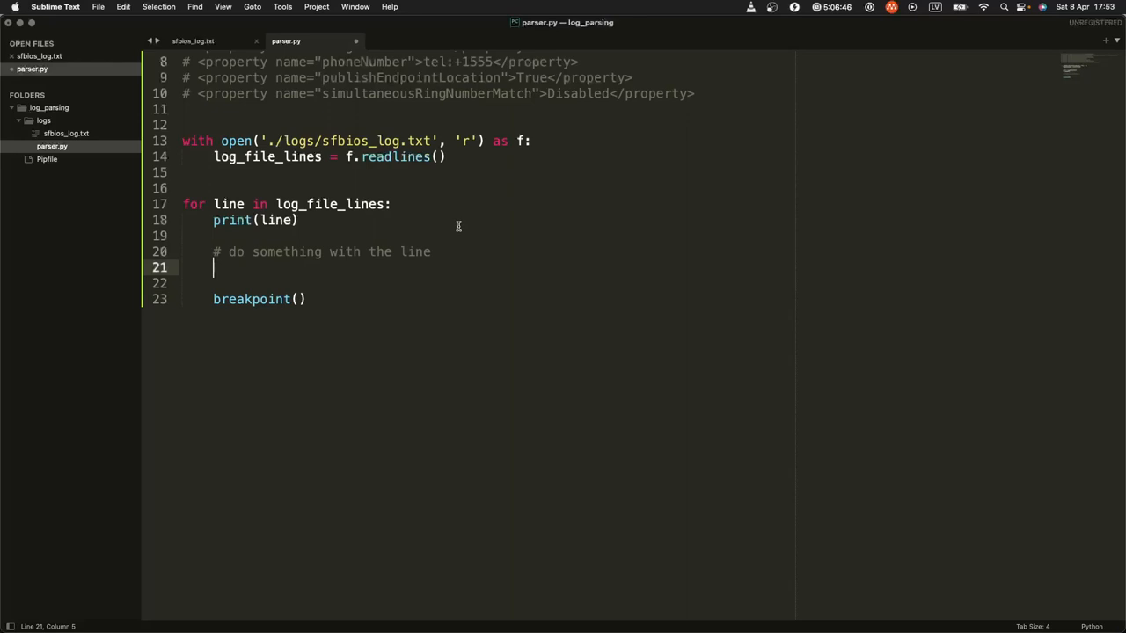
type("for match in")
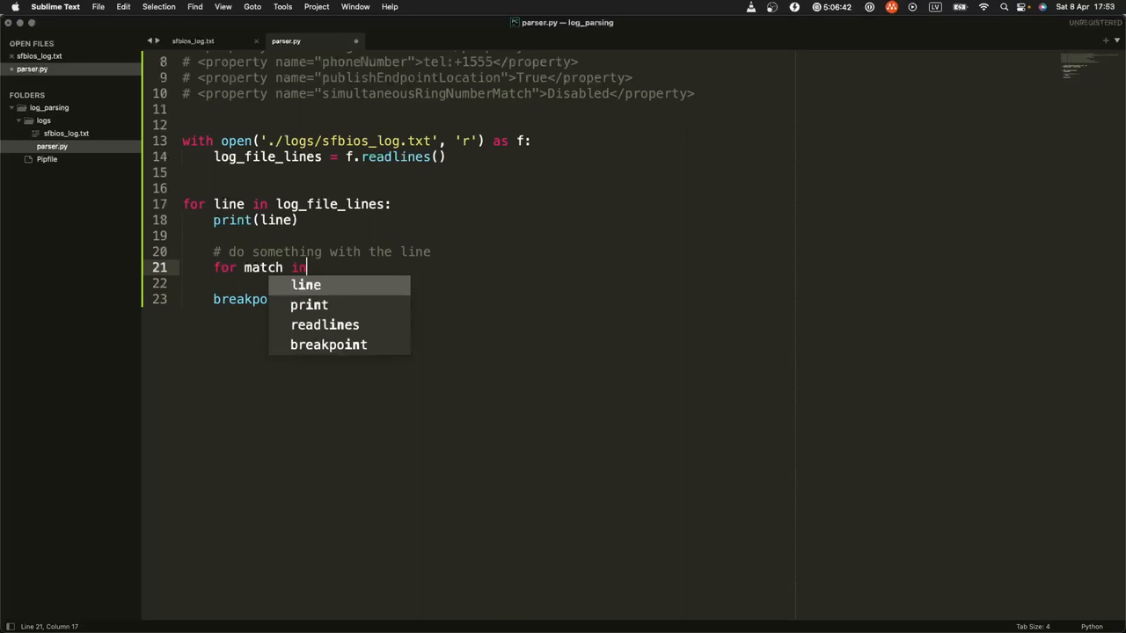
type("re.")
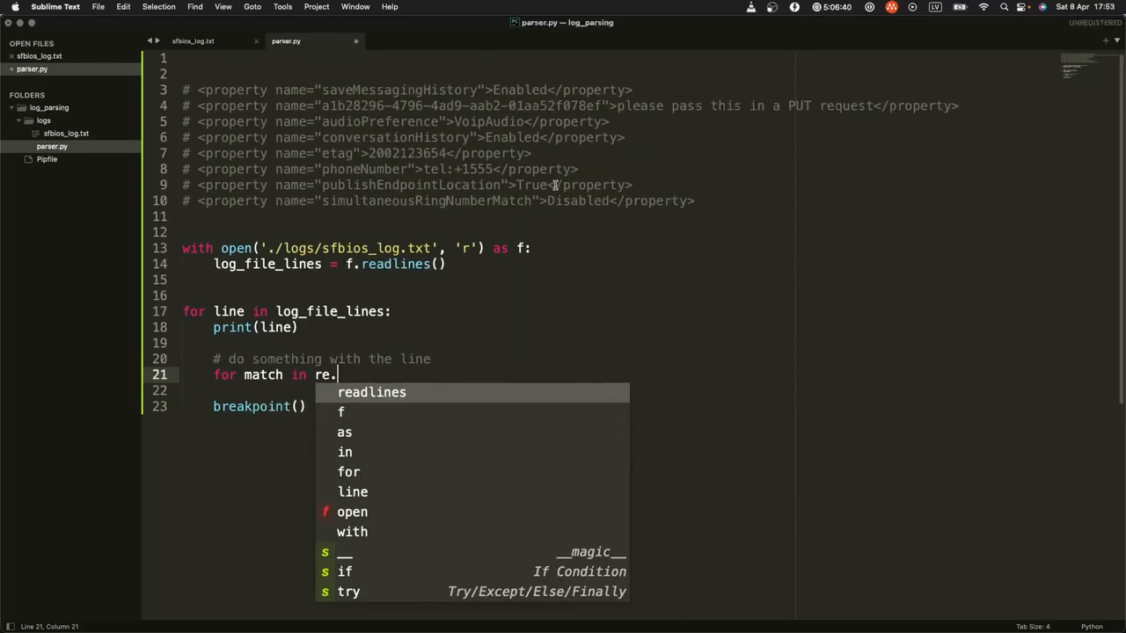
type("import re")
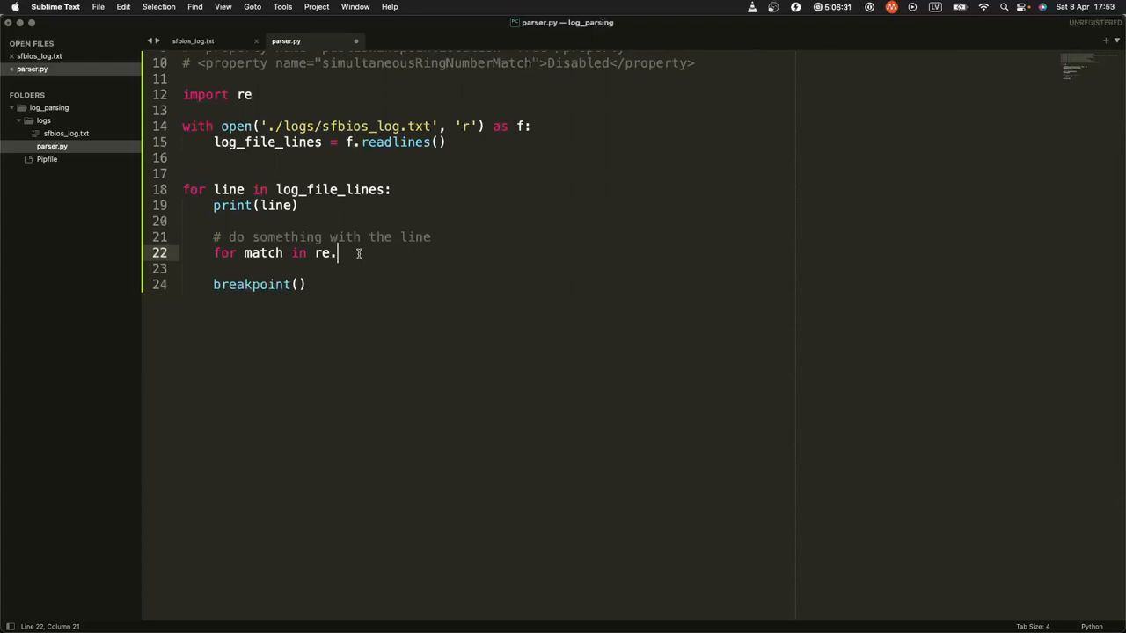
Step: Write 'for match in re.finditer(pattern, line, re.S):' inside the line loop
type("find")
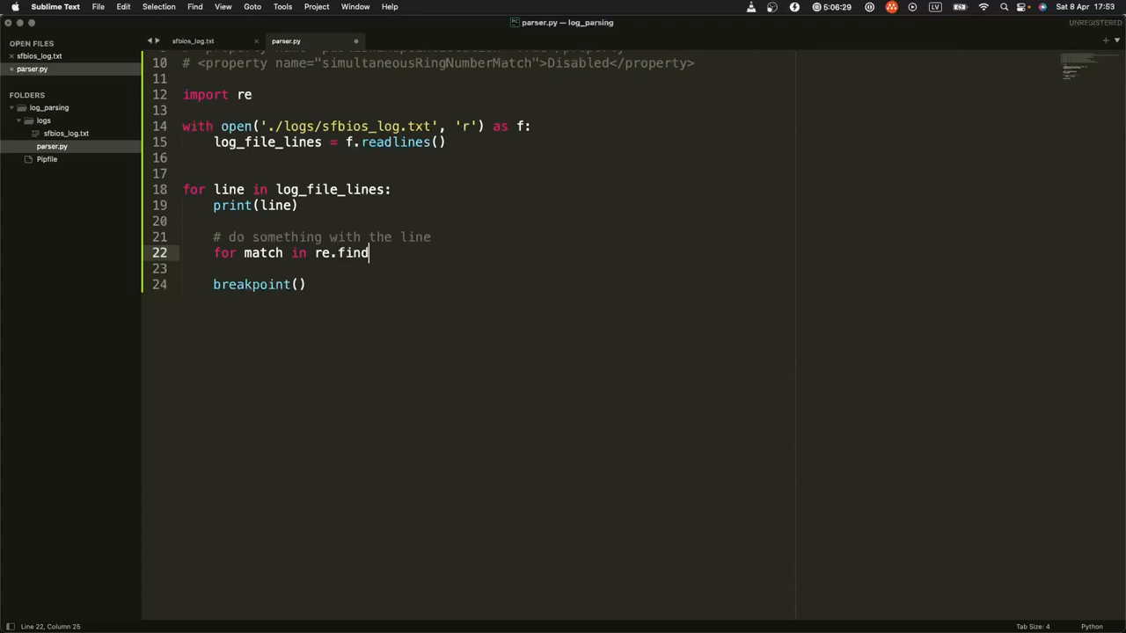
type("iter()")
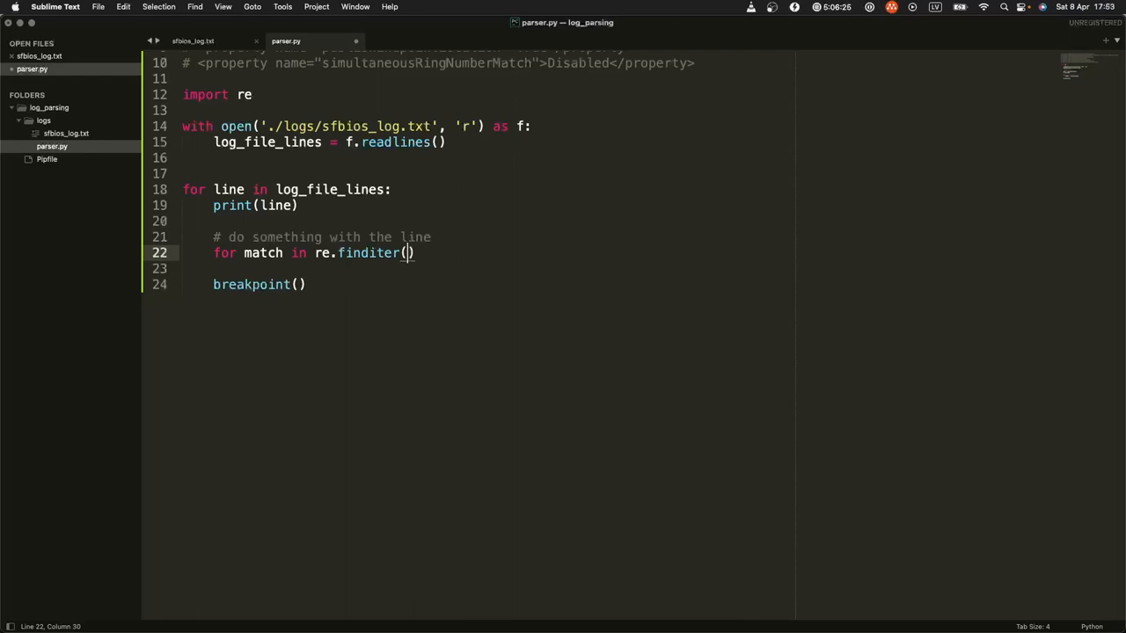
type("pattern")
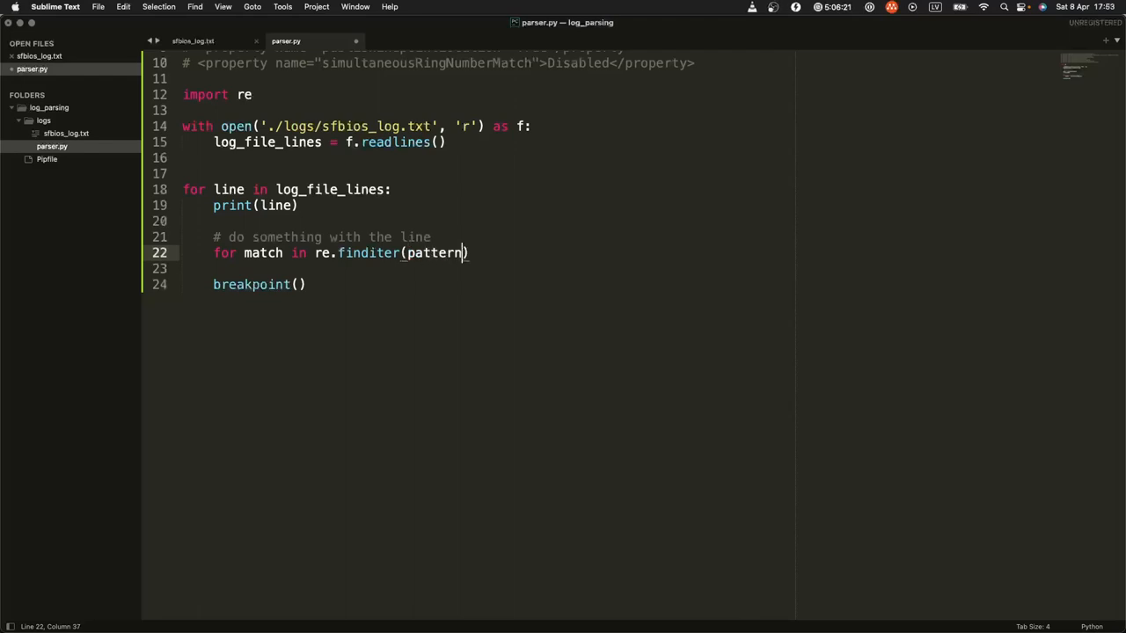
type(", line")
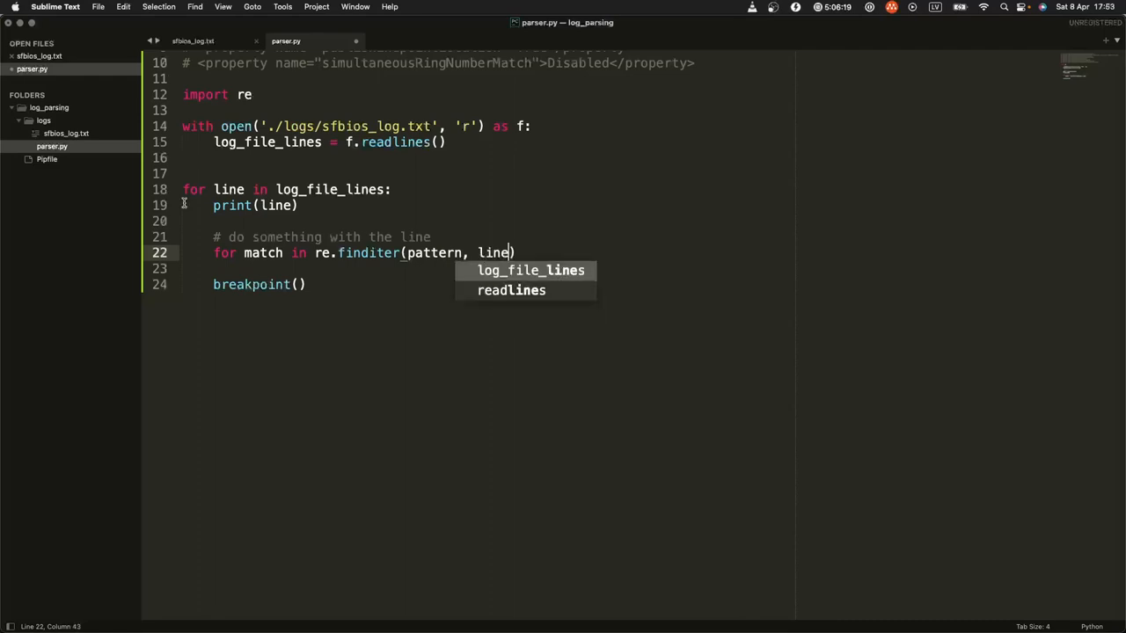
type(", re.S")
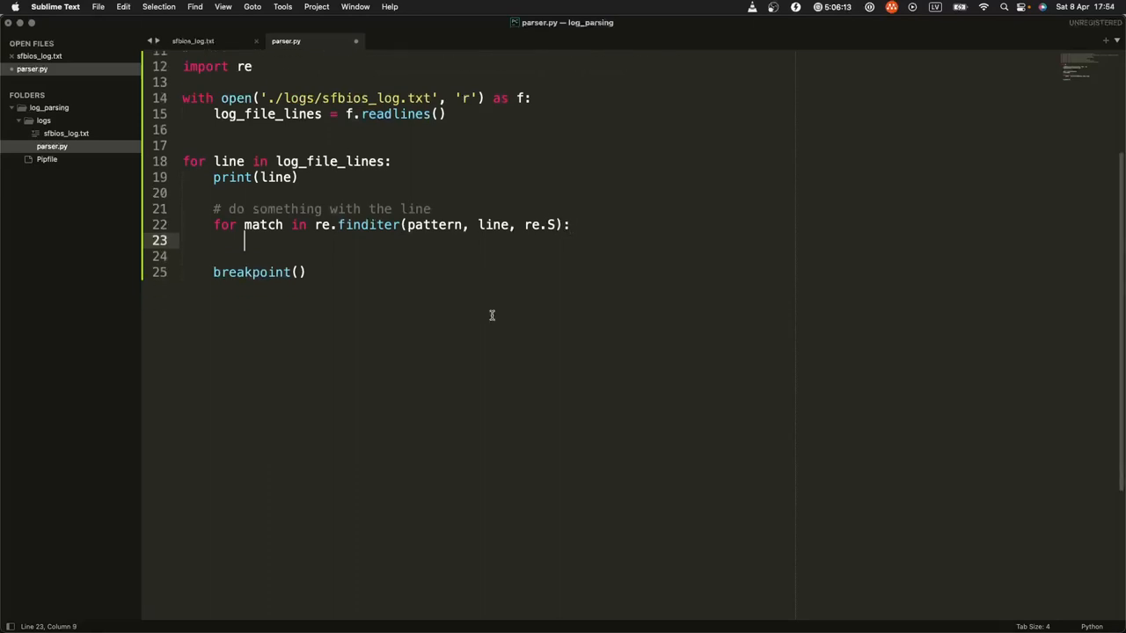
Step: Assign match.group() to match_text inside the match loop
type("match_;")
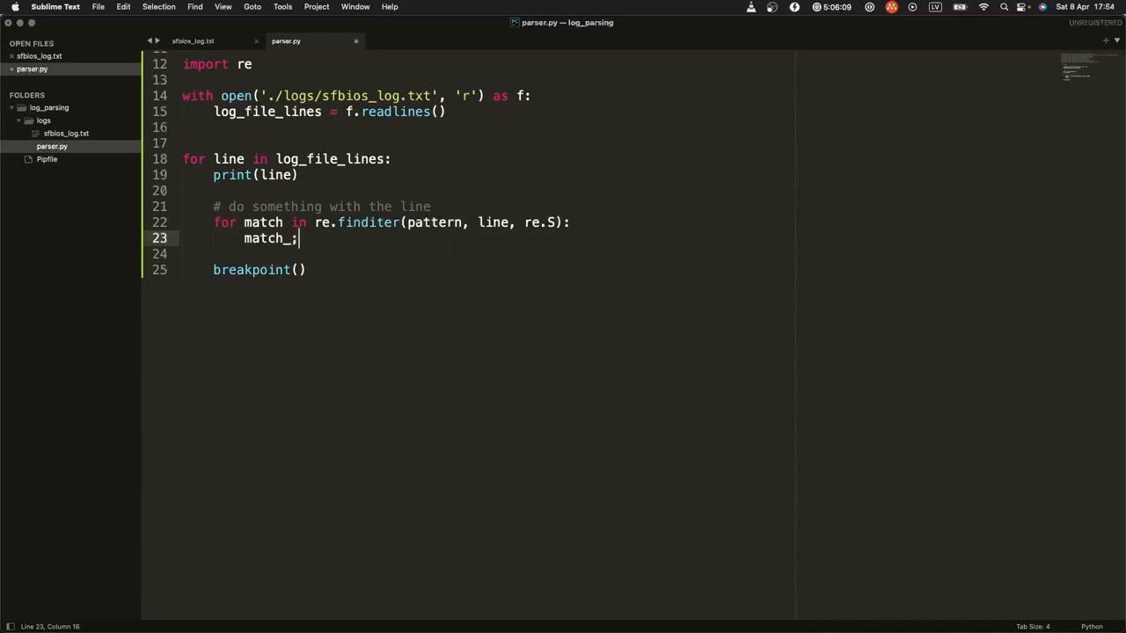
type("text = matc")
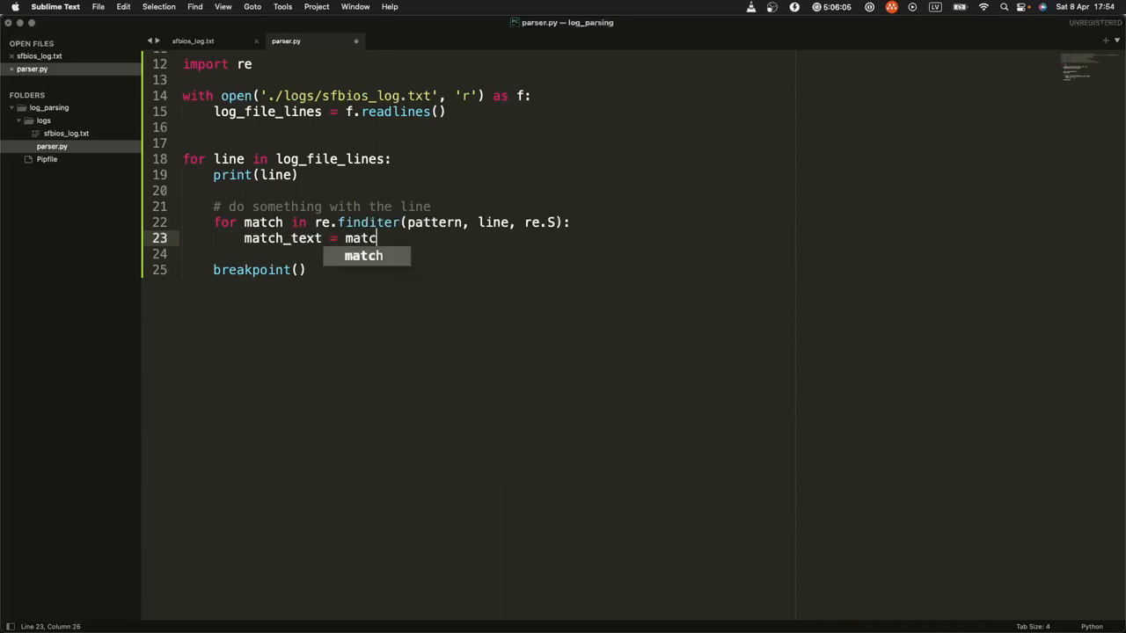
type("h.group(")
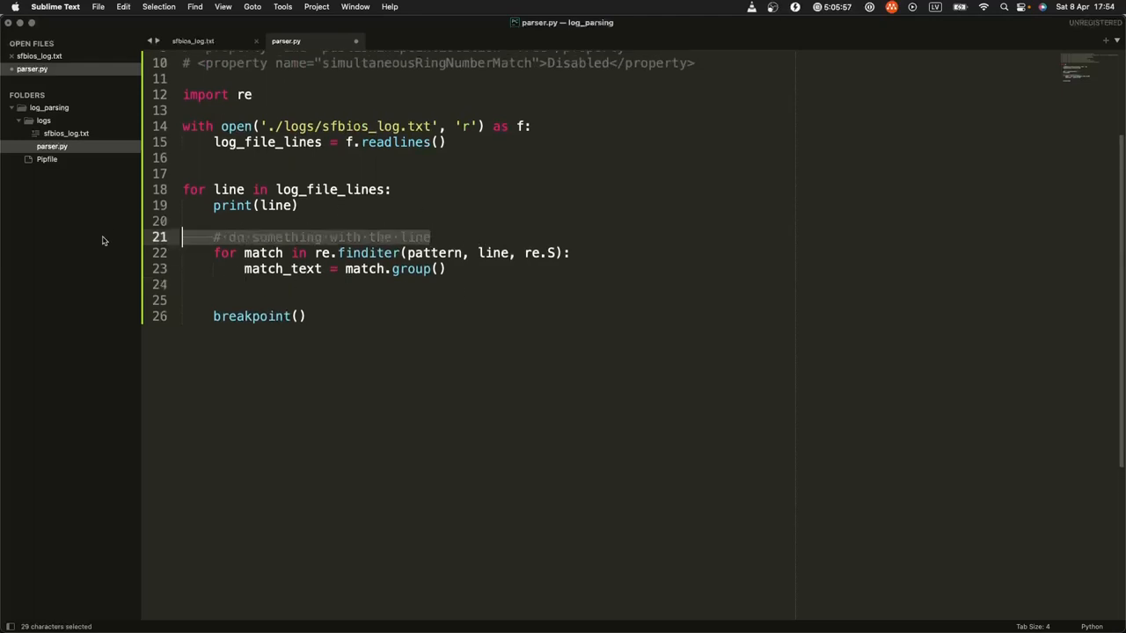
Step: Replace the placeholder comment with pattern = '(<property name="(.*?)">(.*?)</property>)' and save
key("Delete")
type("pattern =")
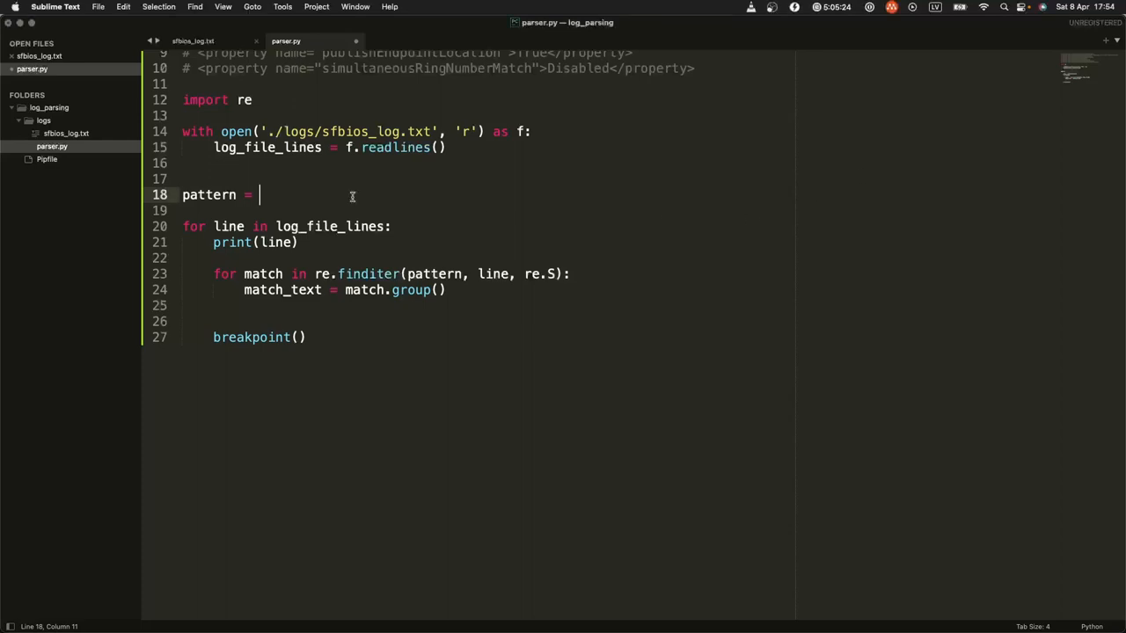
type("'(<property name=\"(.*?)\">(.*?)</property>)'")
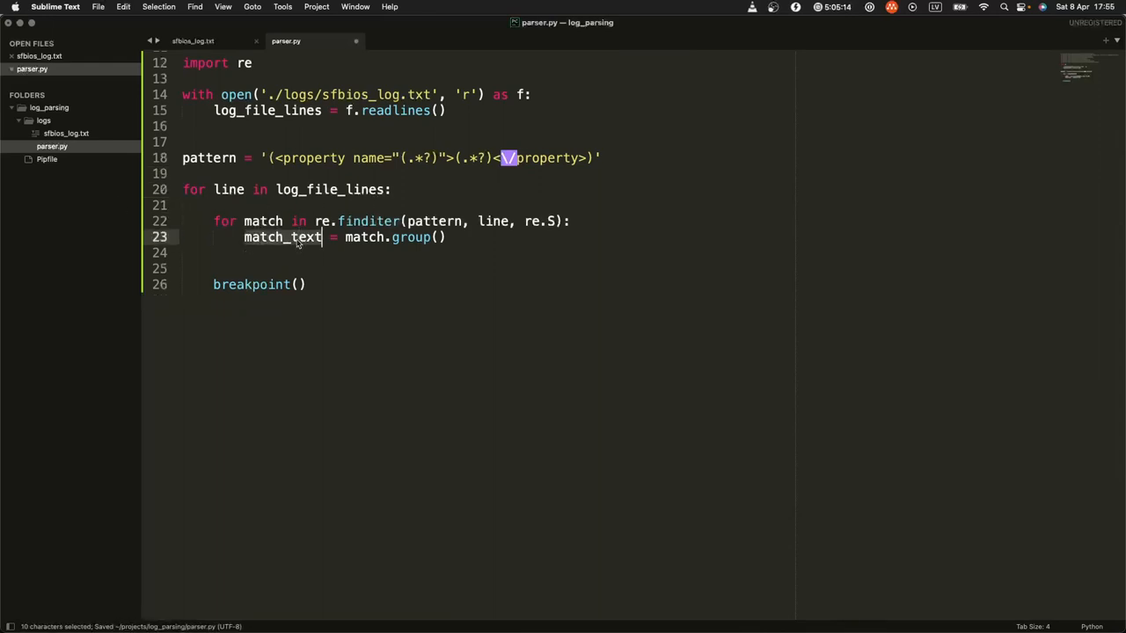
Step: Print each match with a 'match_text:' label and move breakpoint() inside the match loop
type("print")
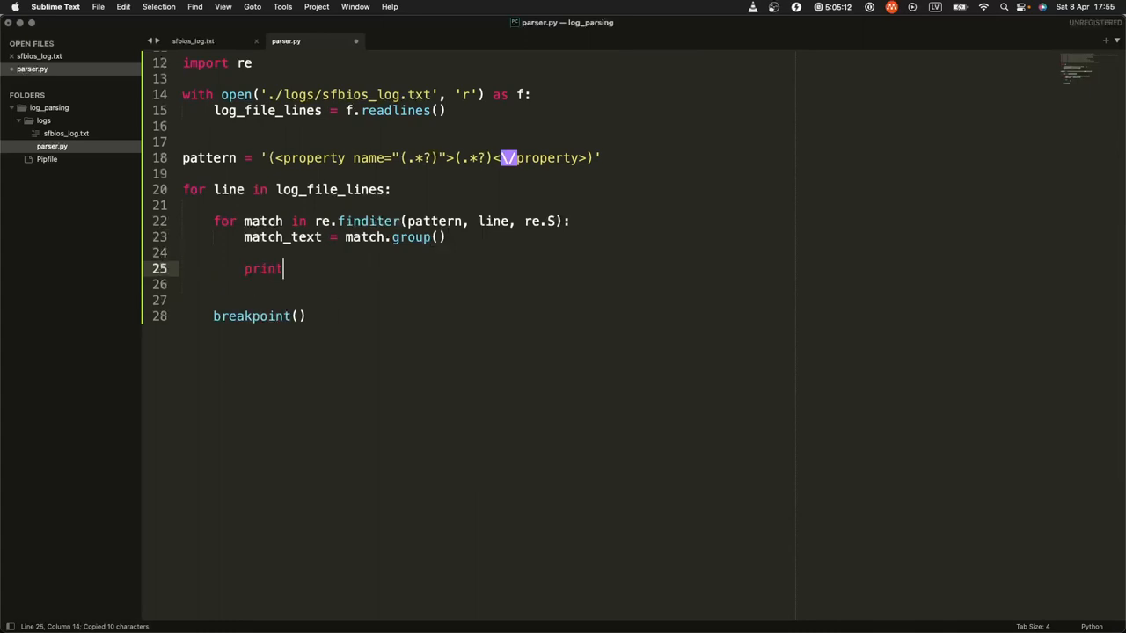
type("('match_text:'")
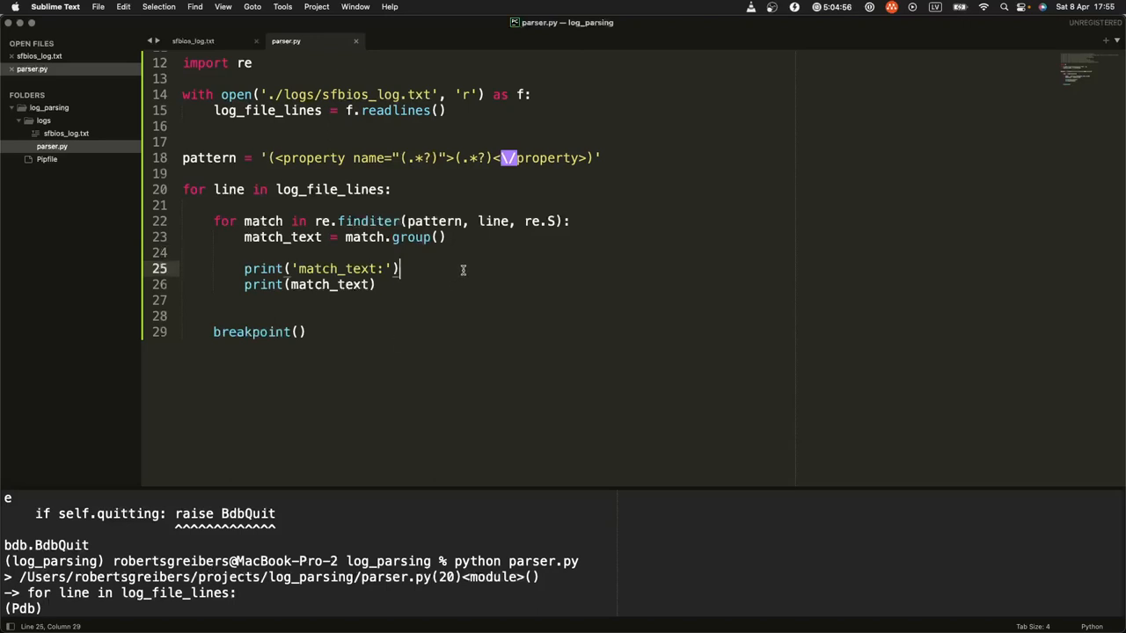
left_click(359, 285)
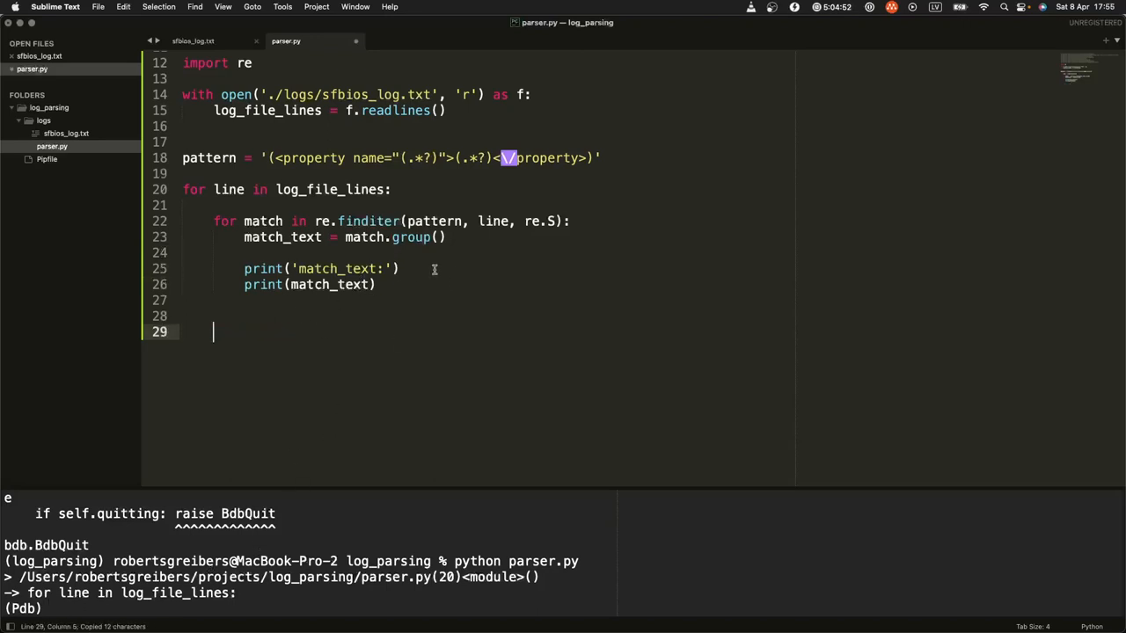
type("breakpoint()")
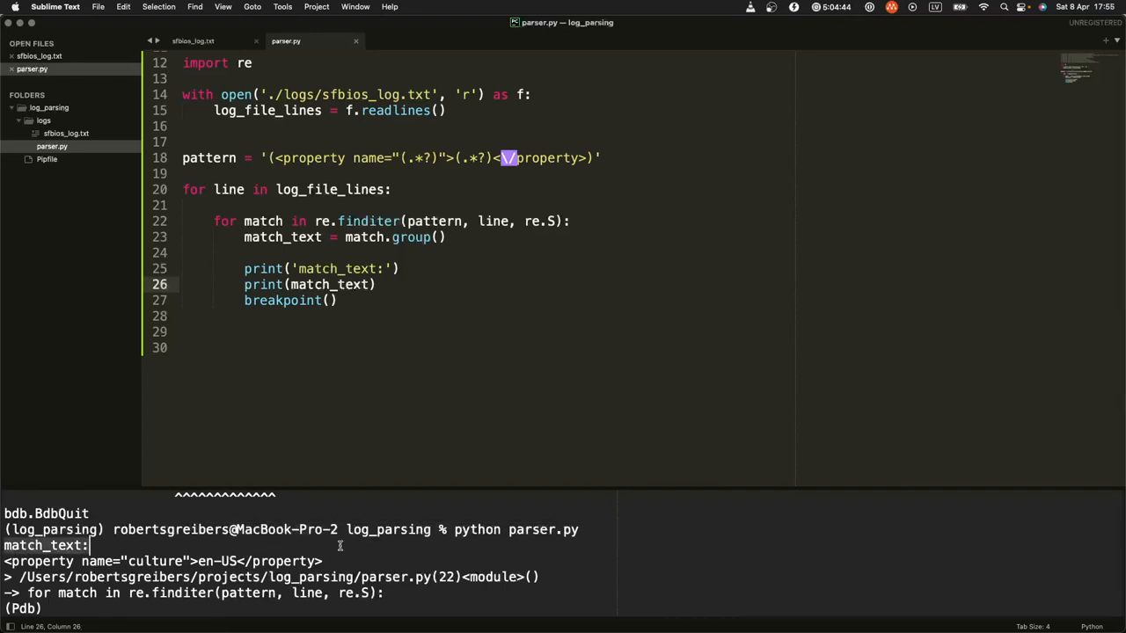
left_click(391, 189)
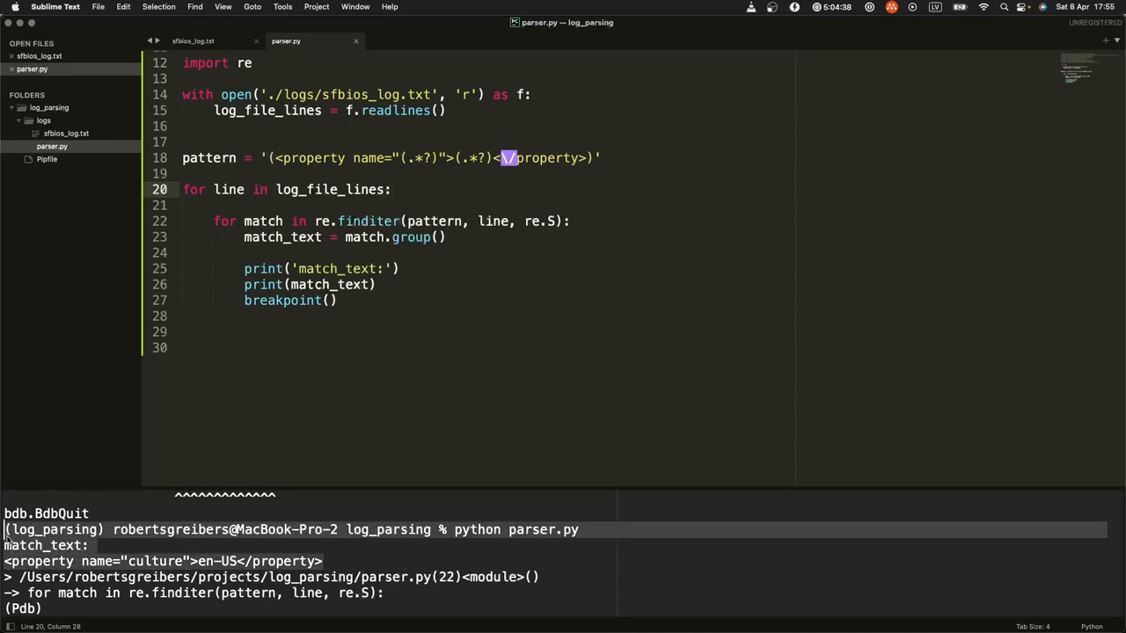
Step: Review the four property matches and capturing-group explanation in regex101
left_click(353, 204)
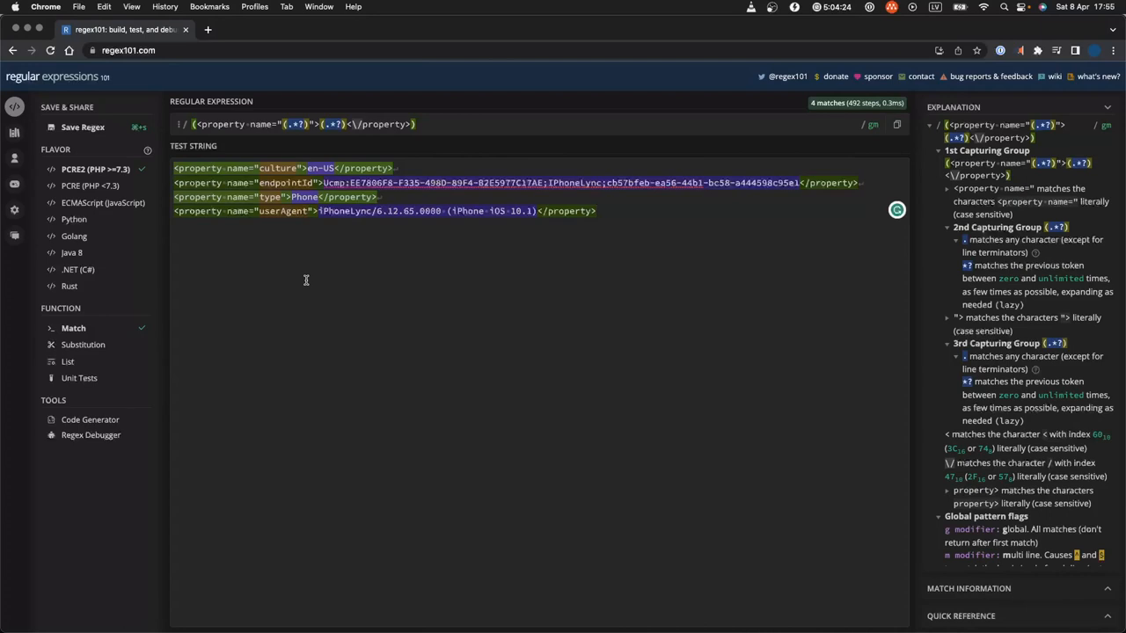
mouse_move(290, 168)
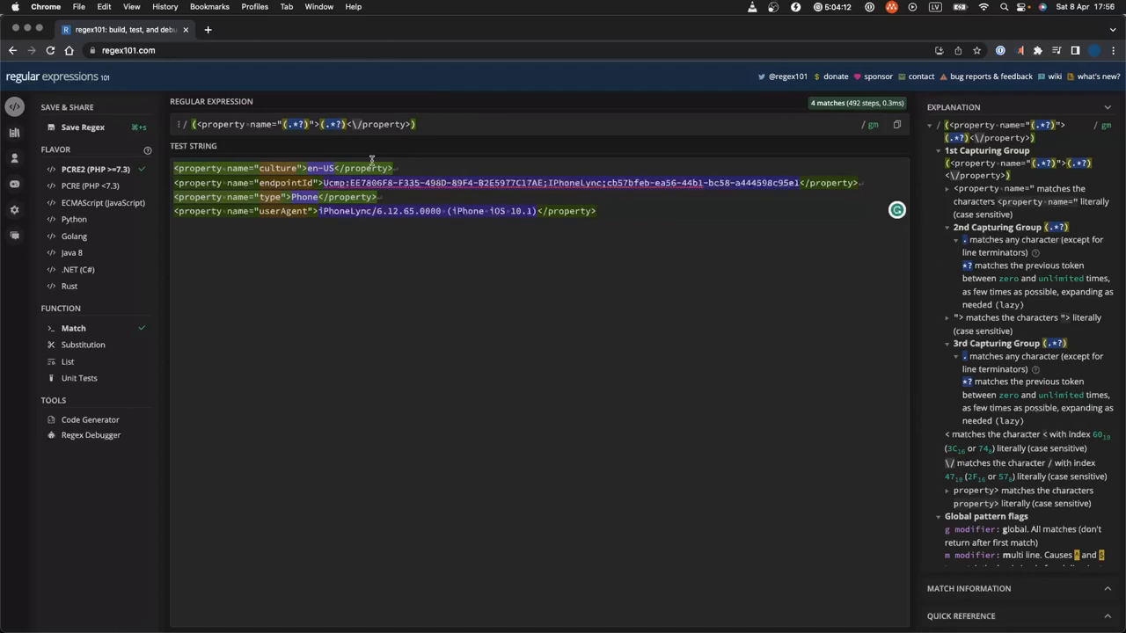
left_click(595, 211)
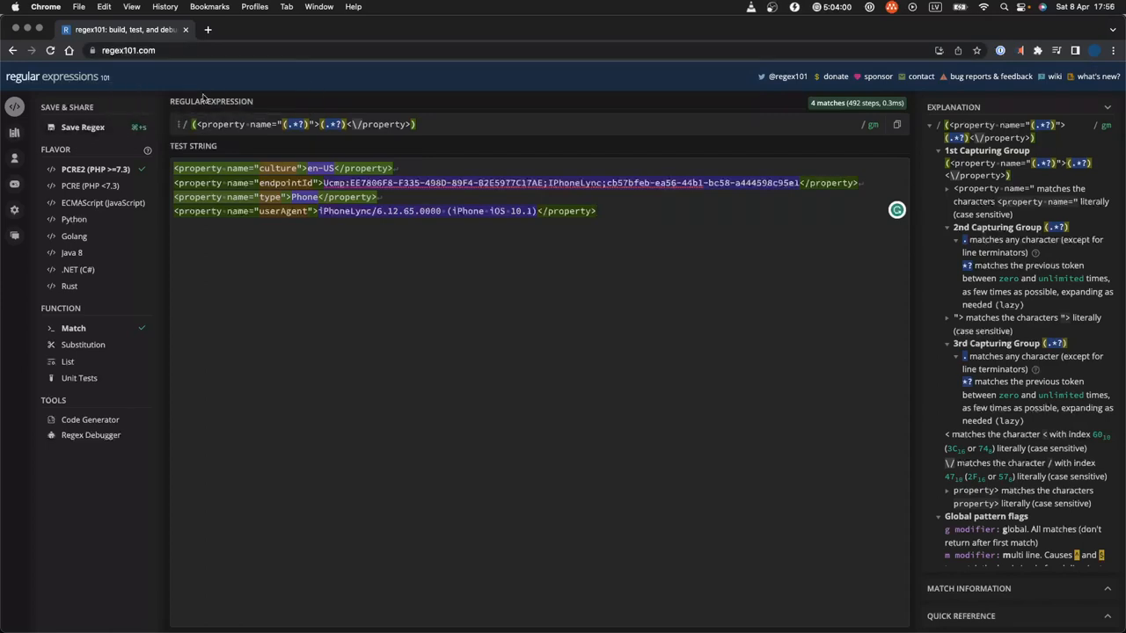
mouse_move(258, 107)
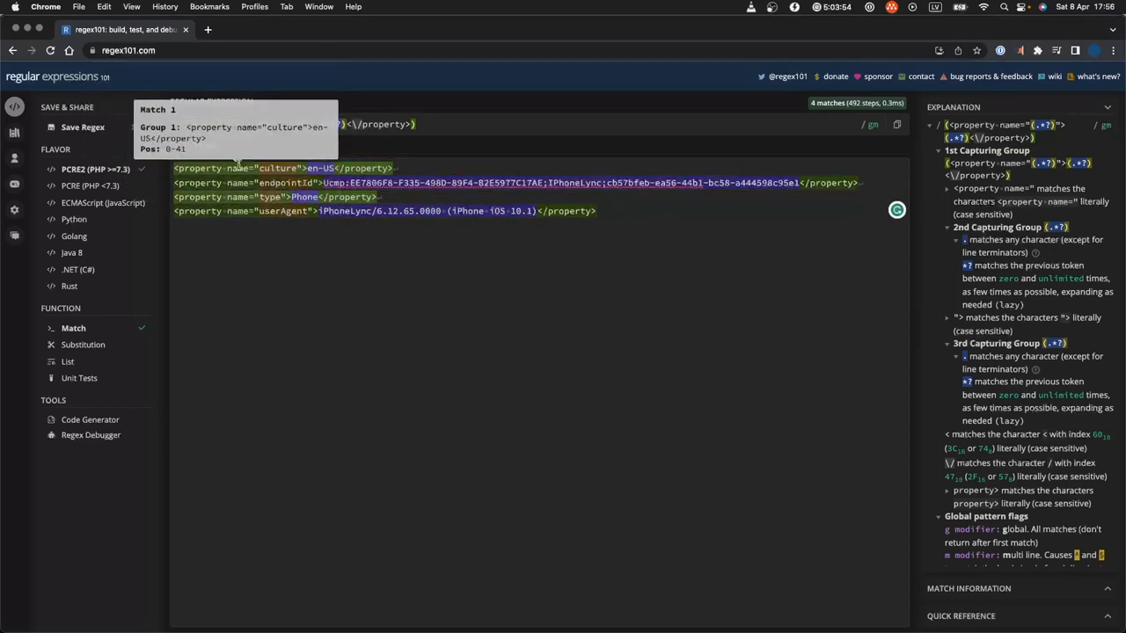
mouse_move(352, 361)
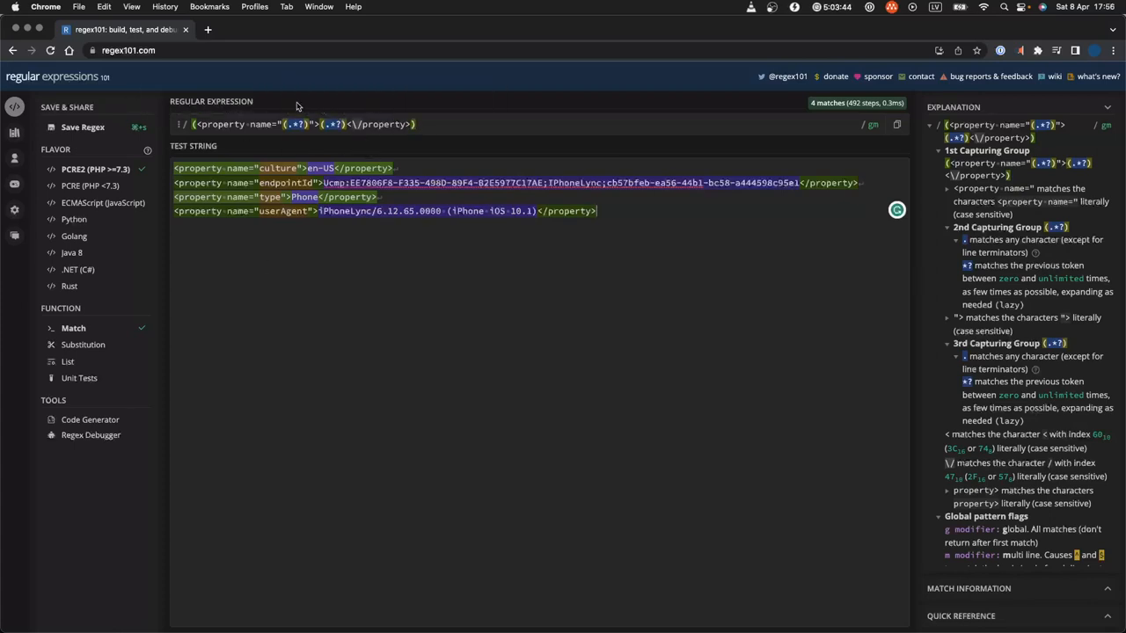
mouse_move(295, 124)
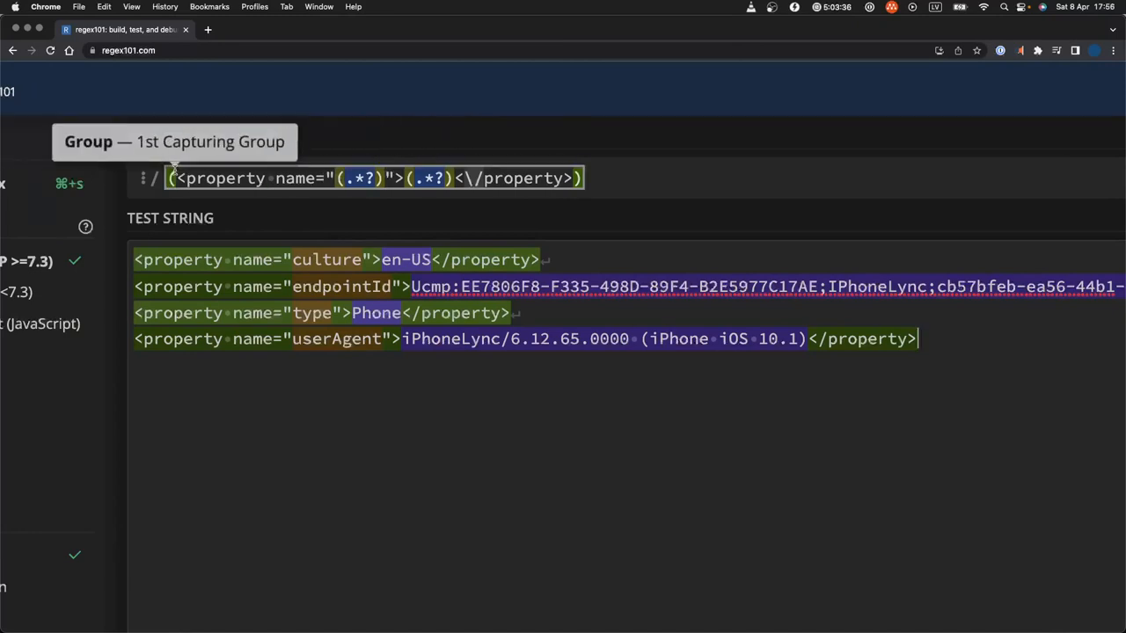
mouse_move(585, 185)
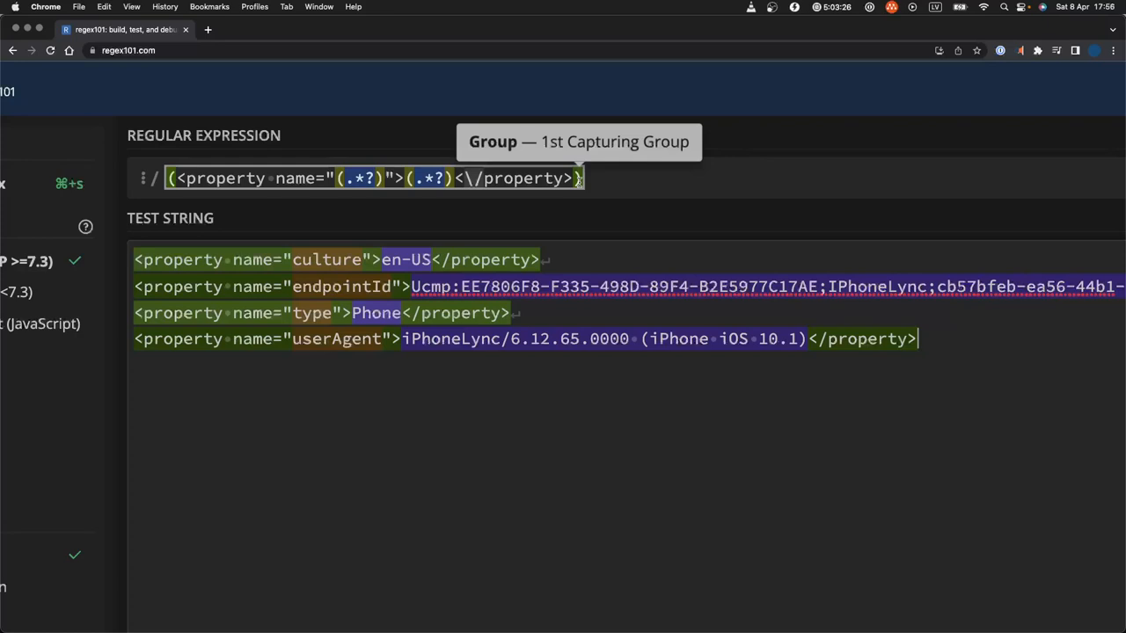
mouse_move(179, 209)
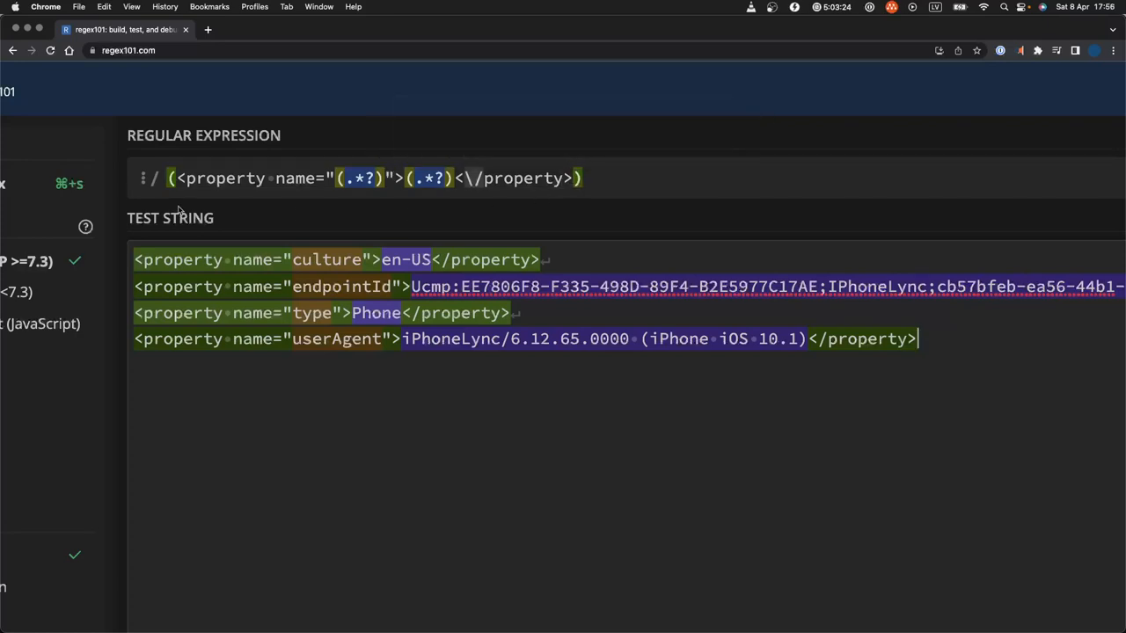
mouse_move(198, 177)
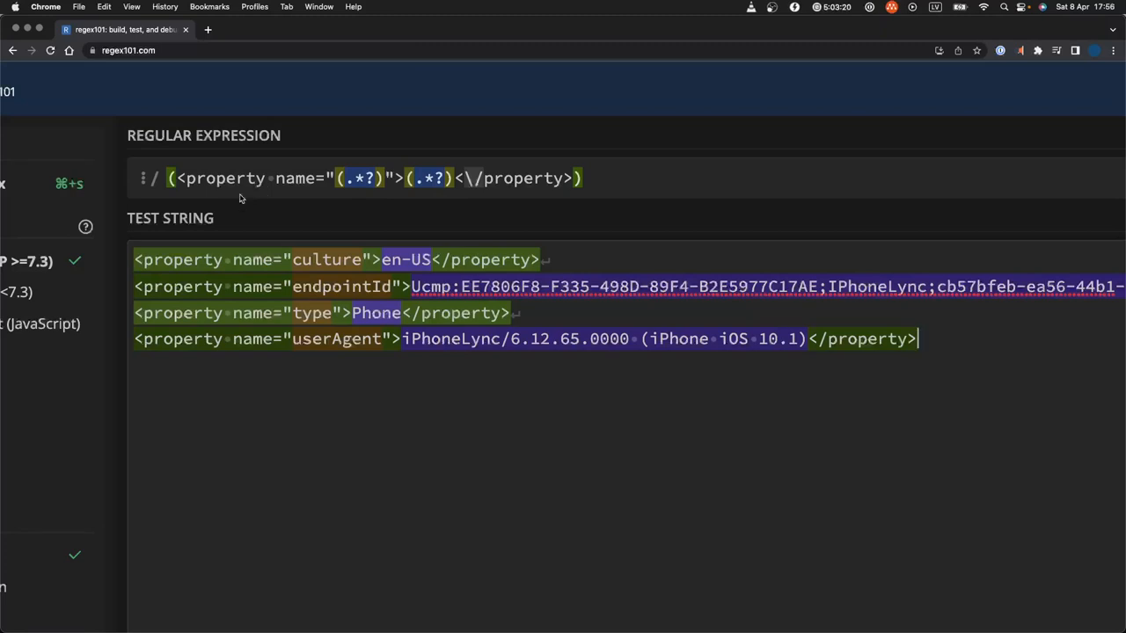
mouse_move(318, 200)
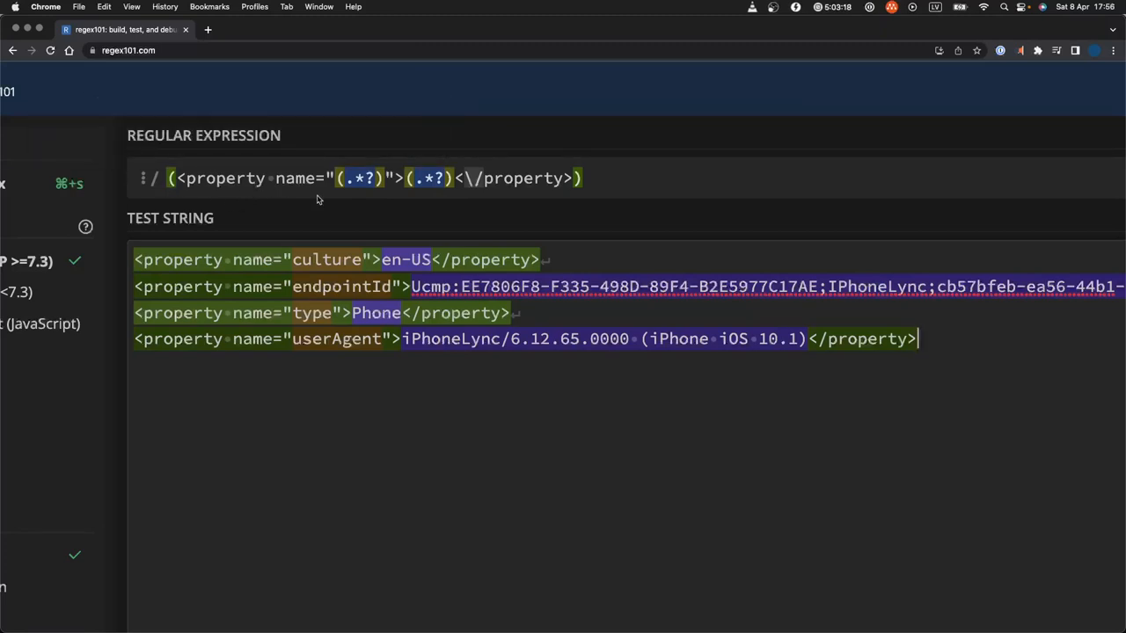
mouse_move(286, 259)
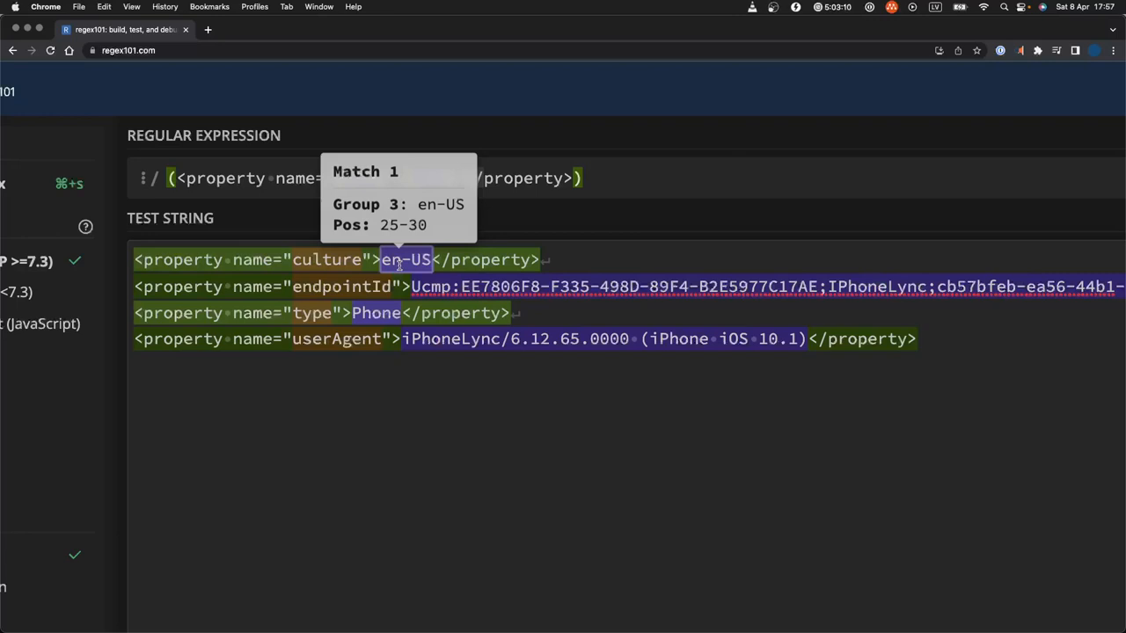
mouse_move(328, 259)
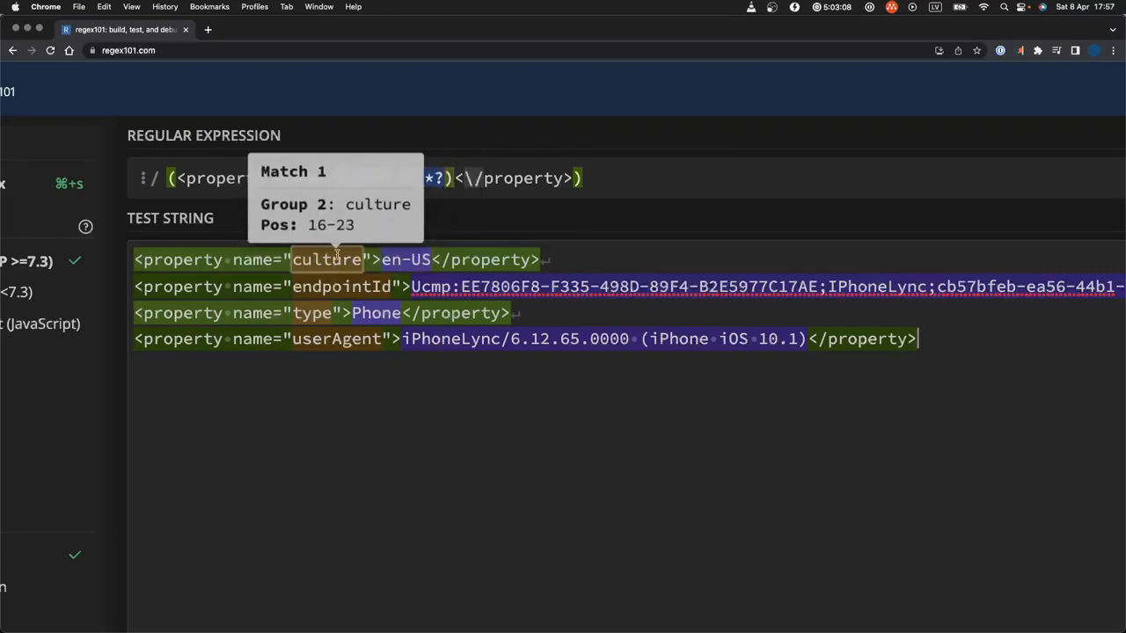
mouse_move(405, 260)
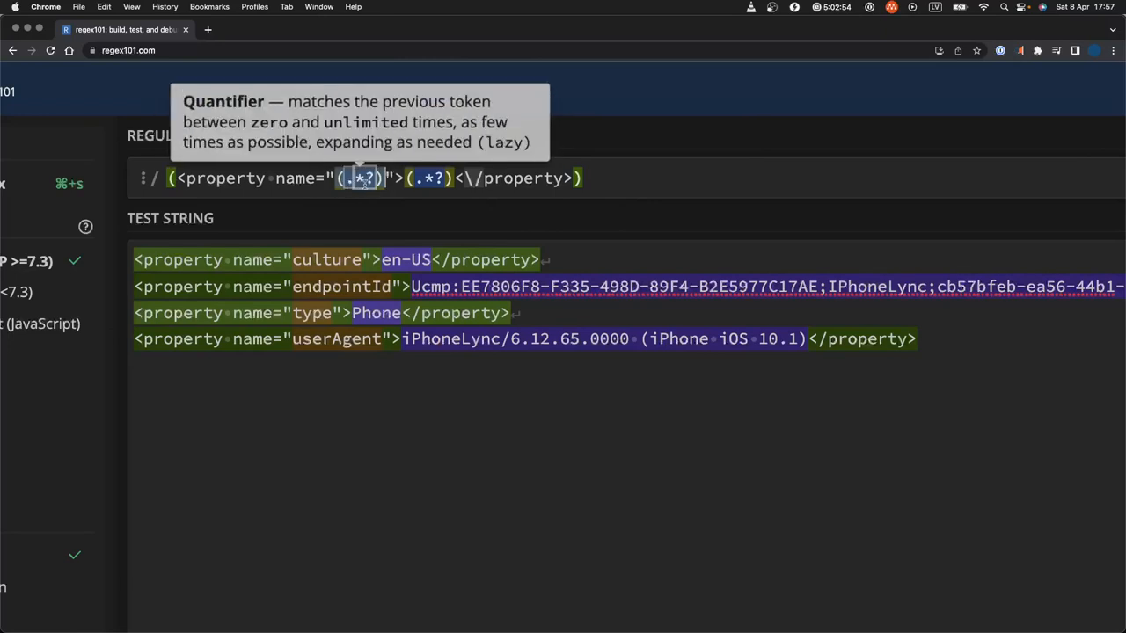
mouse_move(358, 178)
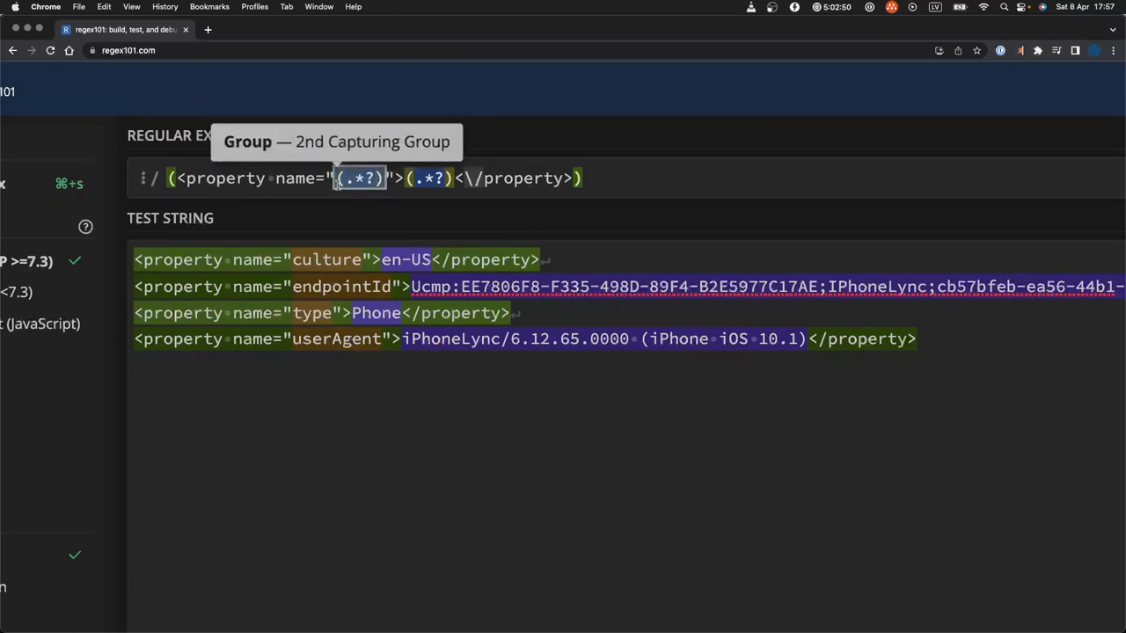
mouse_move(330, 178)
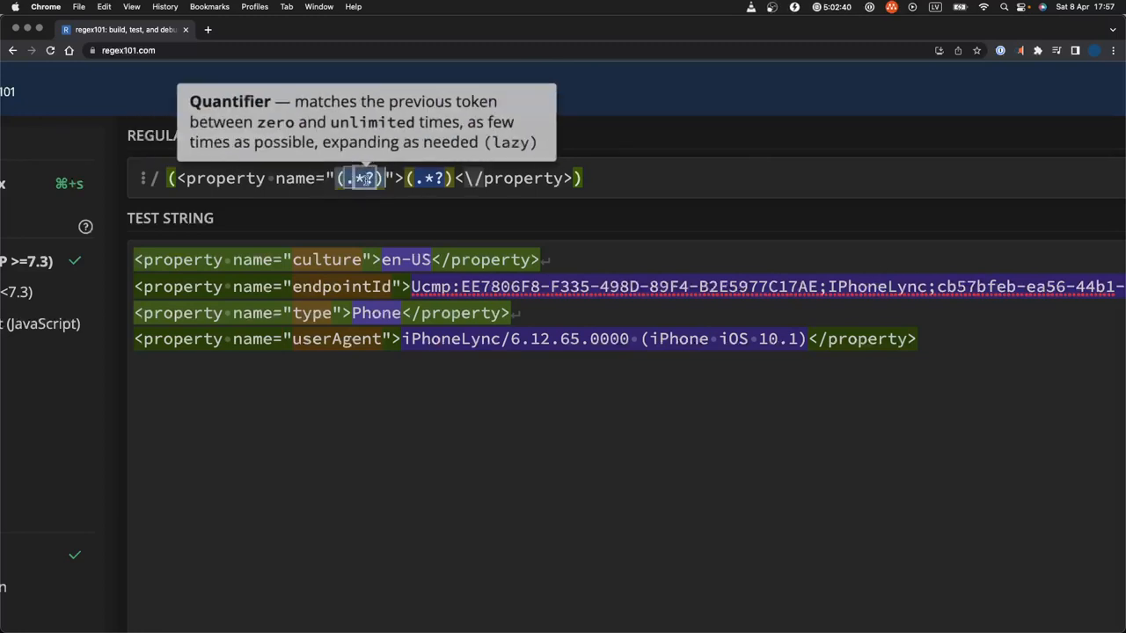
mouse_move(462, 198)
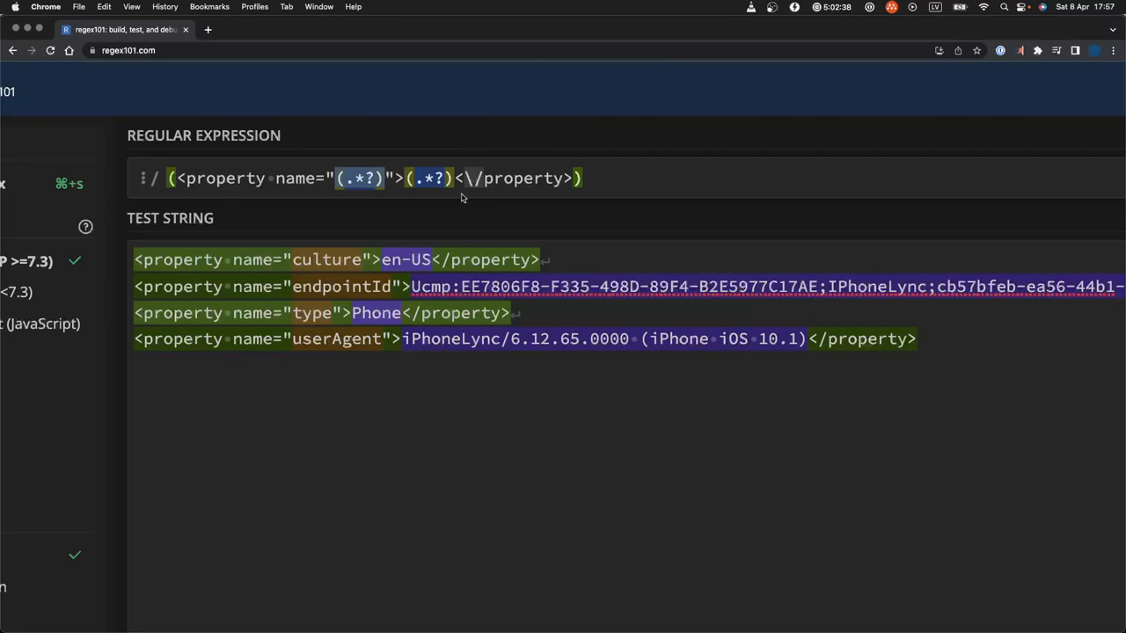
mouse_move(431, 178)
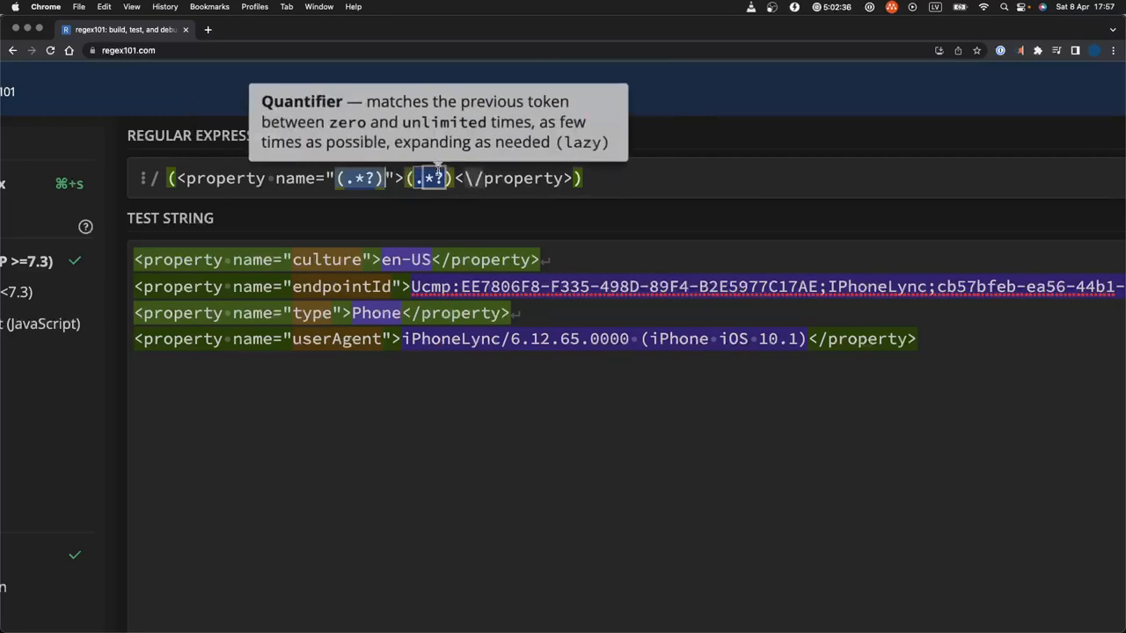
mouse_move(407, 178)
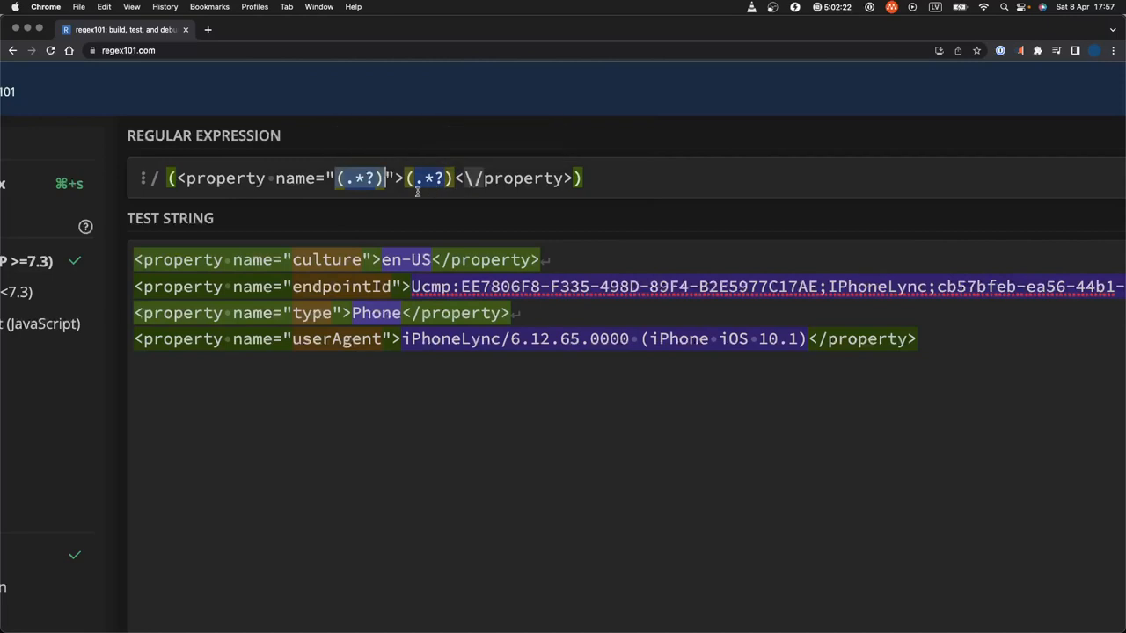
mouse_move(417, 179)
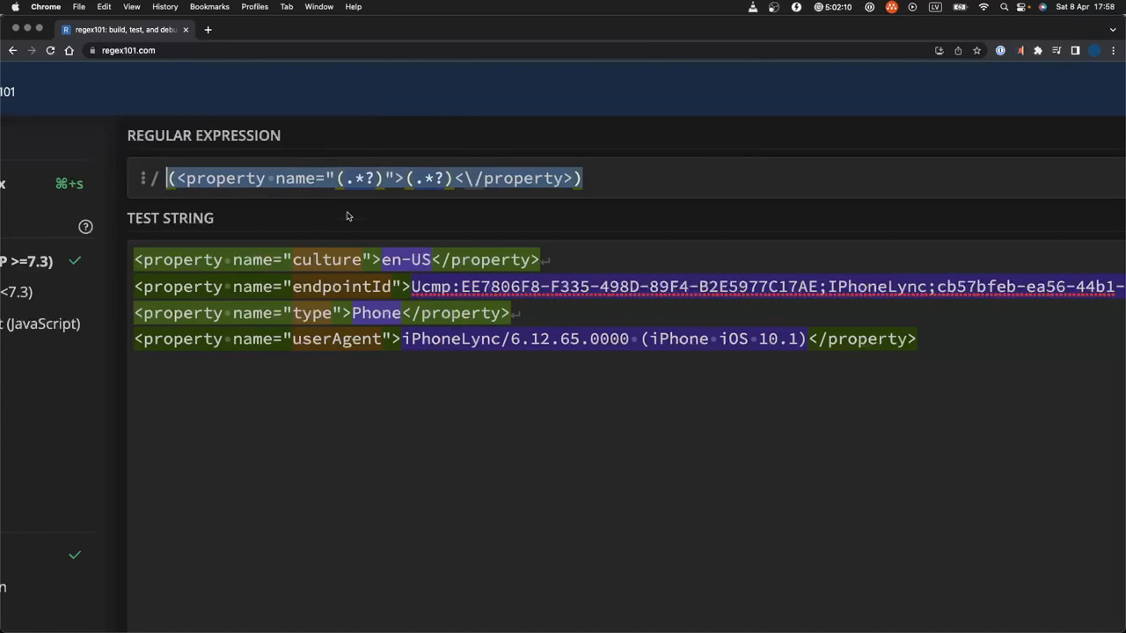
mouse_move(350, 178)
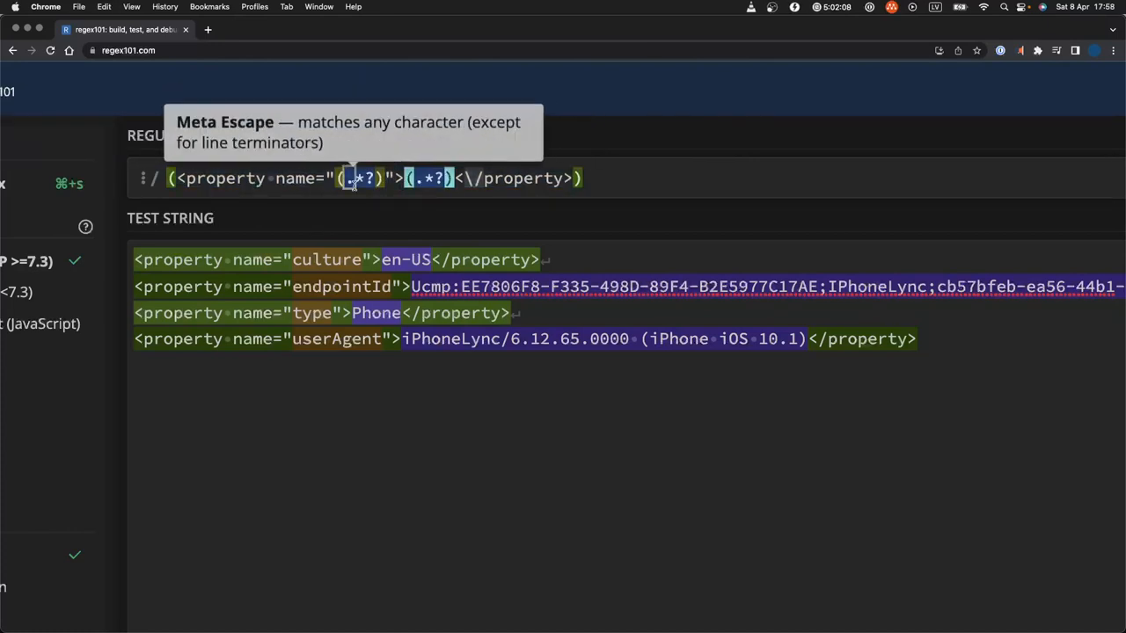
mouse_move(358, 177)
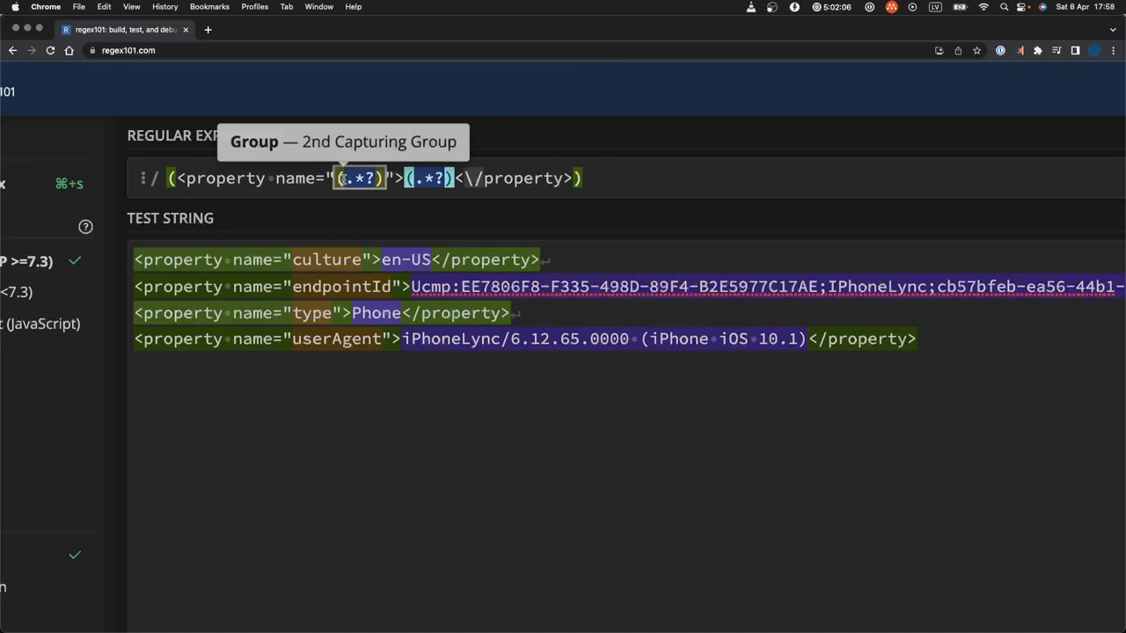
double_click(225, 178)
type("div")
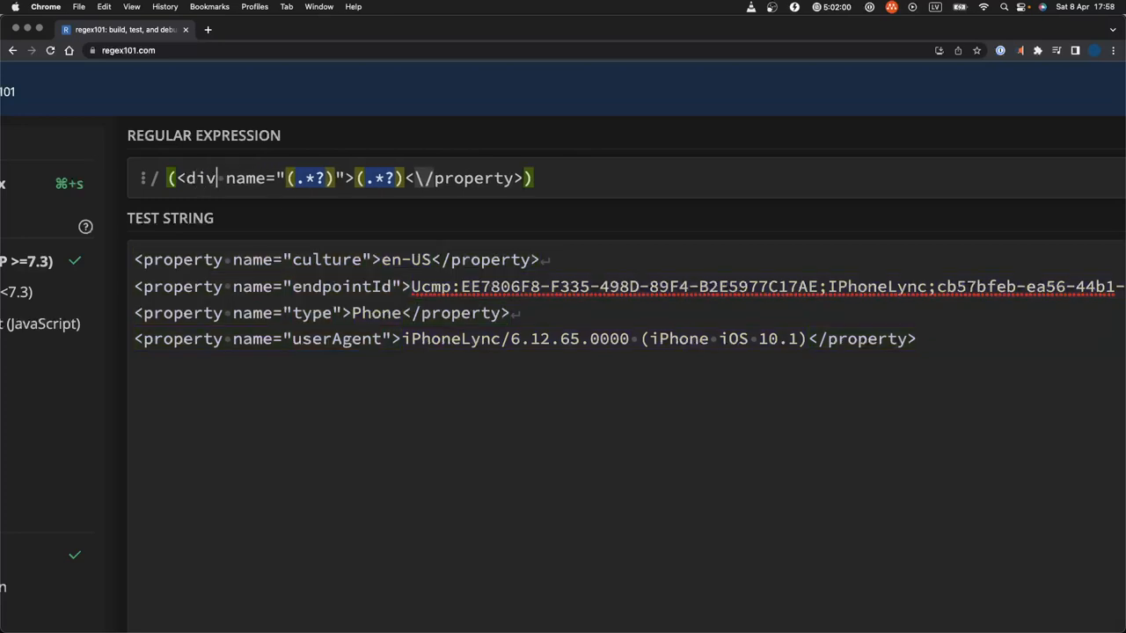
mouse_move(449, 178)
type("div")
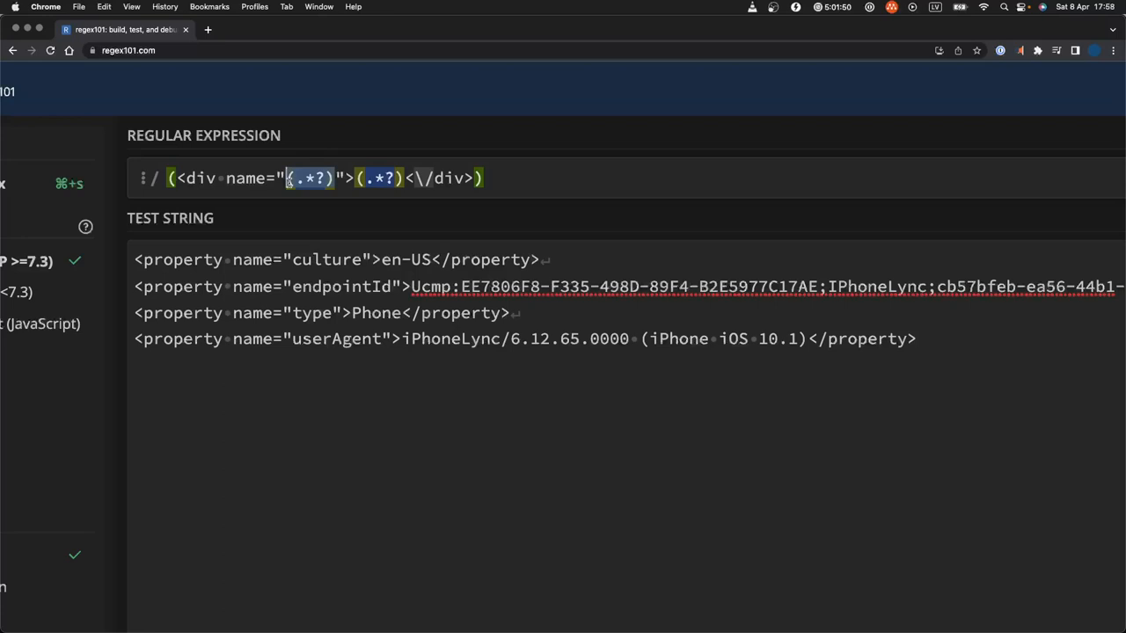
mouse_move(307, 177)
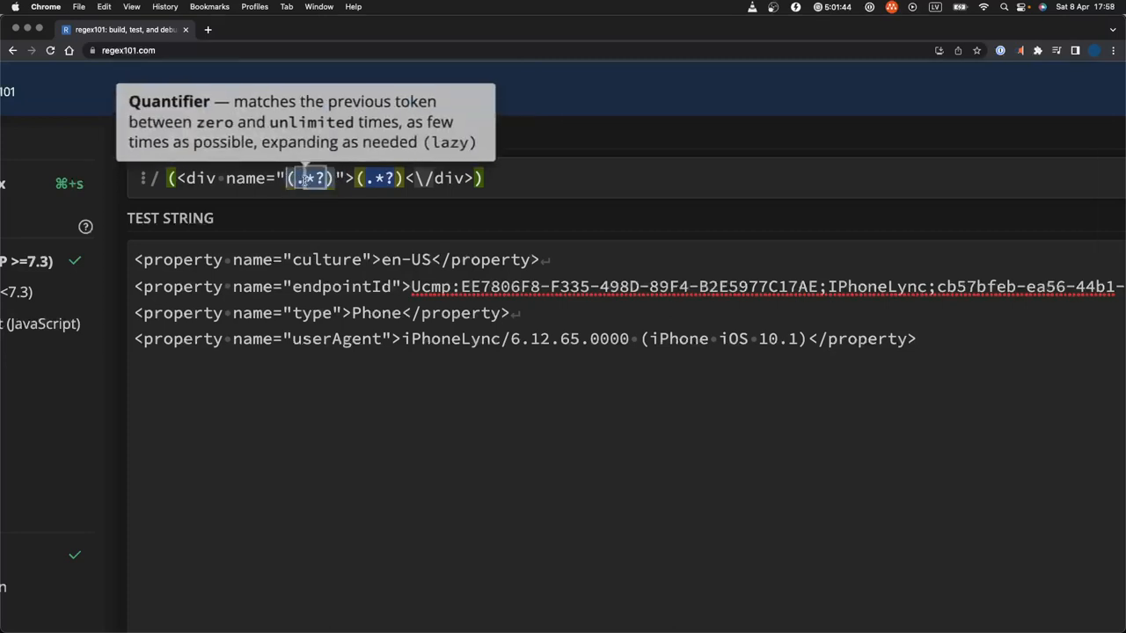
mouse_move(193, 178)
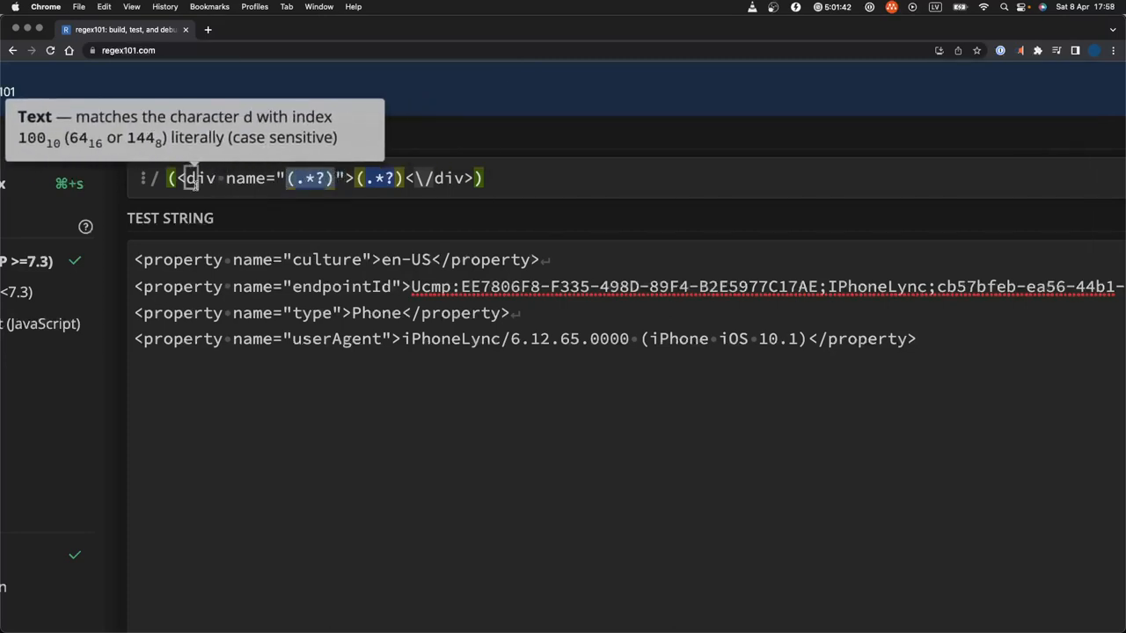
mouse_move(221, 177)
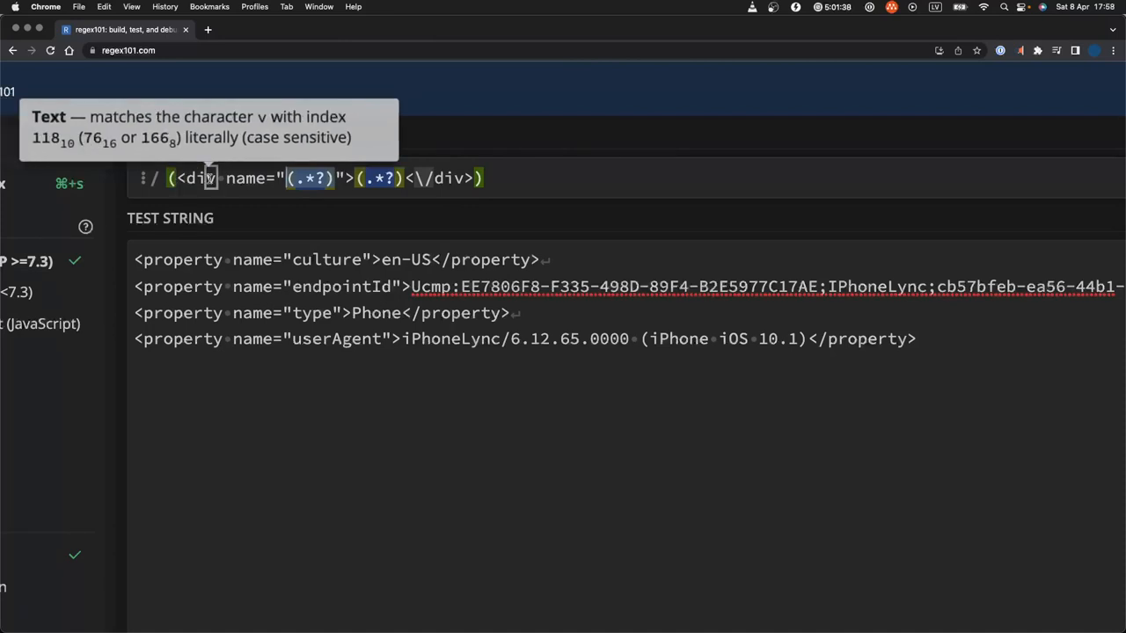
mouse_move(369, 178)
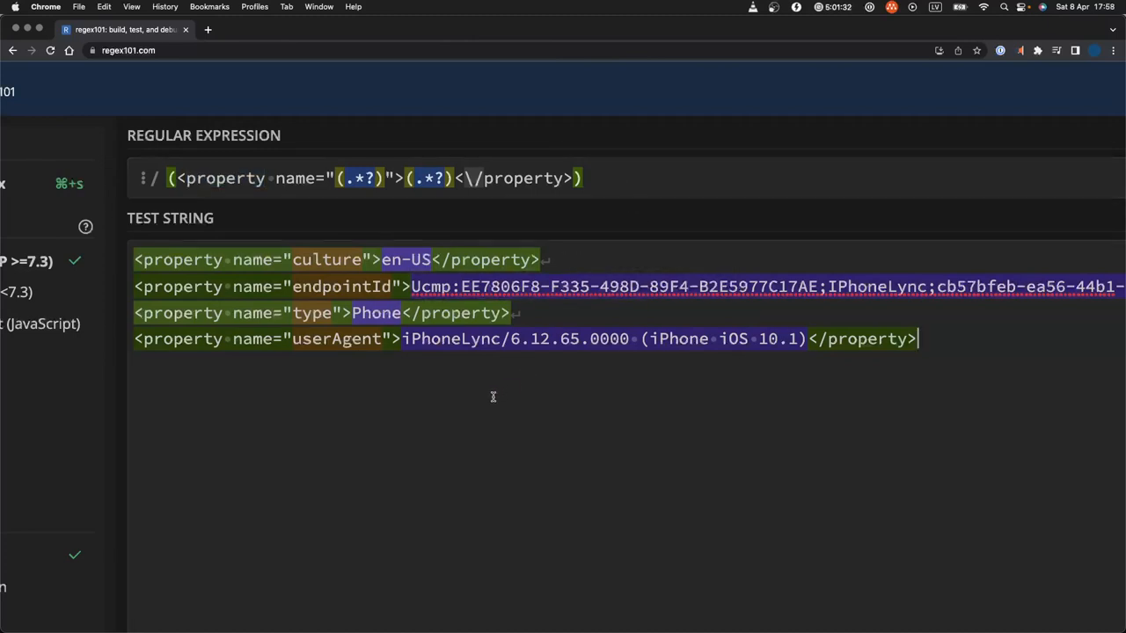
mouse_move(336, 524)
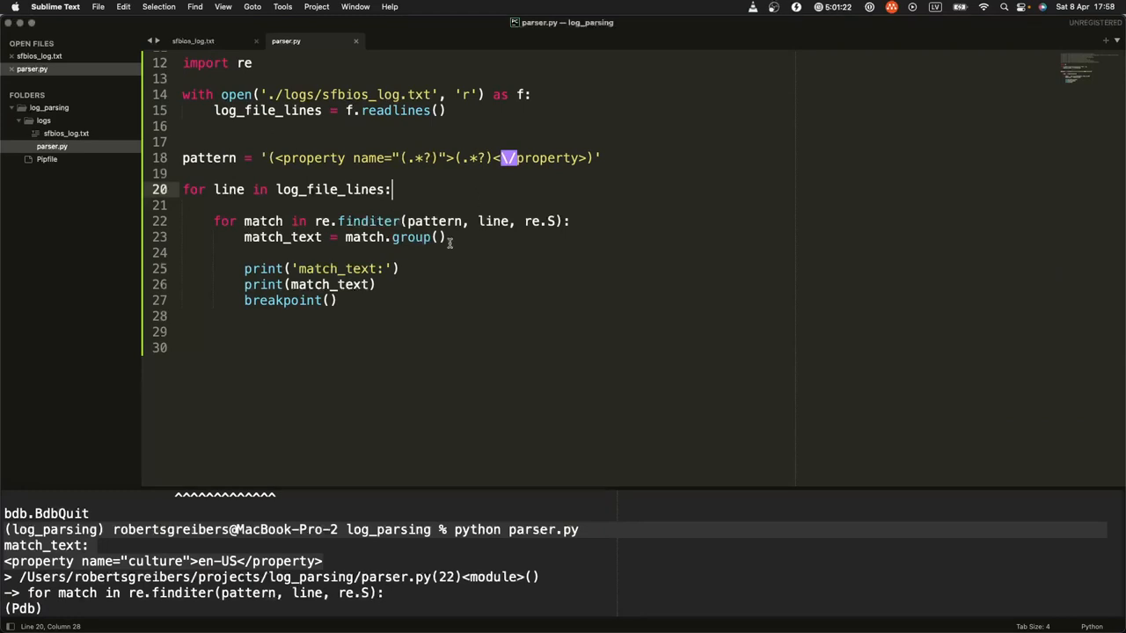
mouse_move(549, 276)
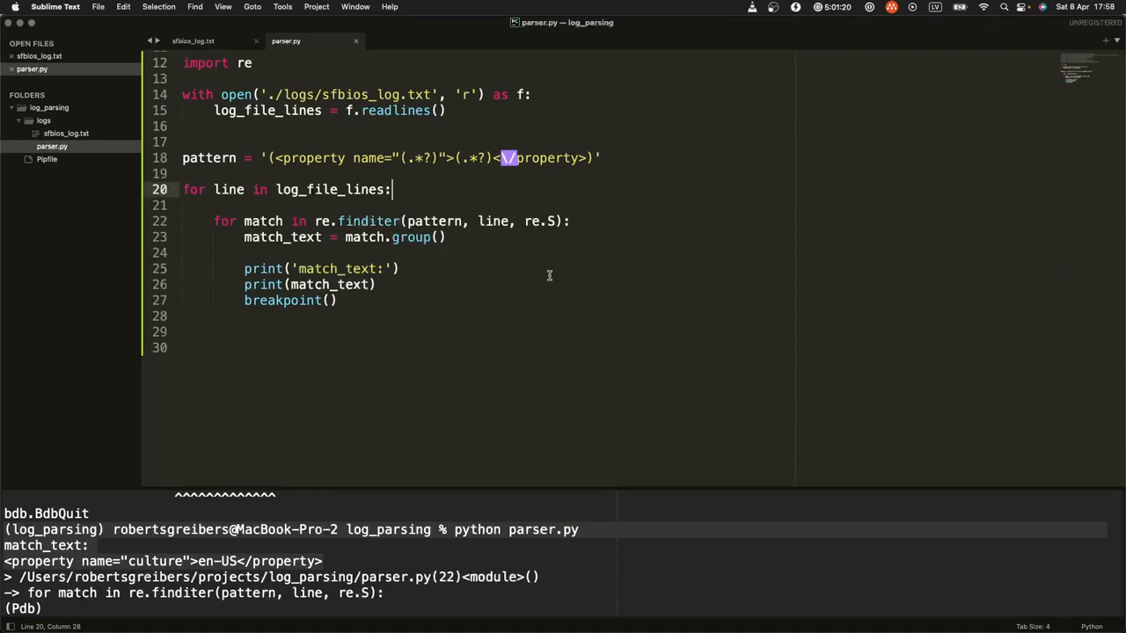